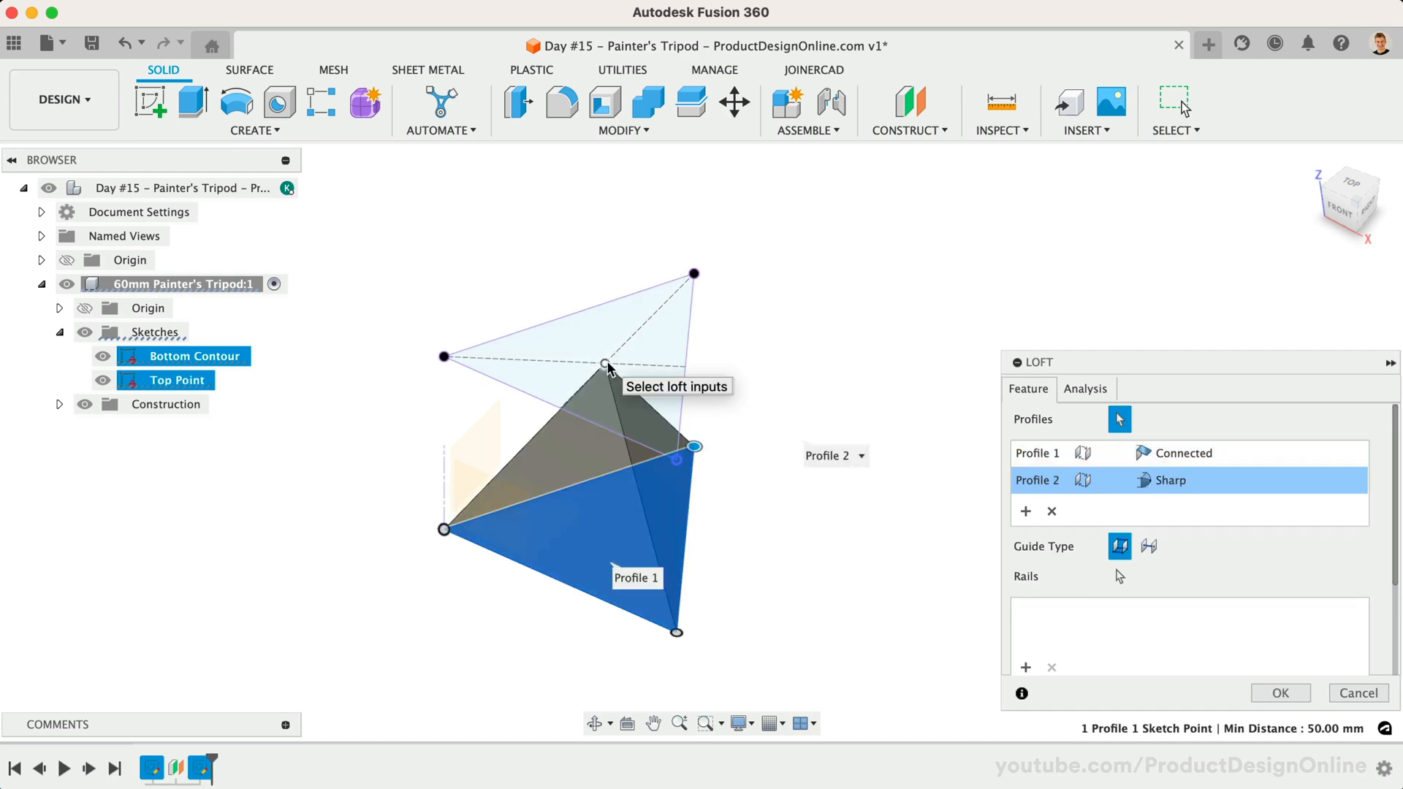
Step: Drag the timeline marker back to the start so the Painter's Tripod shows no features
left_click(1278, 692)
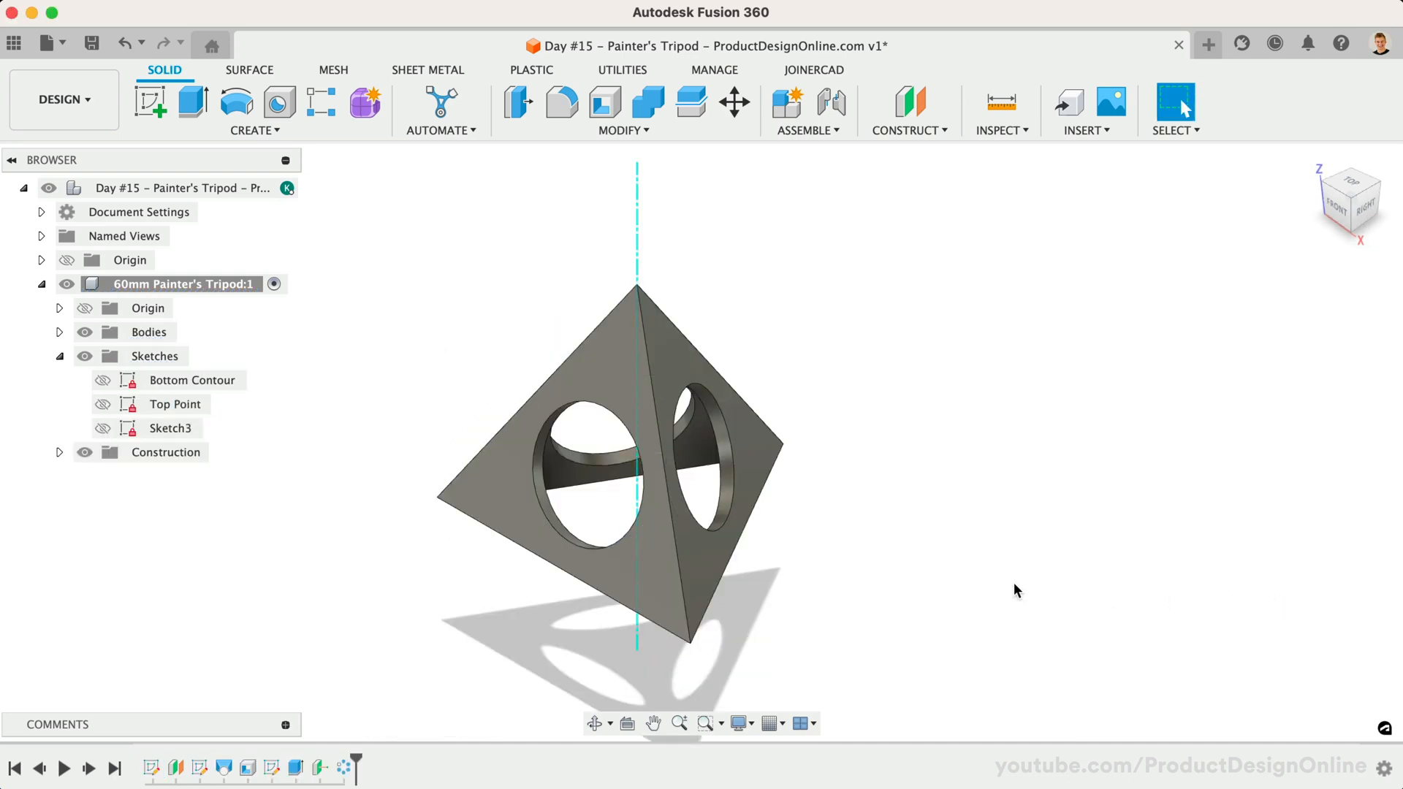
left_click(41, 283)
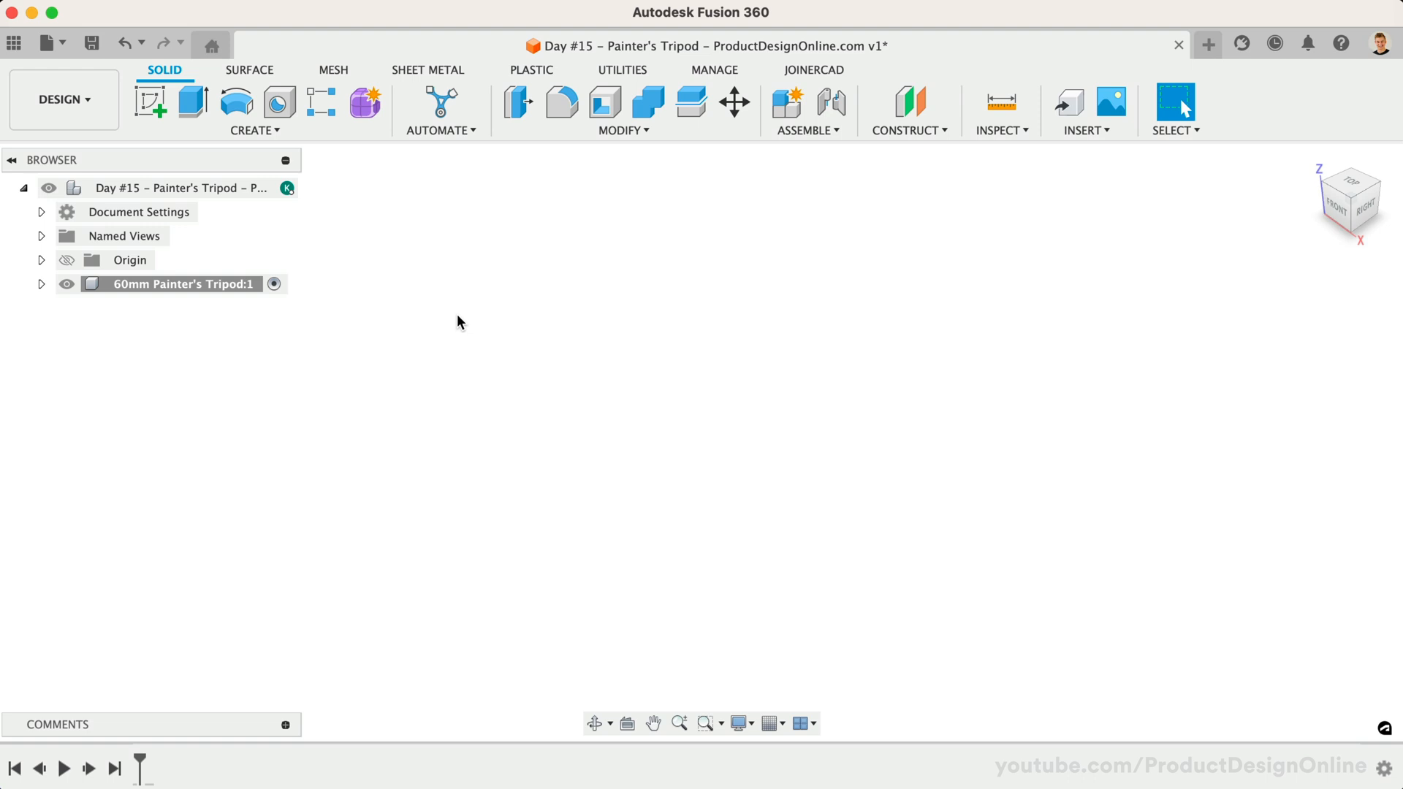
mouse_move(501, 359)
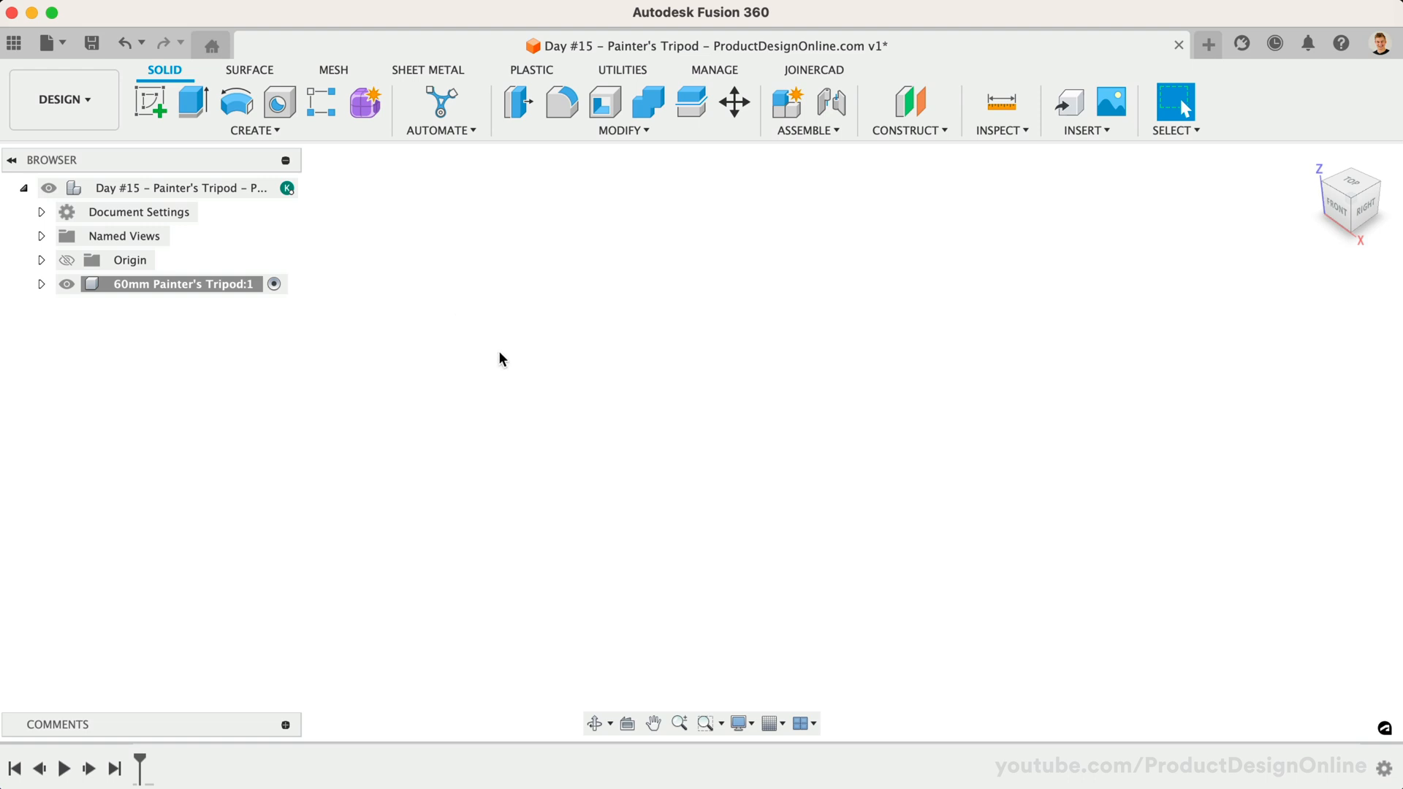
Step: Begin a flat sketch on the XY plane with 3D Sketch off and start the triangle at the origin
left_click(150, 101)
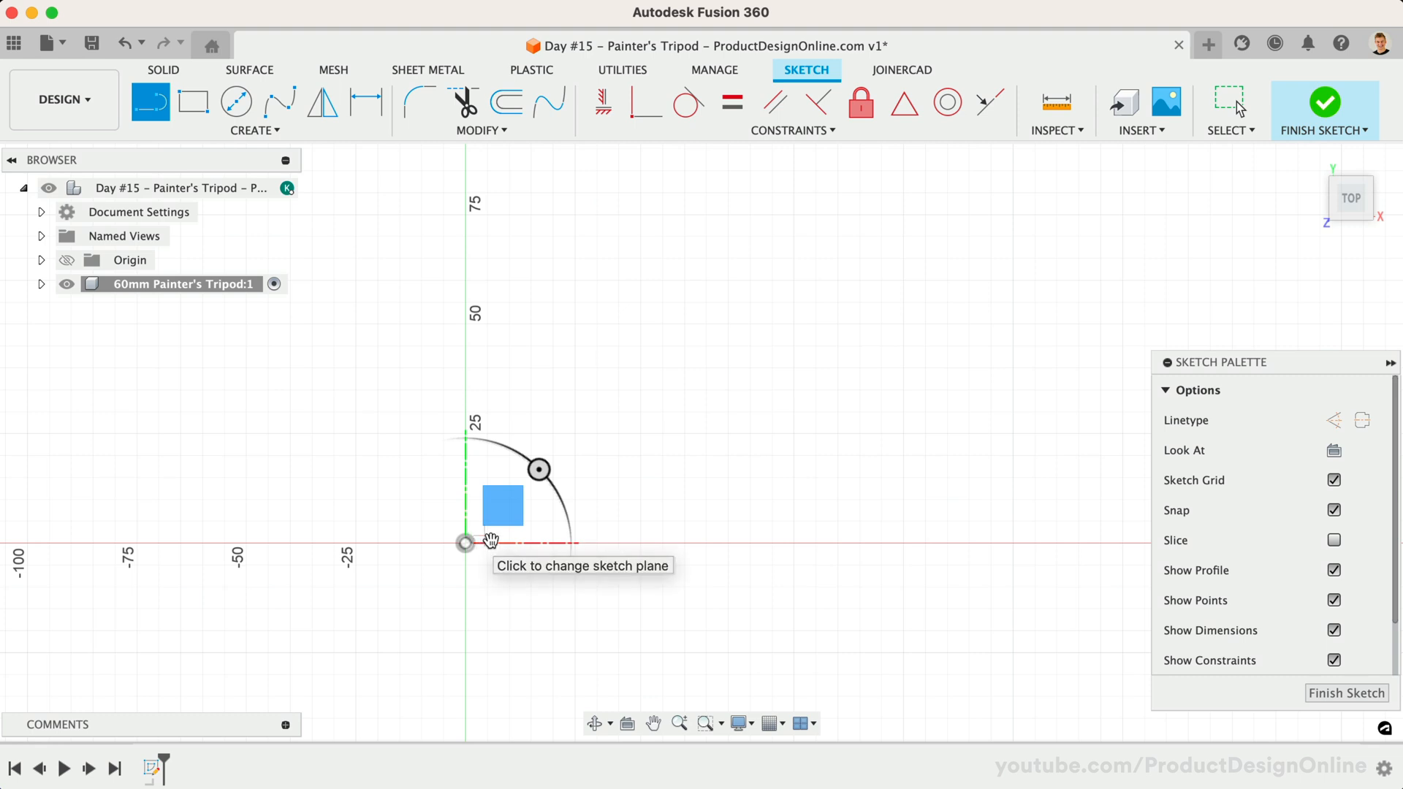
scroll("down", 3)
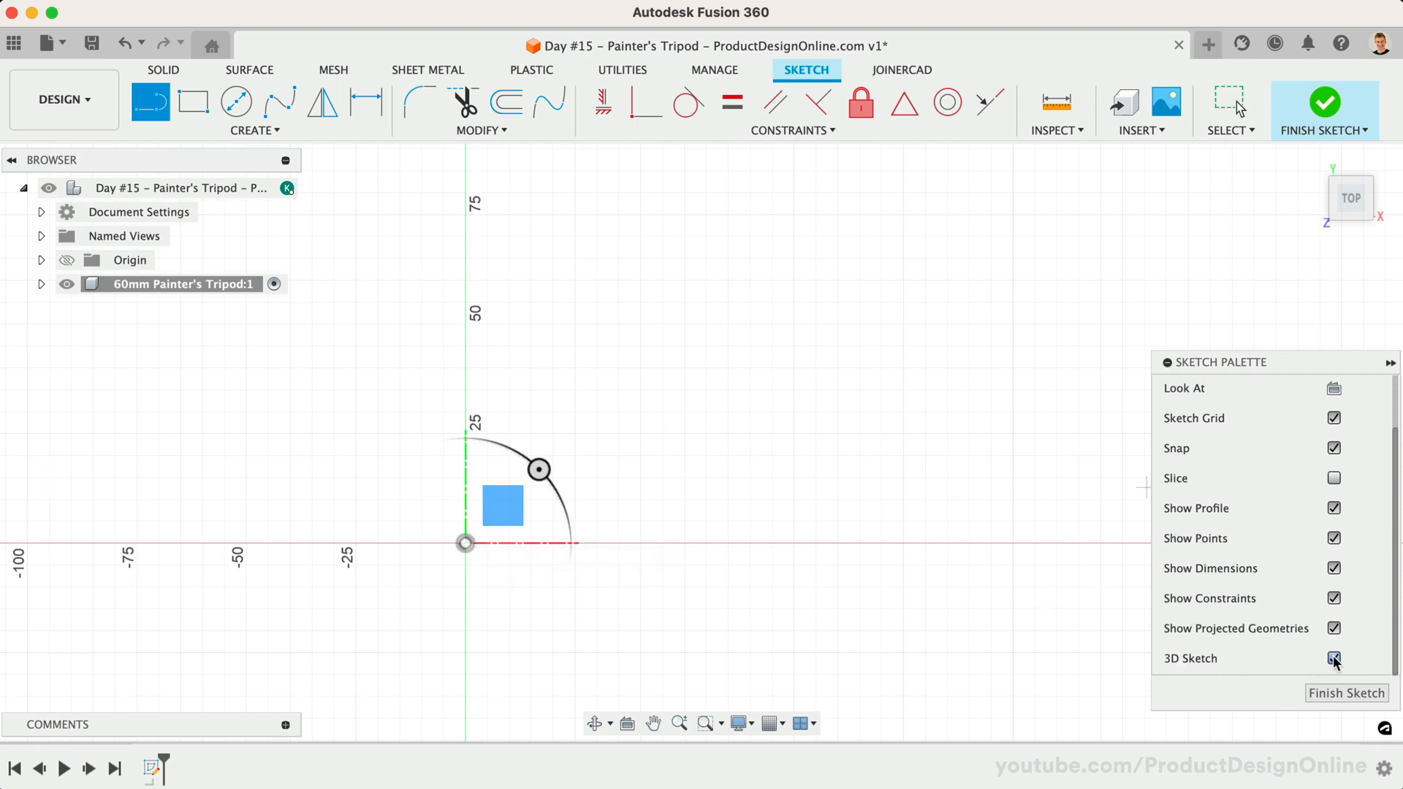
left_click(1334, 659)
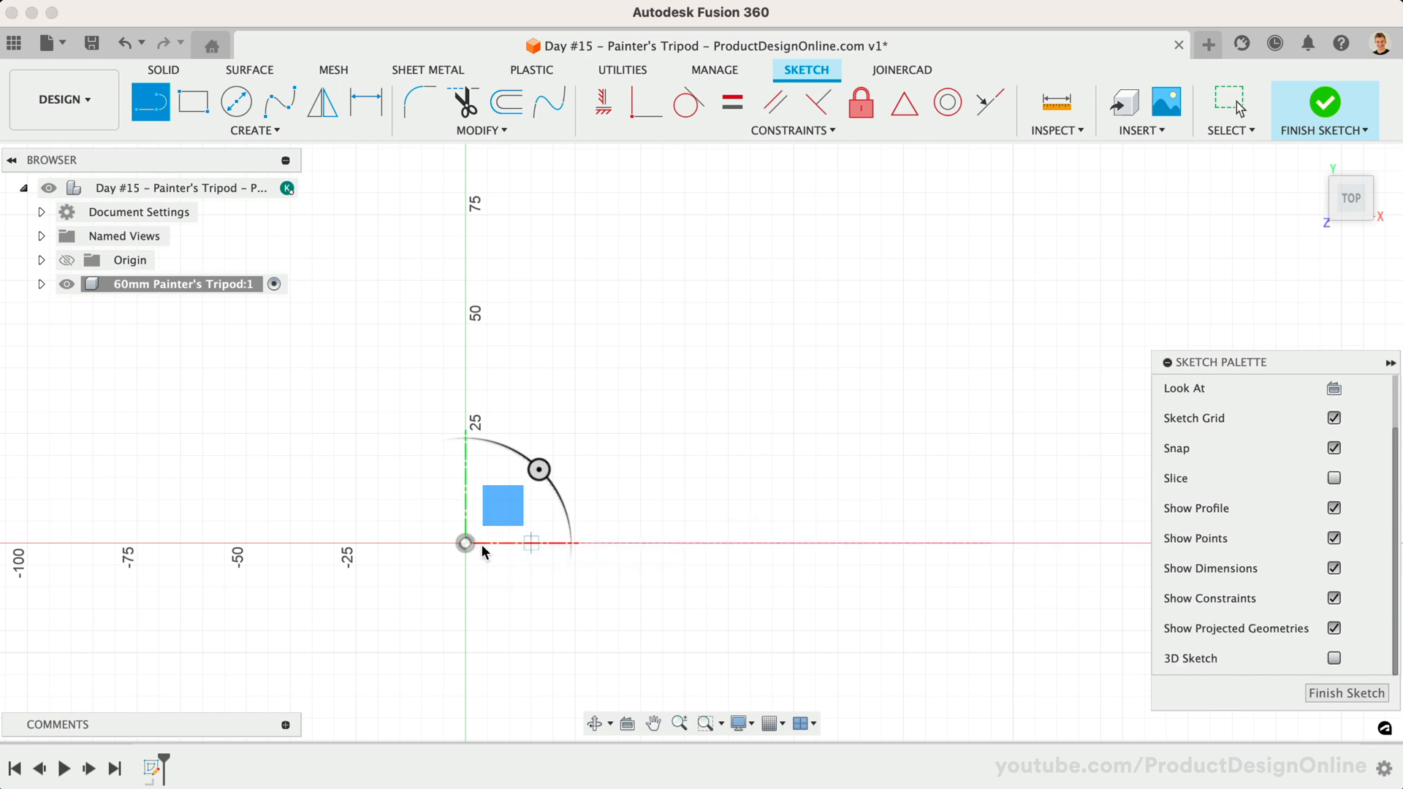
mouse_move(465, 544)
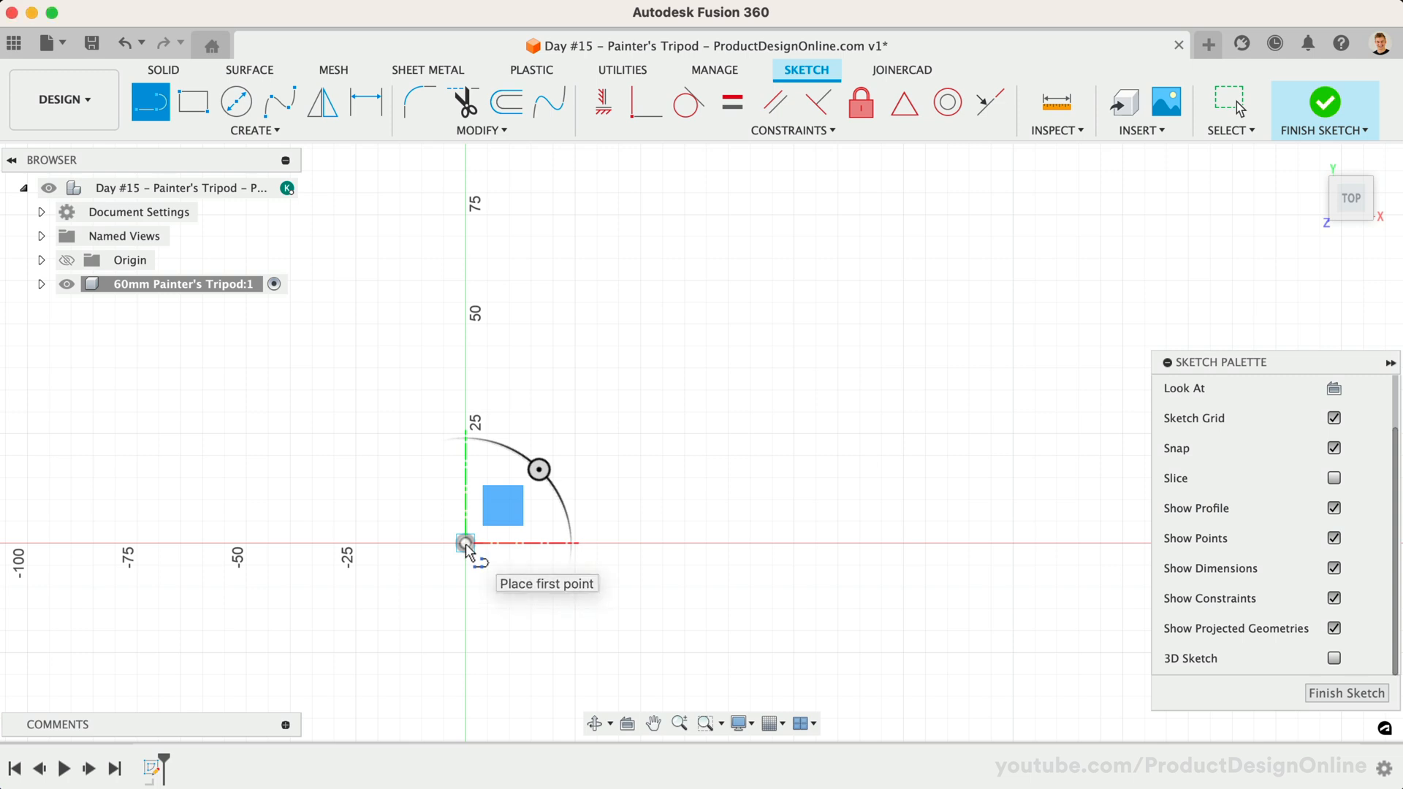
left_click(465, 544)
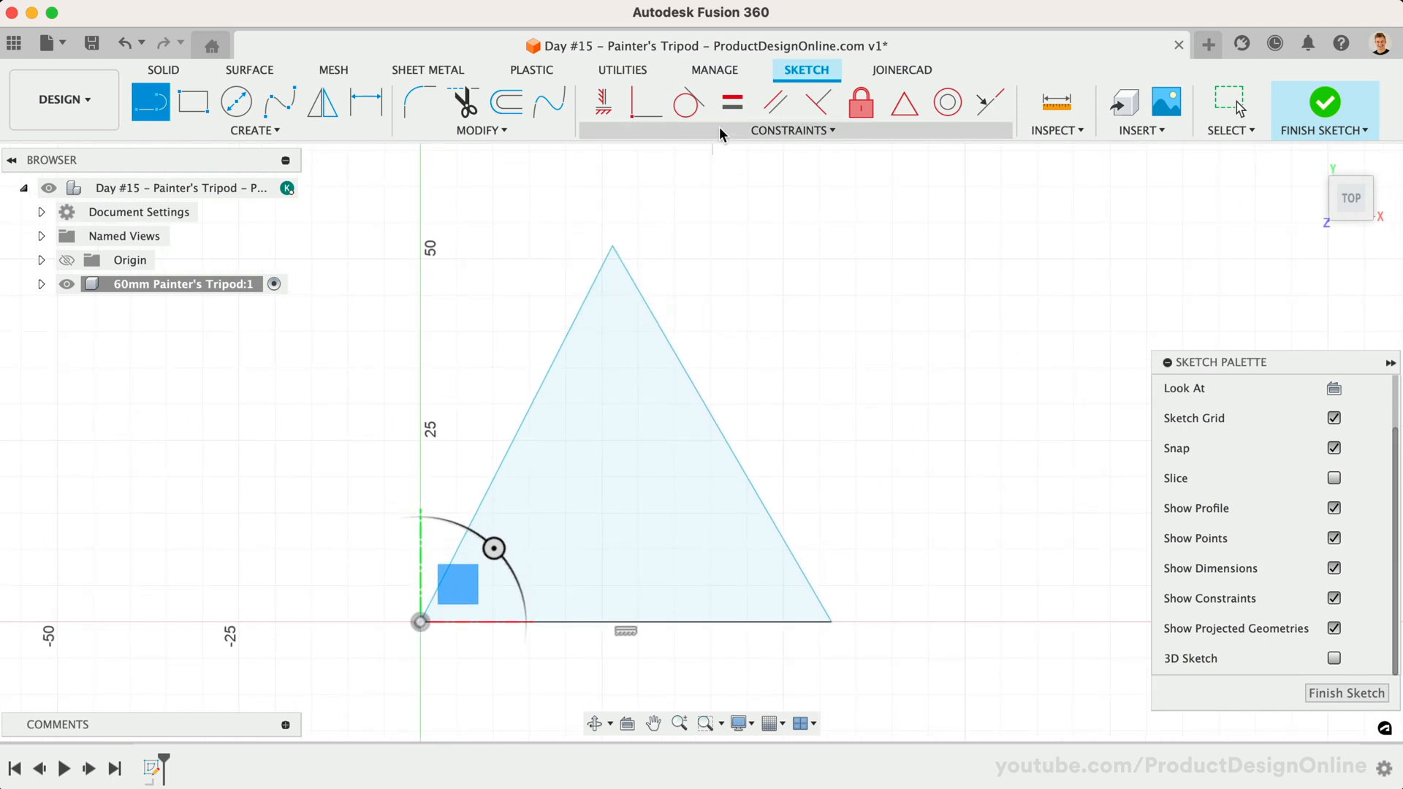
Step: Constrain the three triangle sides equal and dimension one side to 60 mm
left_click(732, 100)
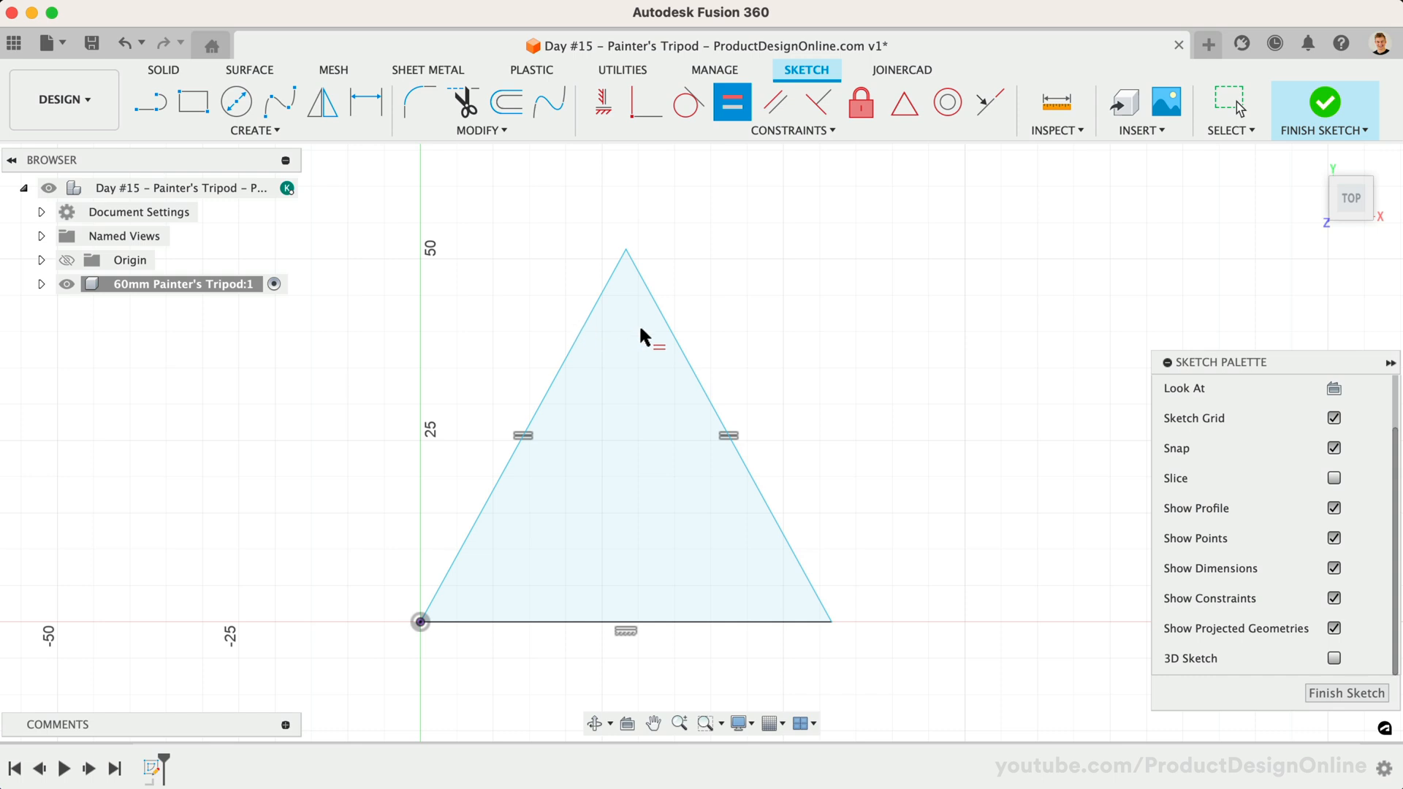
left_click(684, 627)
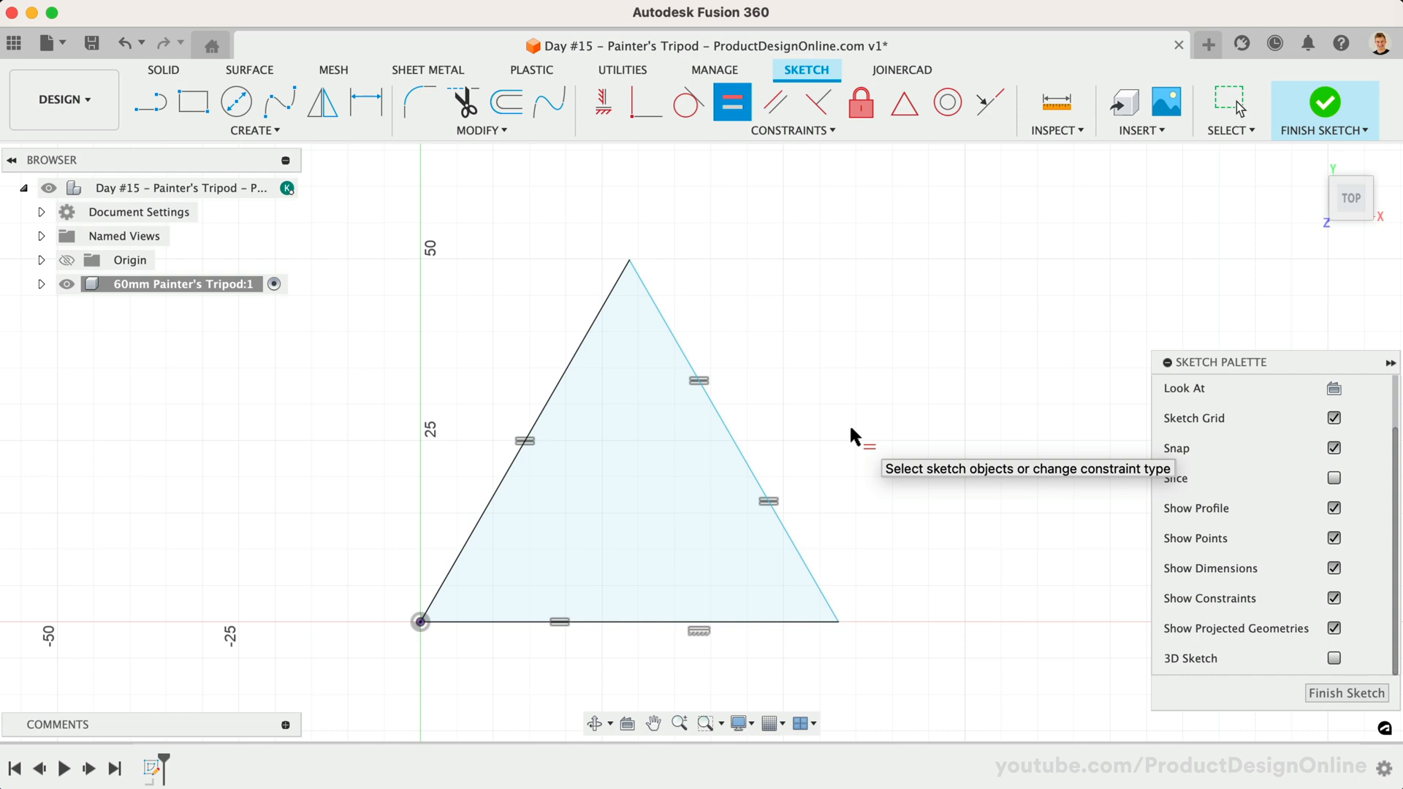
mouse_move(472, 160)
type("6")
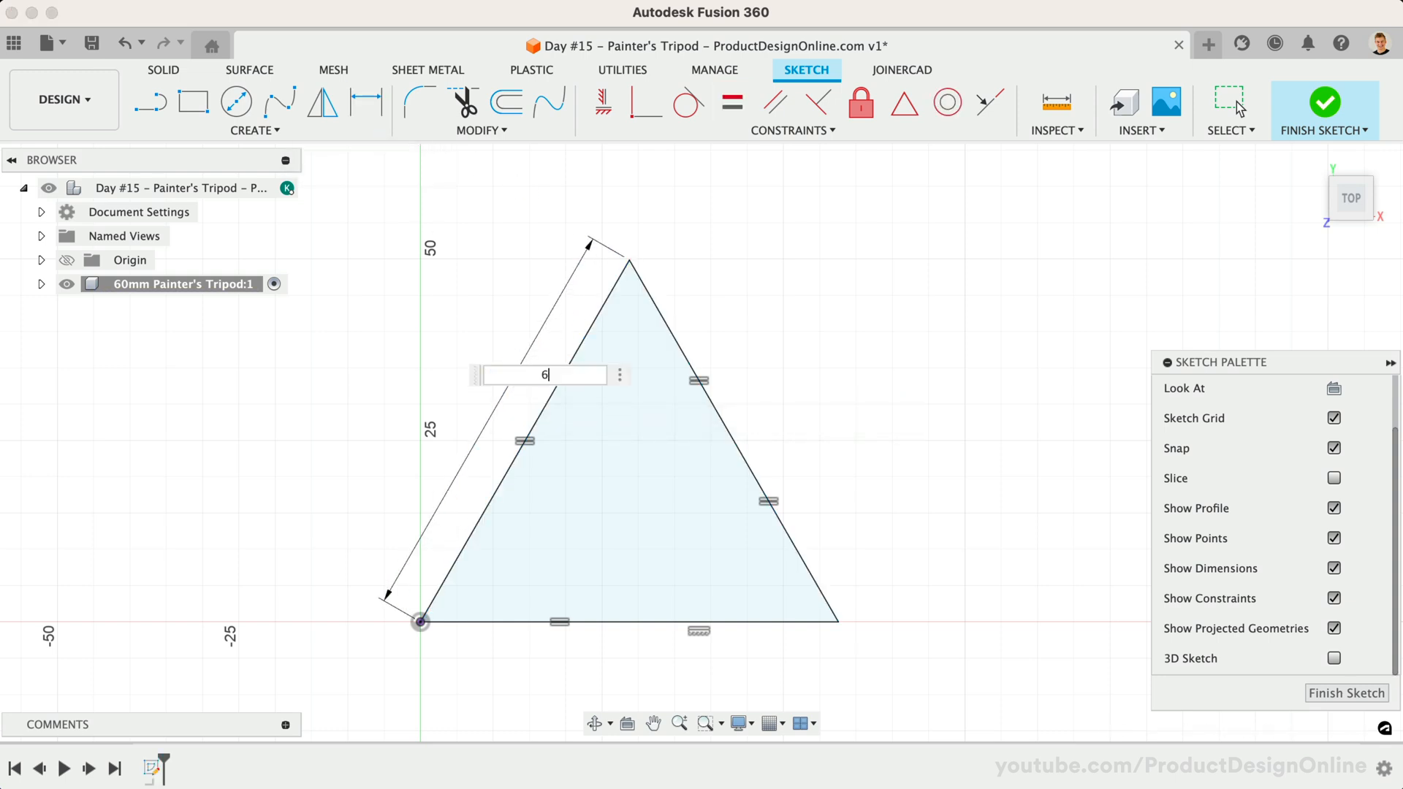
key("Return")
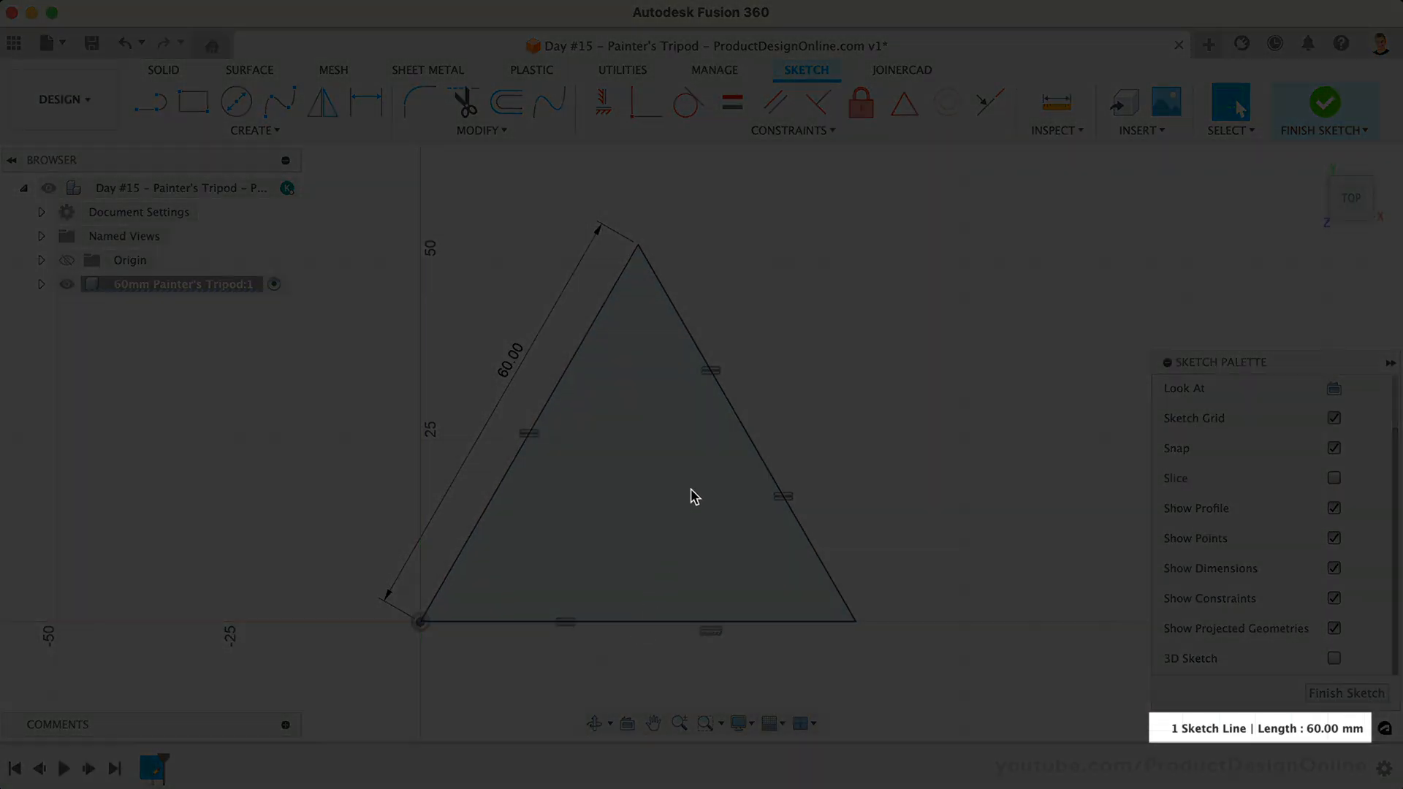
left_click(749, 430)
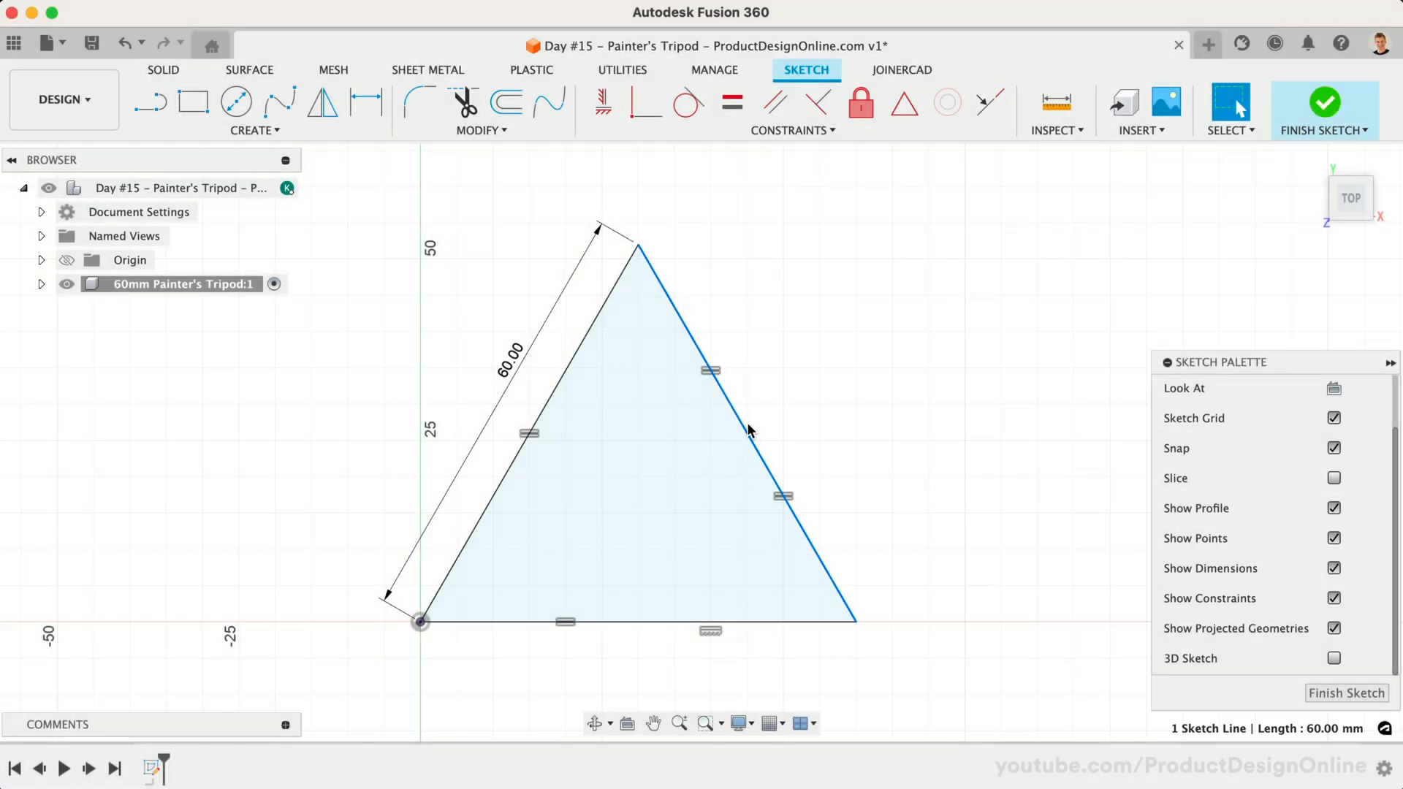
Step: Rename the triangle sketch in the Browser to 'Bottom Contour'
left_click(40, 283)
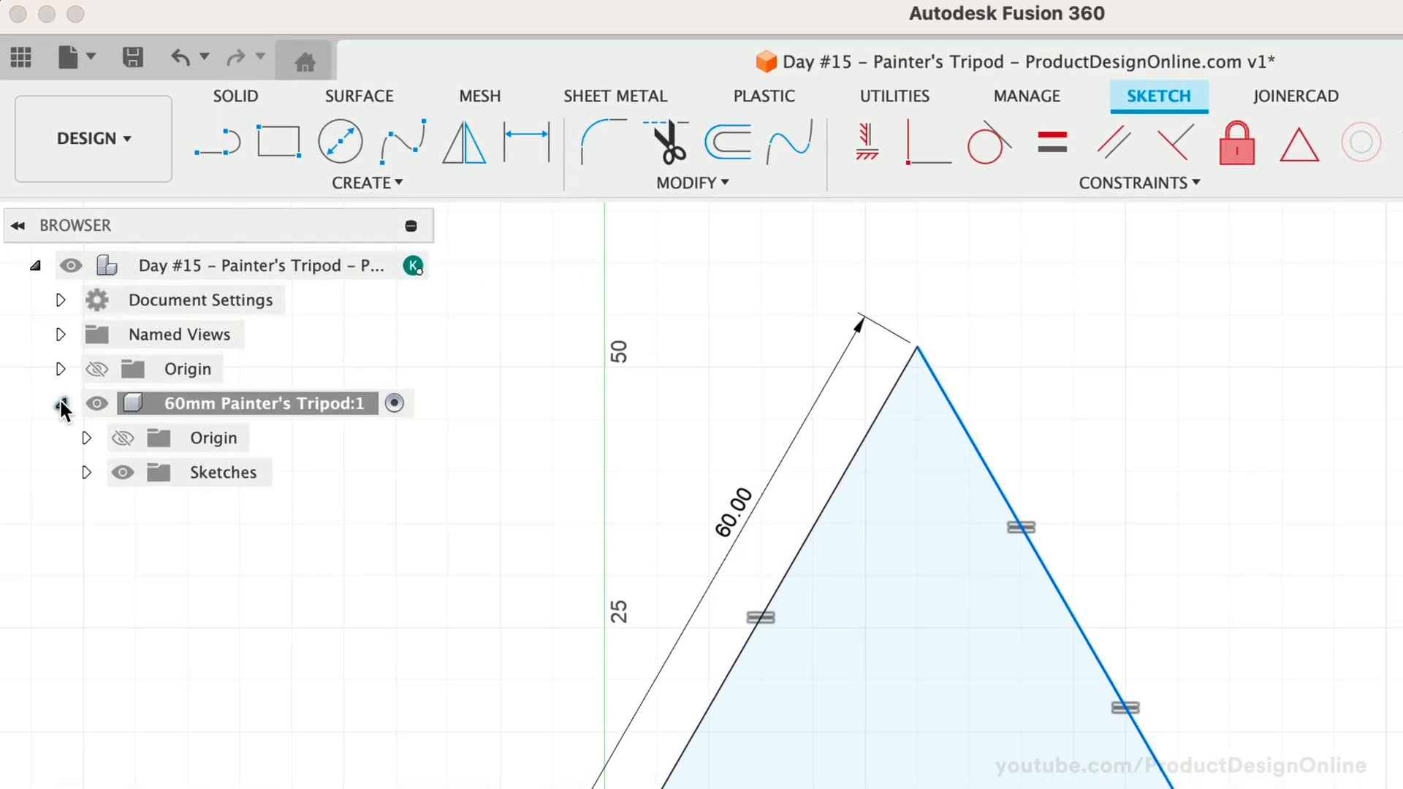
left_click(86, 472)
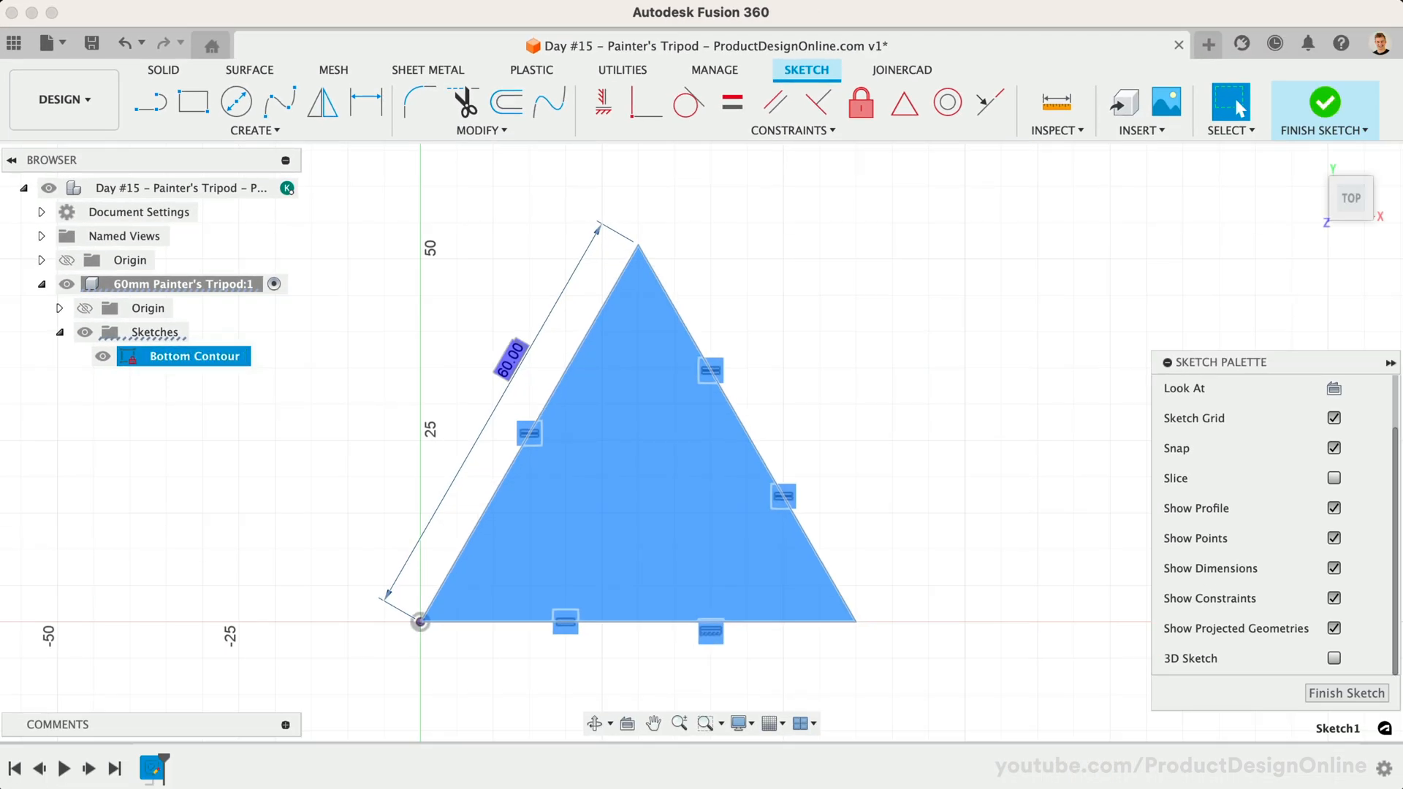
left_click(289, 368)
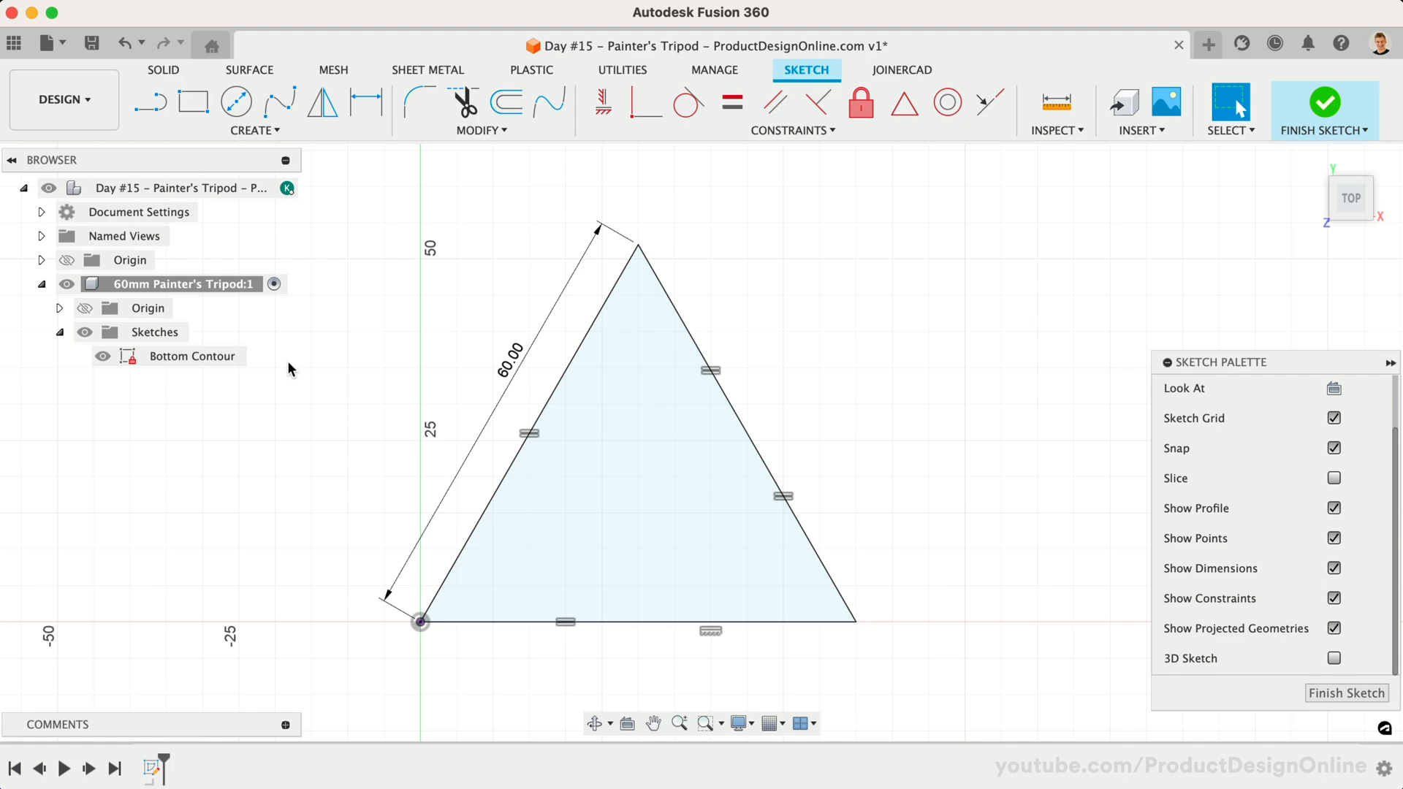
mouse_move(1312, 159)
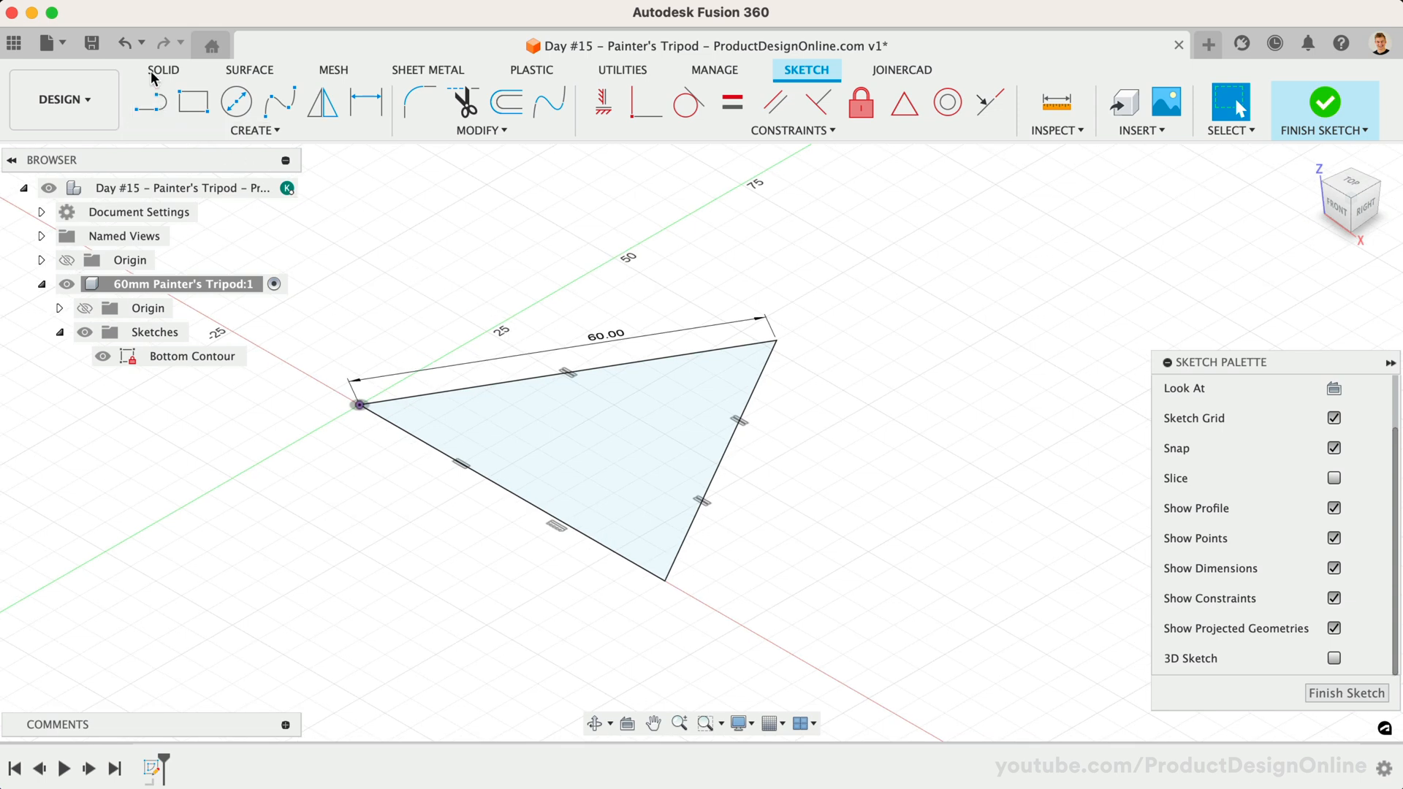
Step: Create an offset construction plane 50 mm above the XY ground plane
left_click(162, 71)
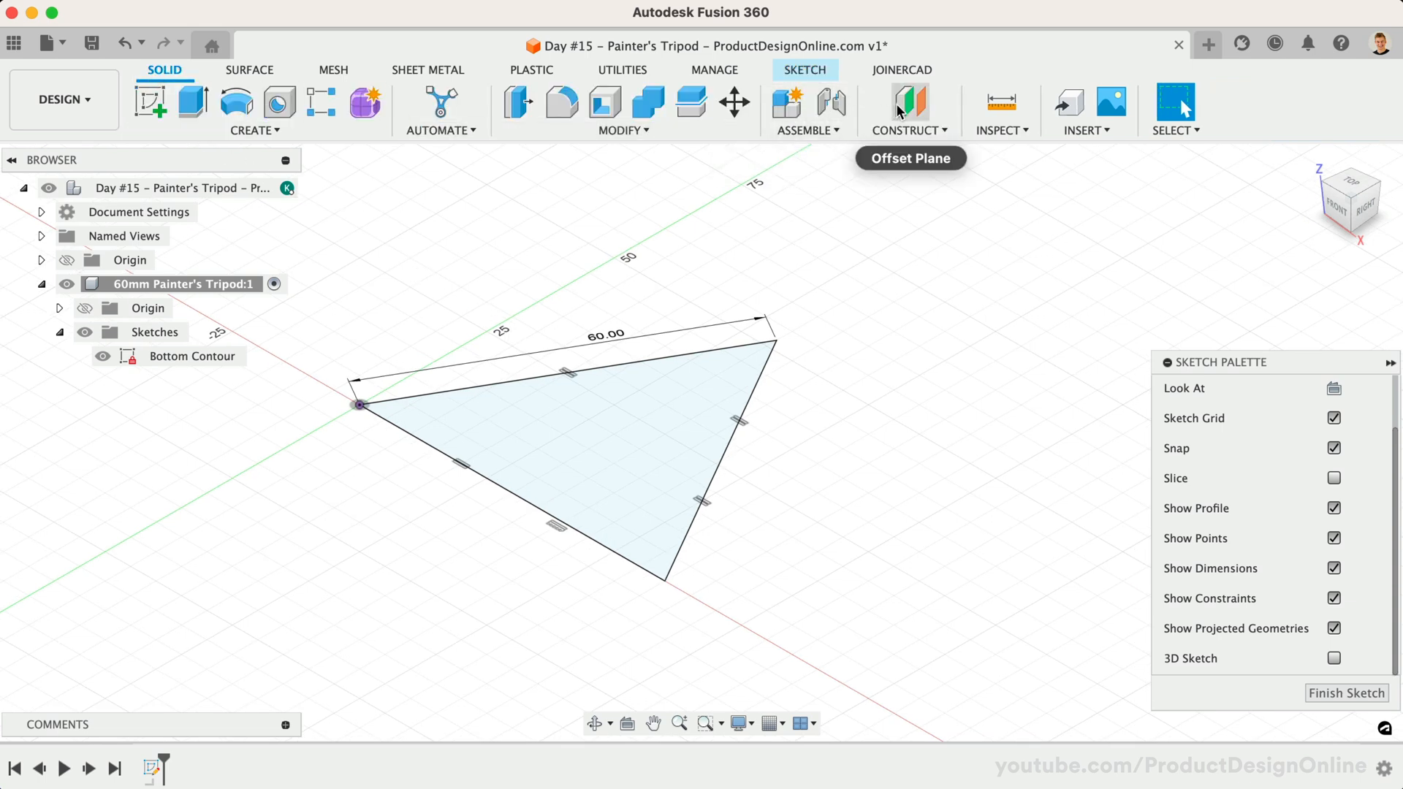
left_click(909, 101)
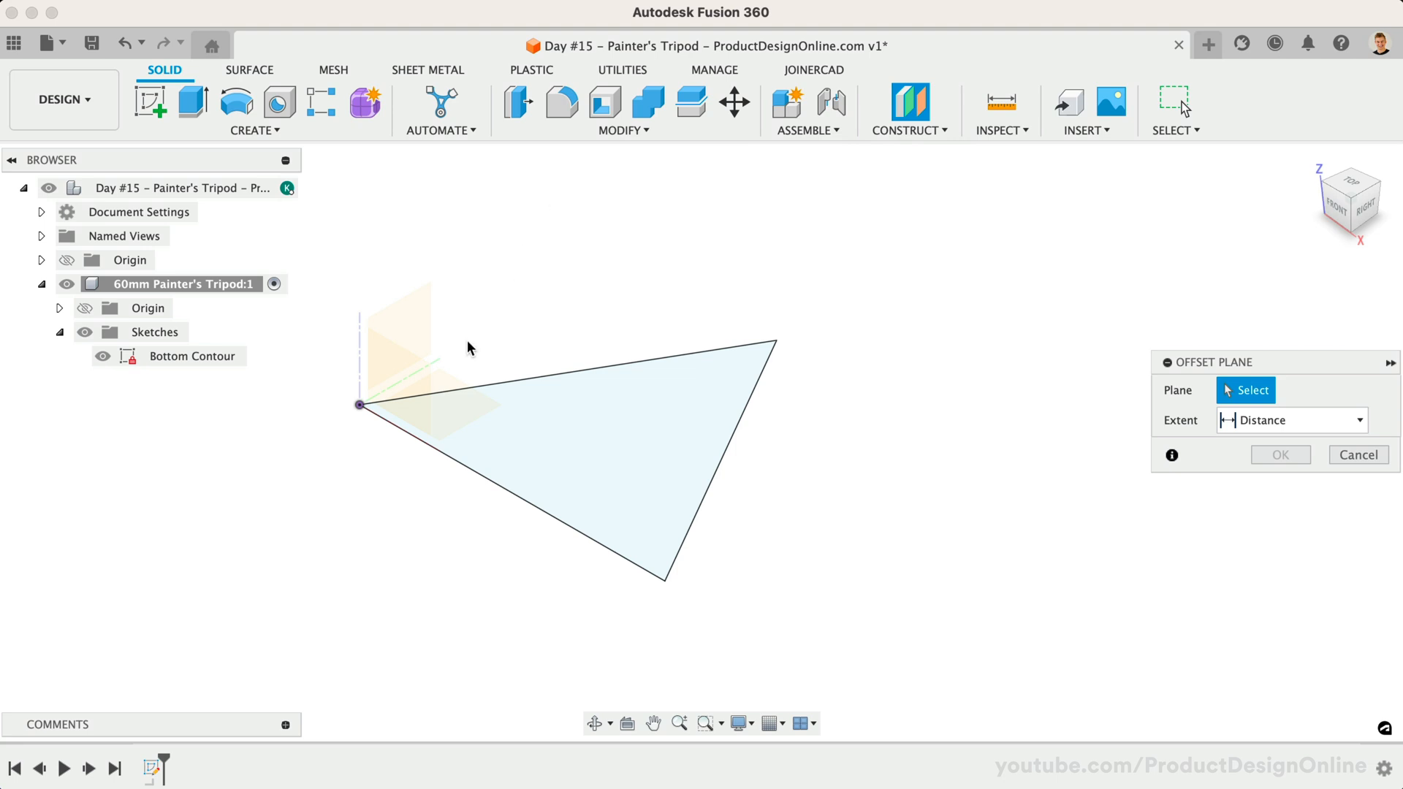
left_click(85, 309)
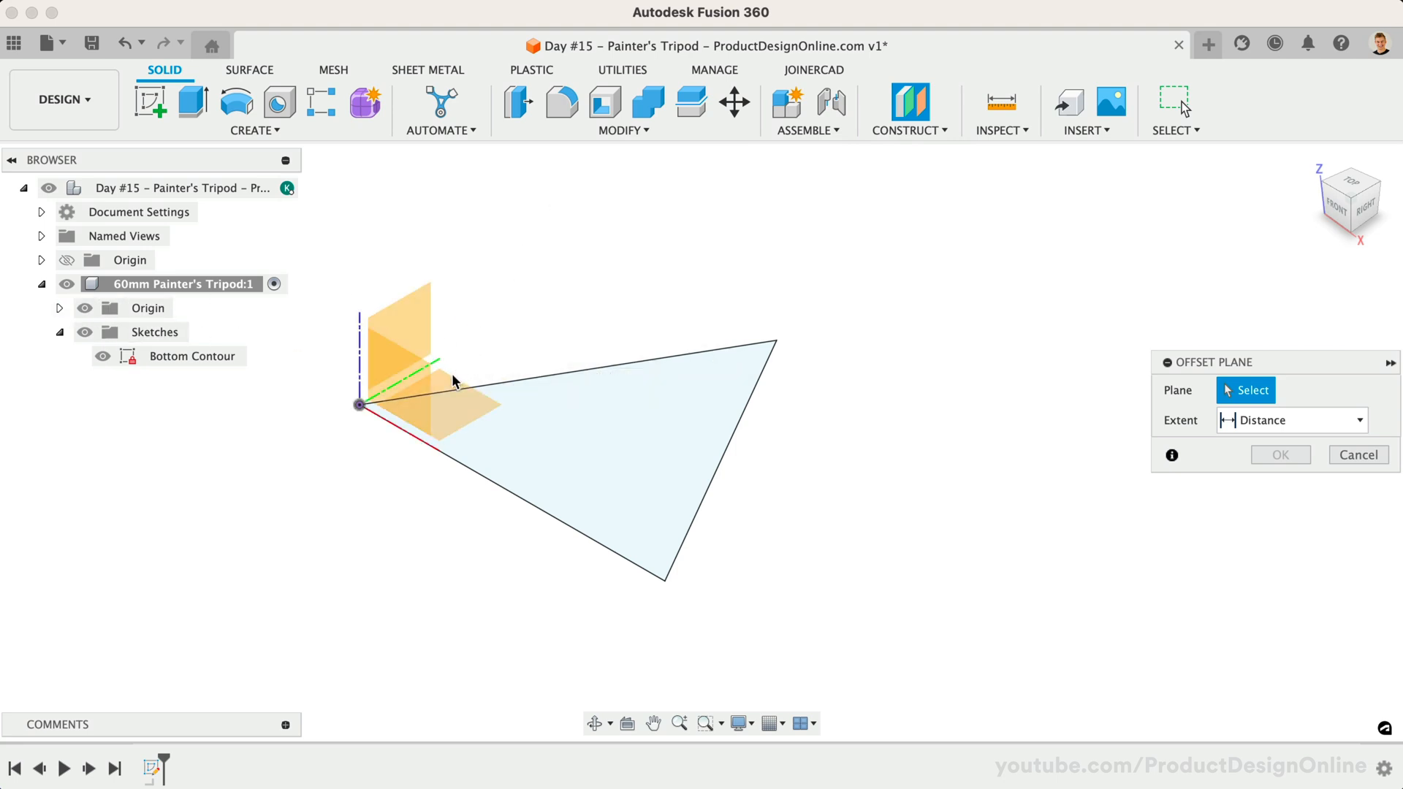
left_click(429, 393)
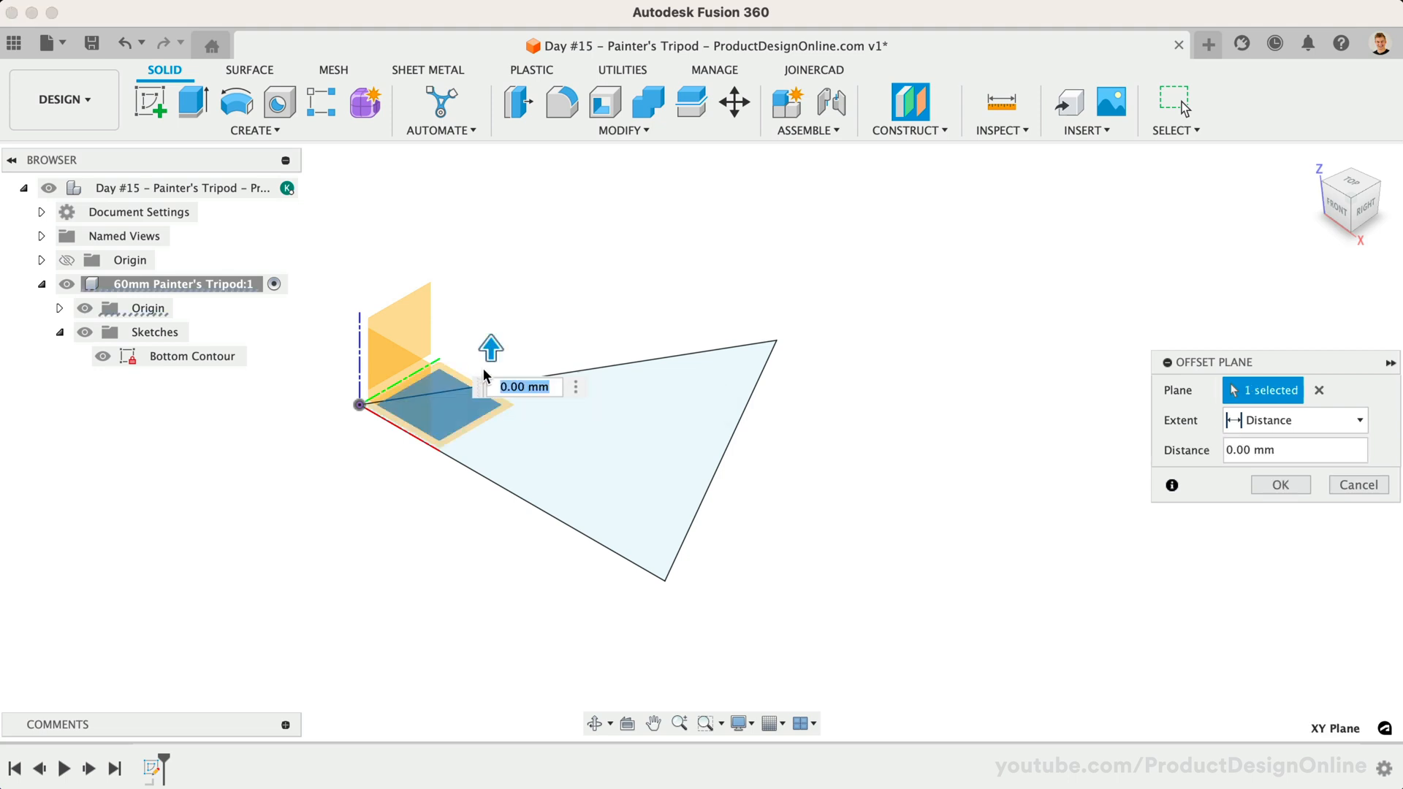
type("50")
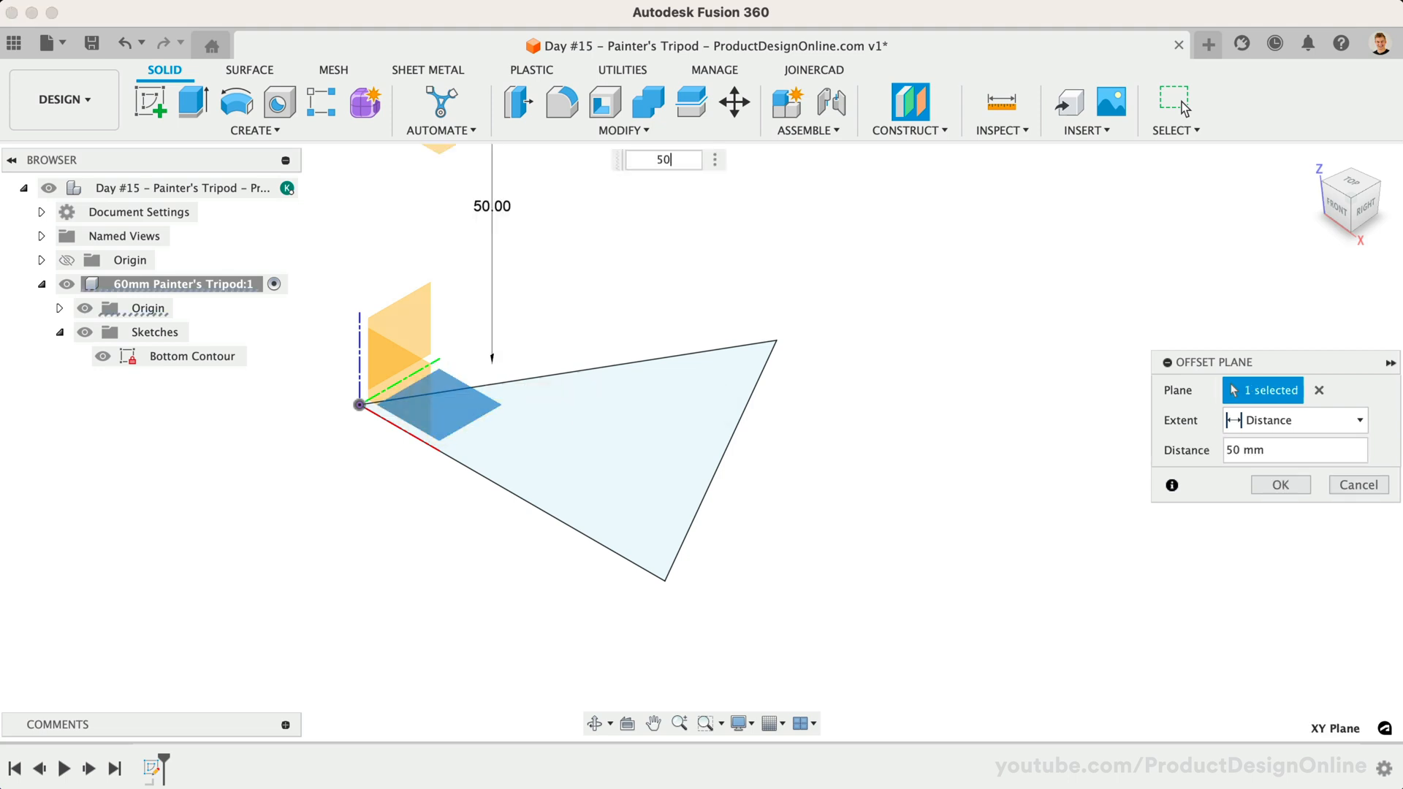
left_click(1278, 484)
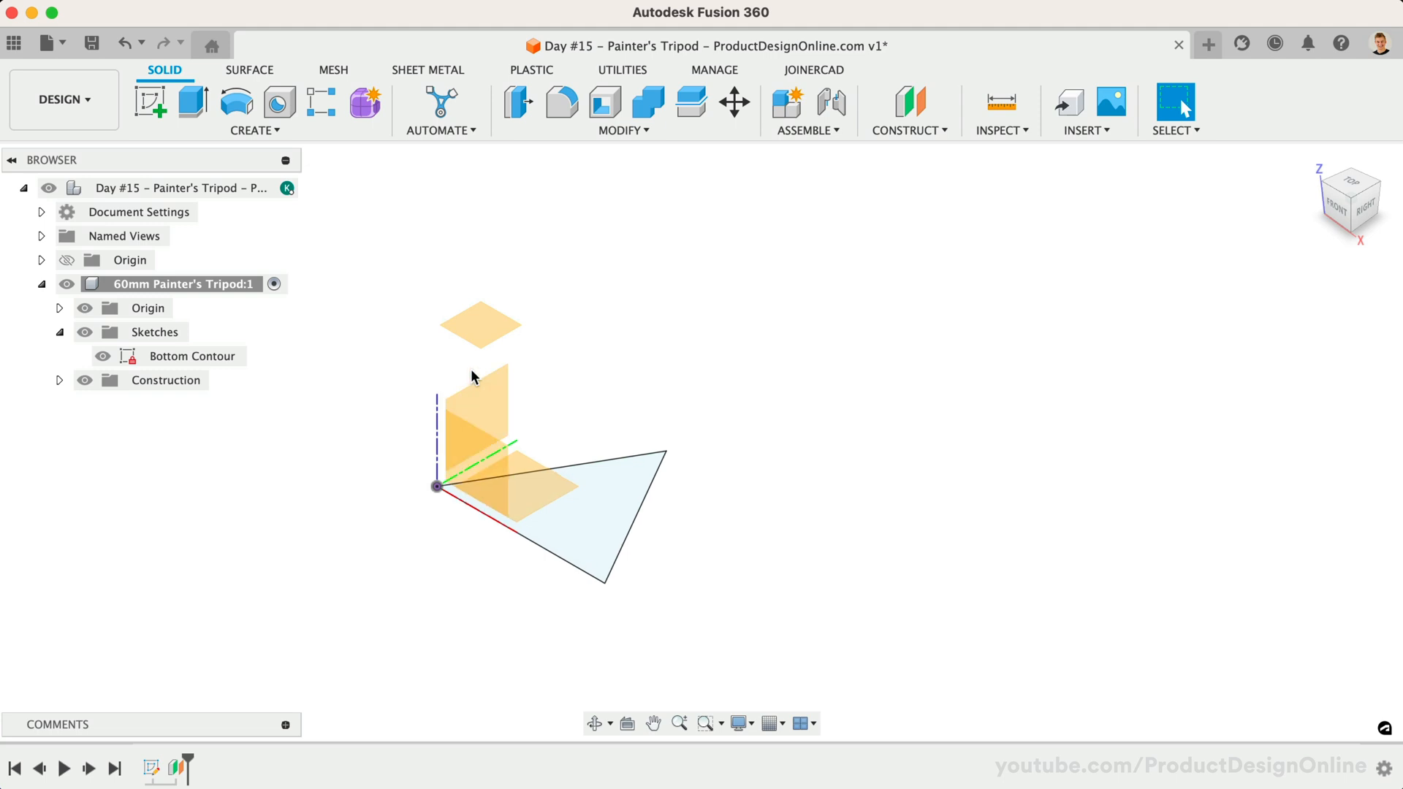
left_click(84, 309)
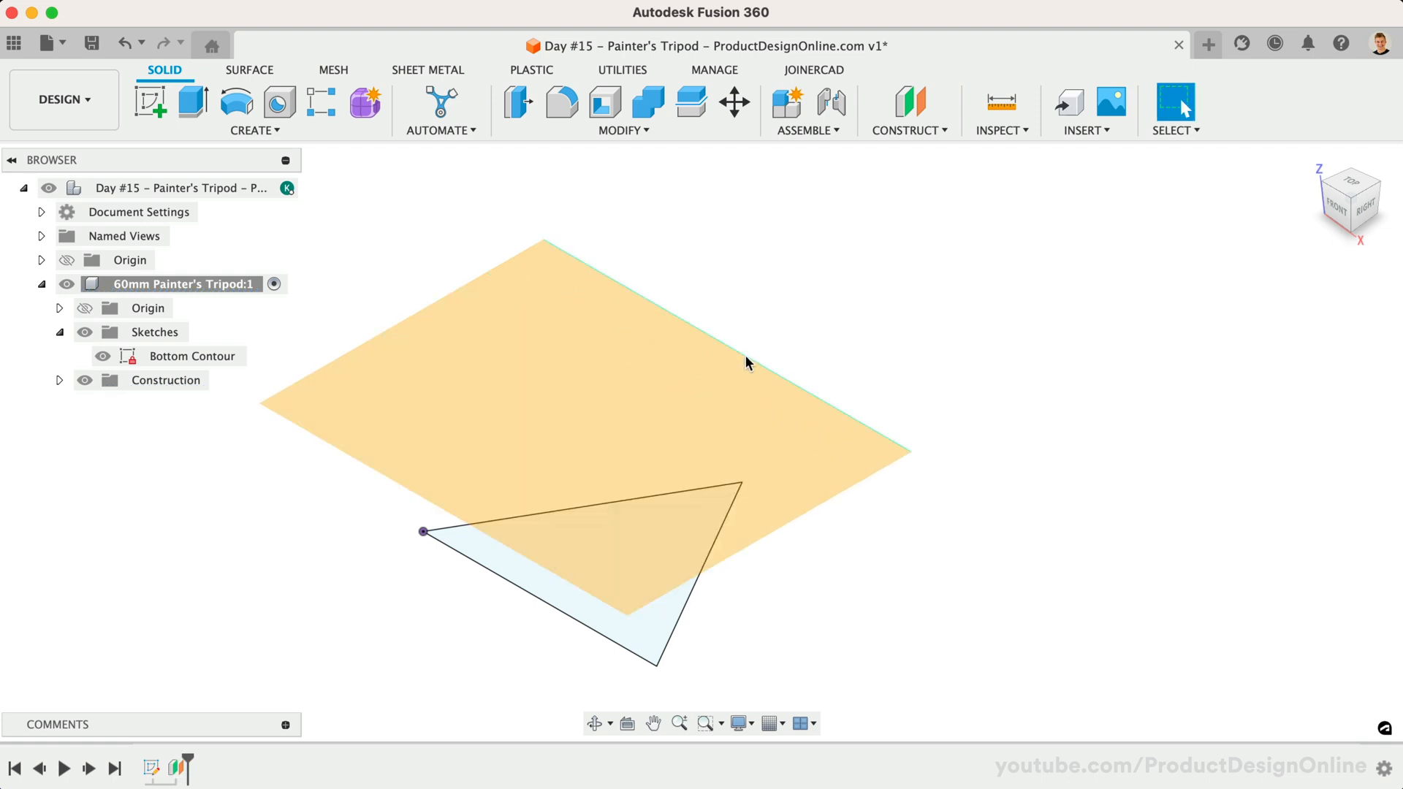
mouse_move(1032, 275)
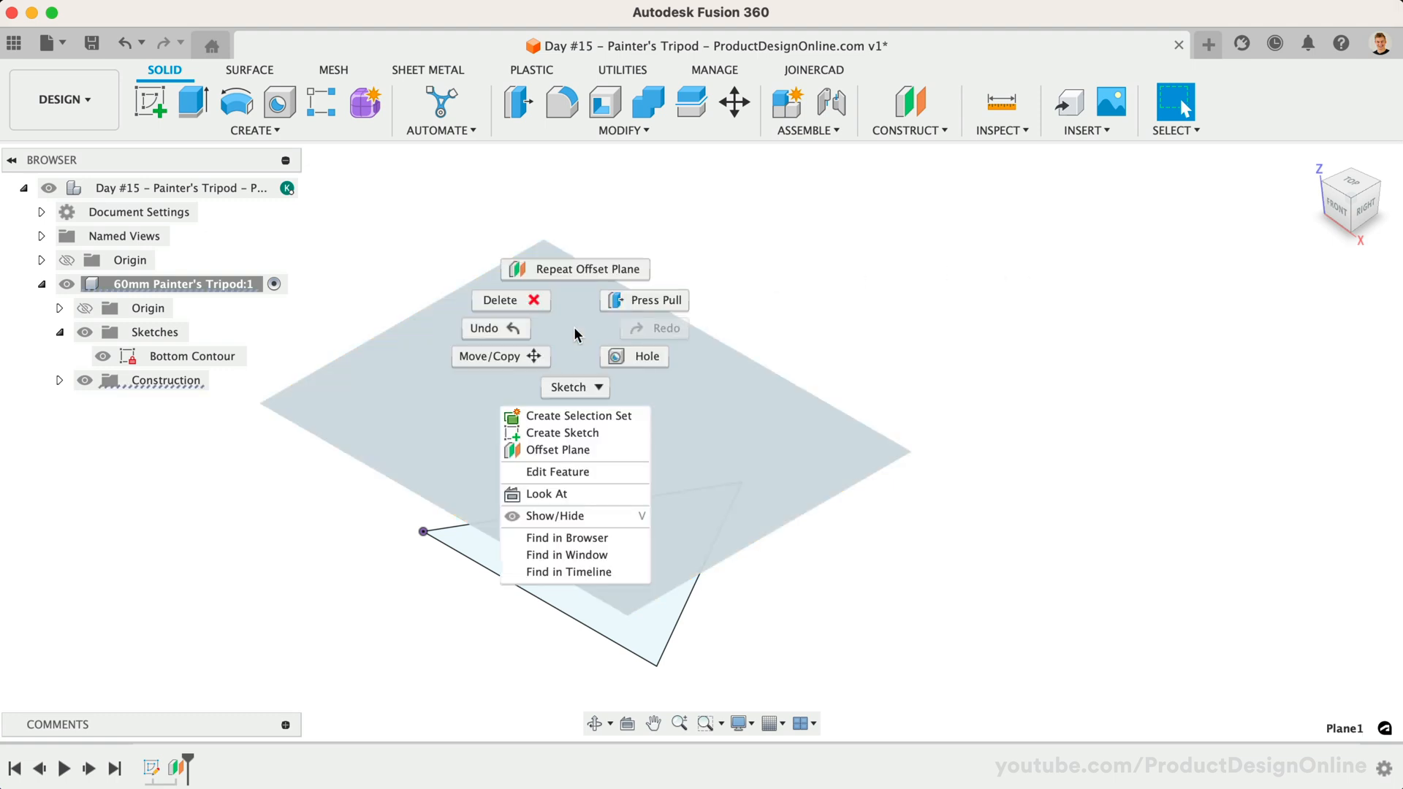
mouse_move(564, 432)
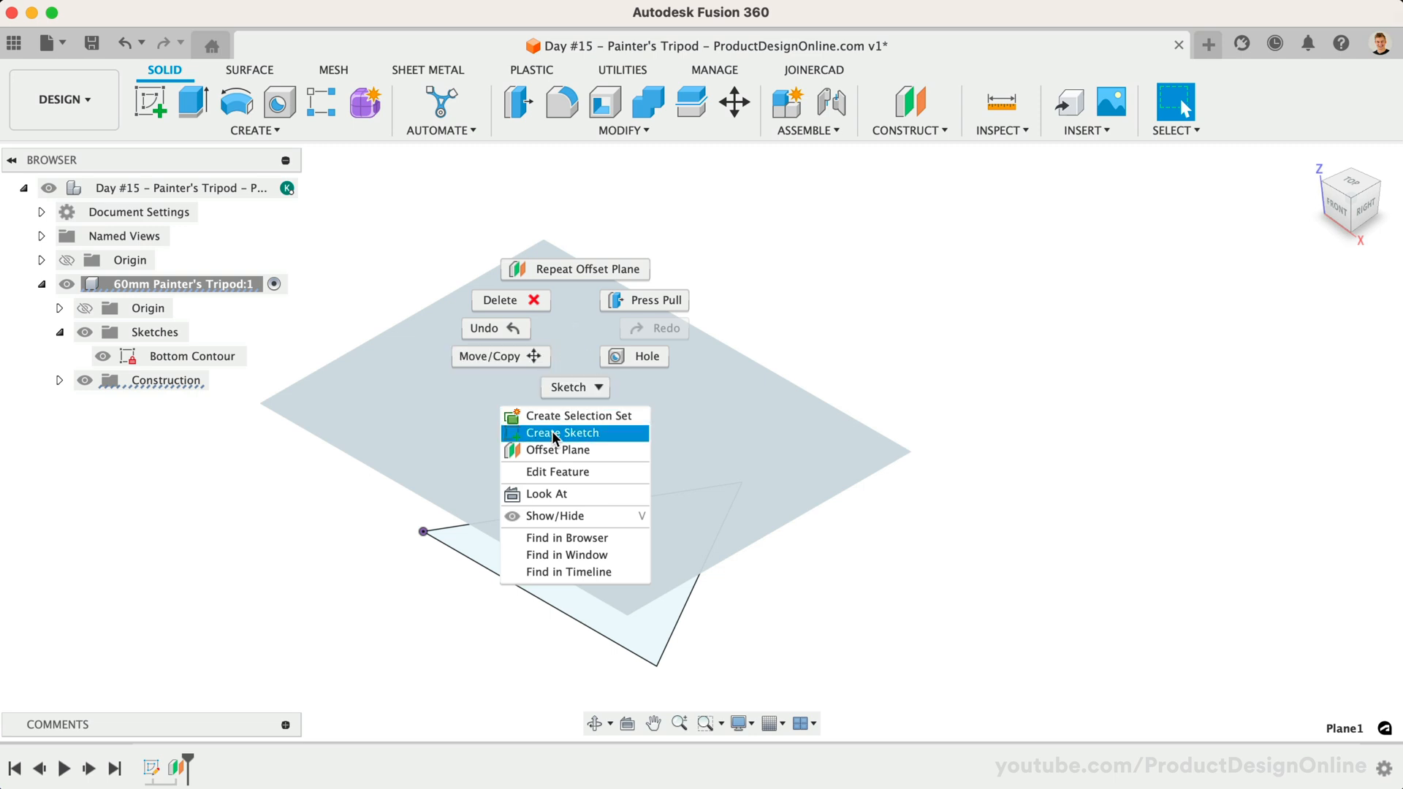
Step: Start Sketch2 on the 50 mm offset plane and reach for the Project / Include options
left_click(563, 432)
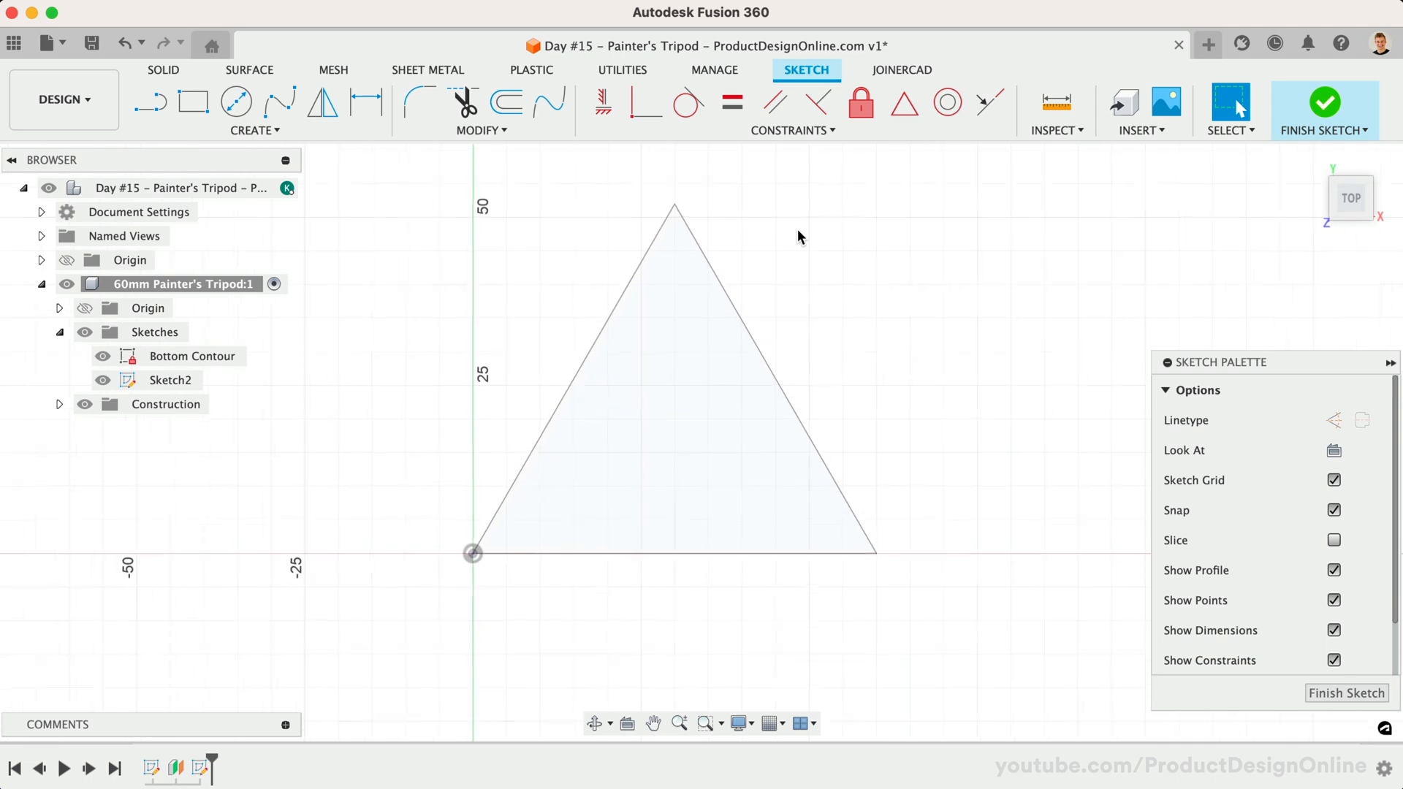
left_click(255, 130)
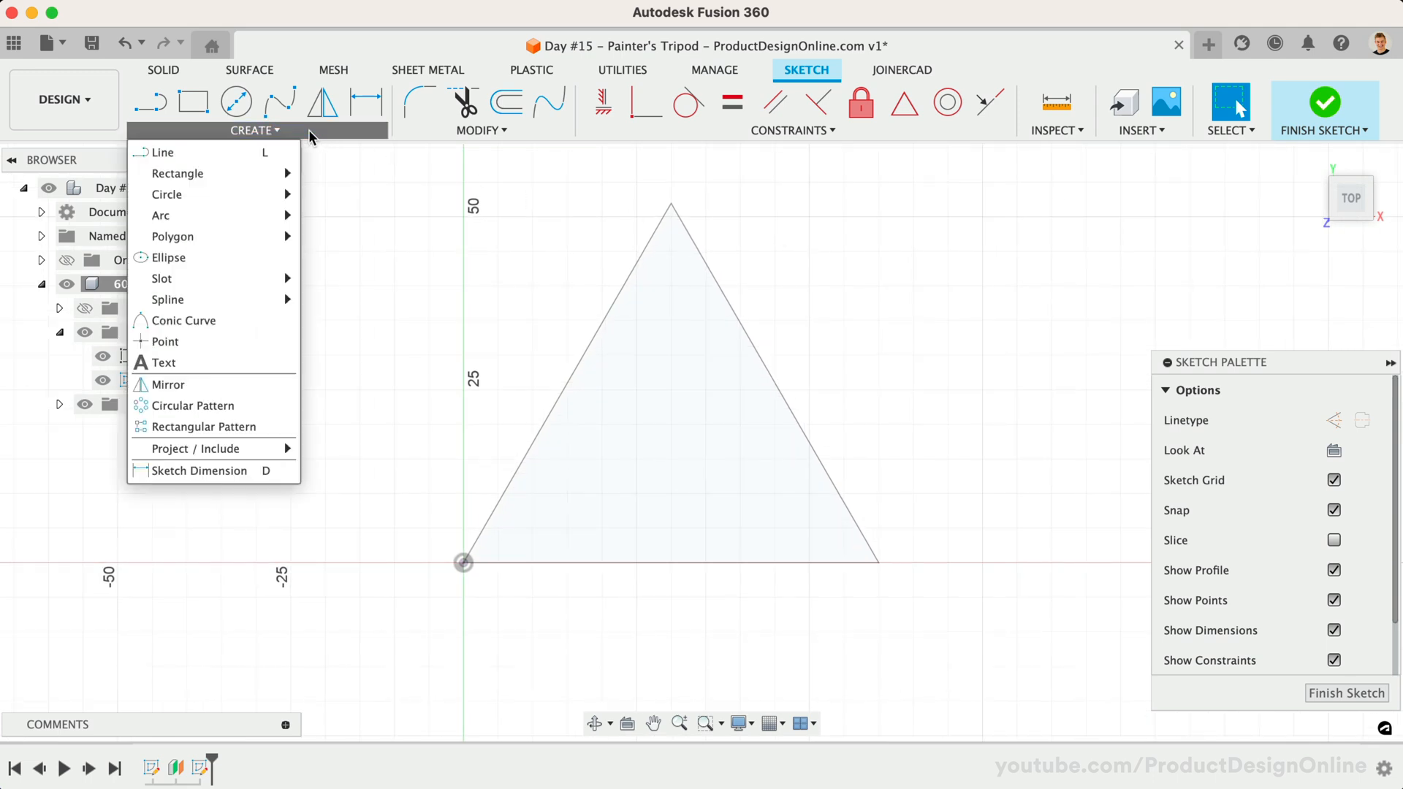
mouse_move(215, 427)
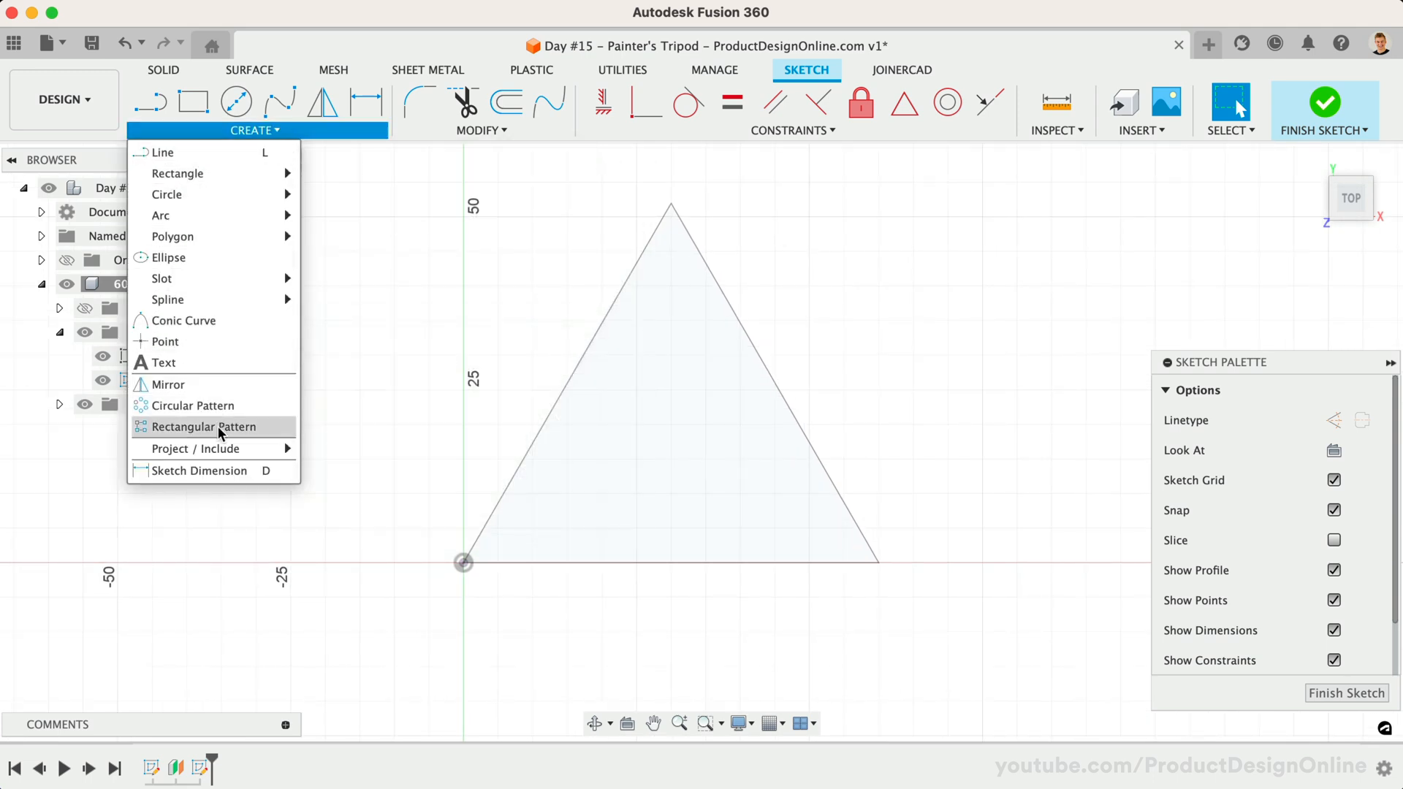
mouse_move(195, 449)
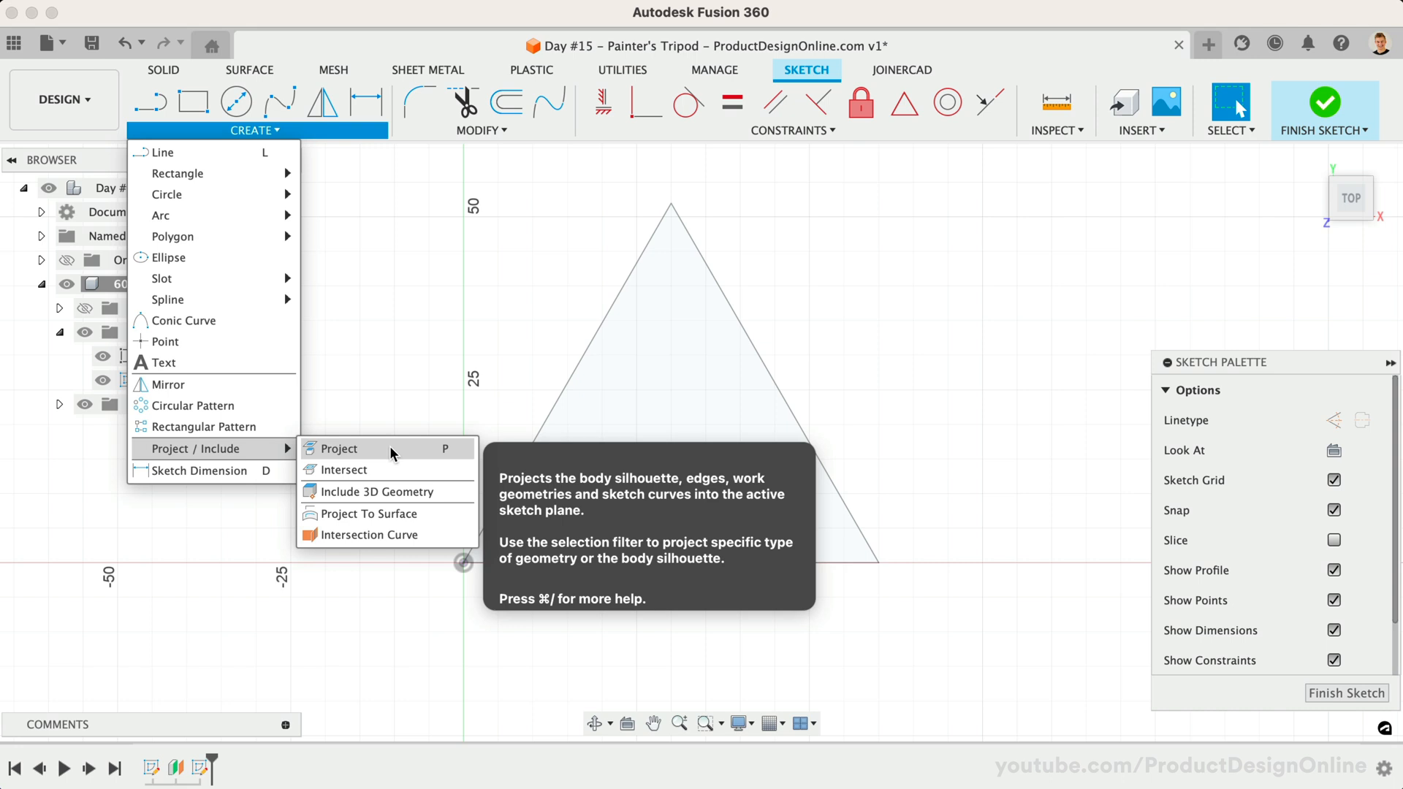
Step: Project the three Bottom Contour triangle edges into Sketch2
left_click(342, 448)
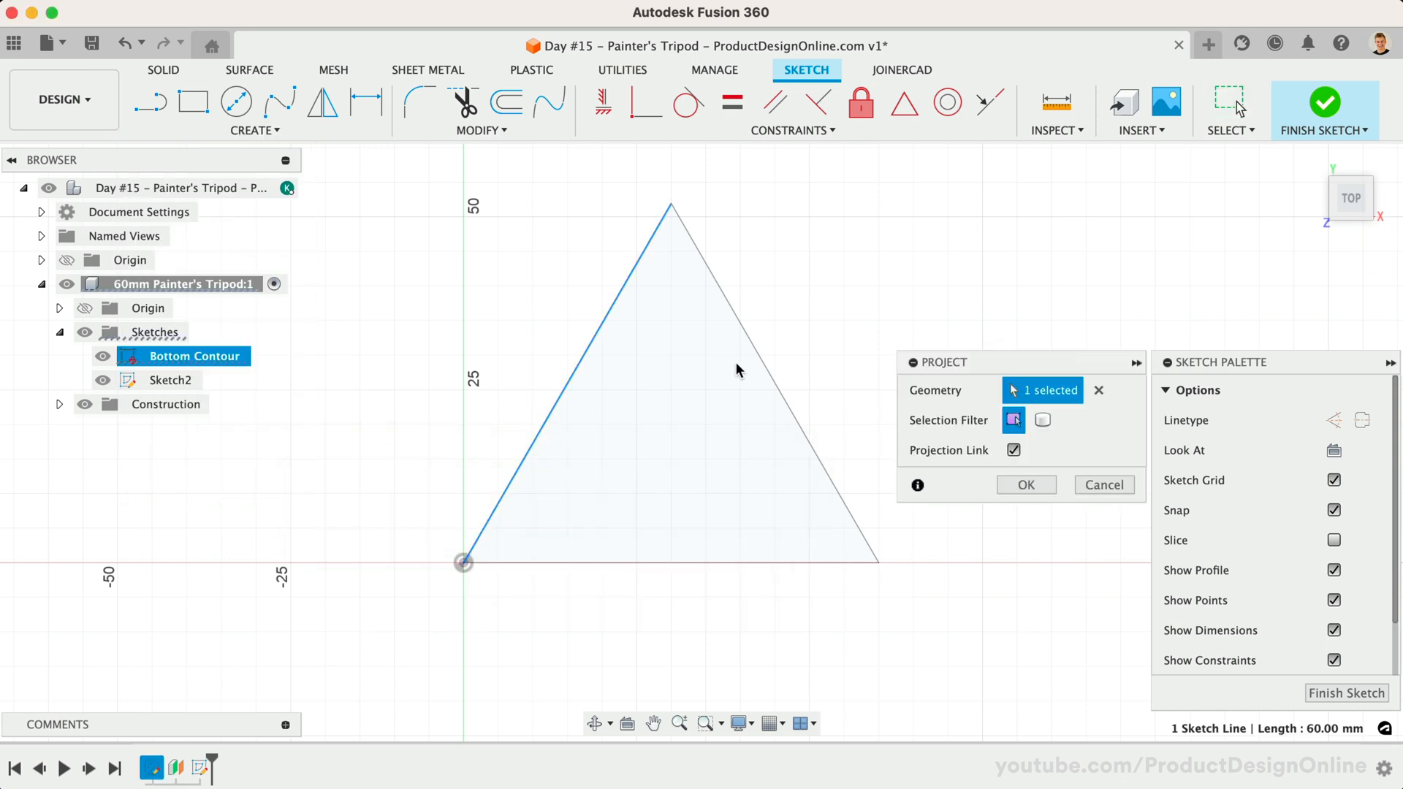
left_click(699, 564)
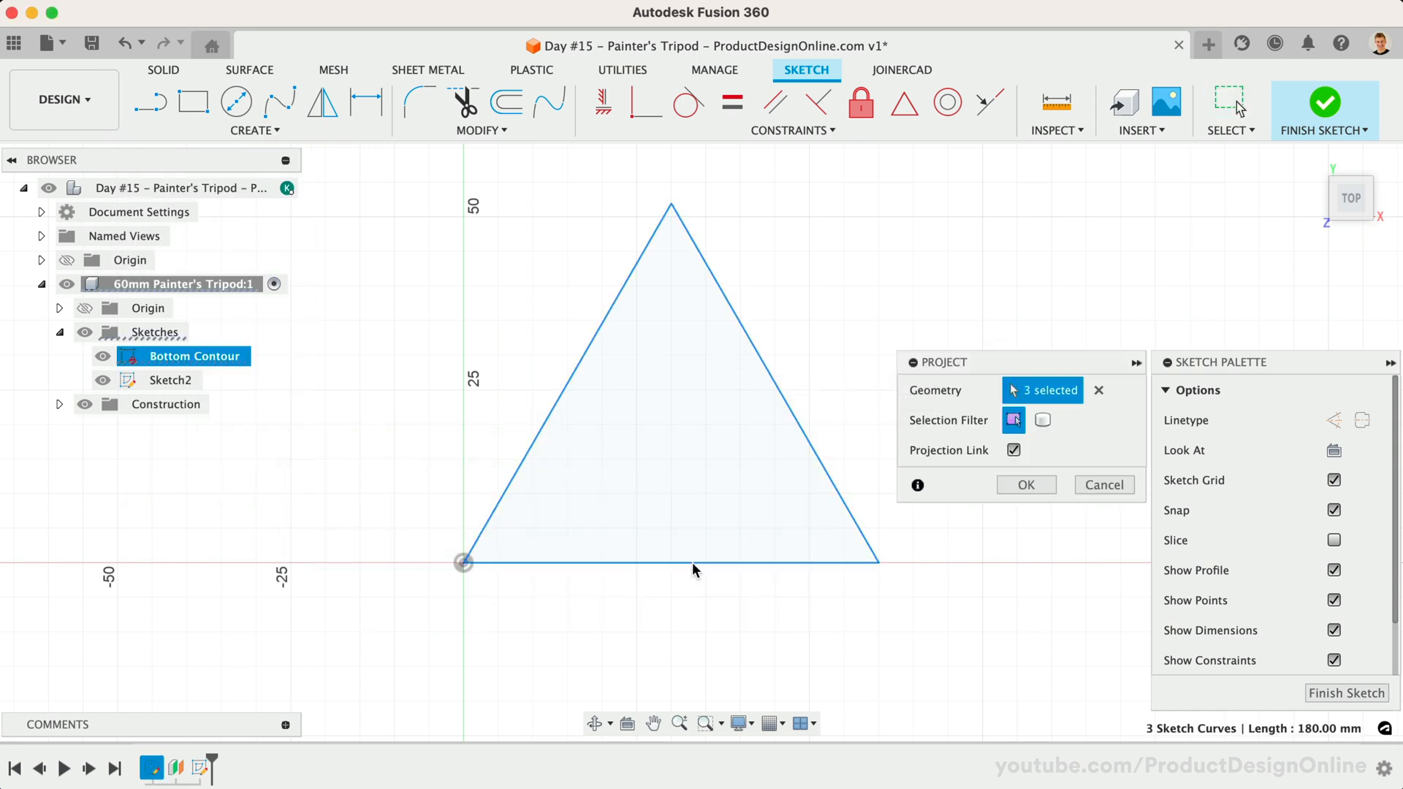
left_click(1025, 484)
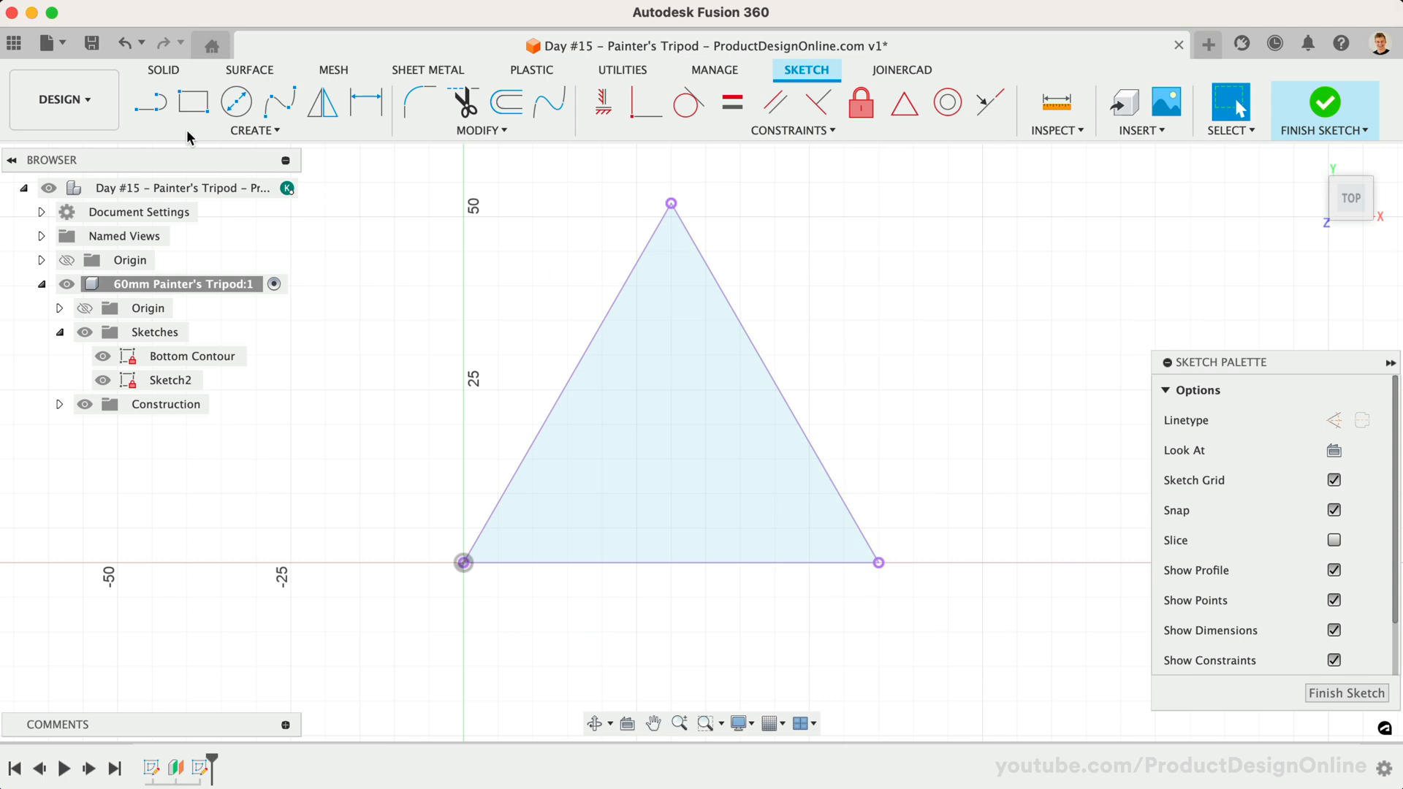
Step: Draw two corner-to-midpoint construction lines and place a point at their intersection
left_click(150, 100)
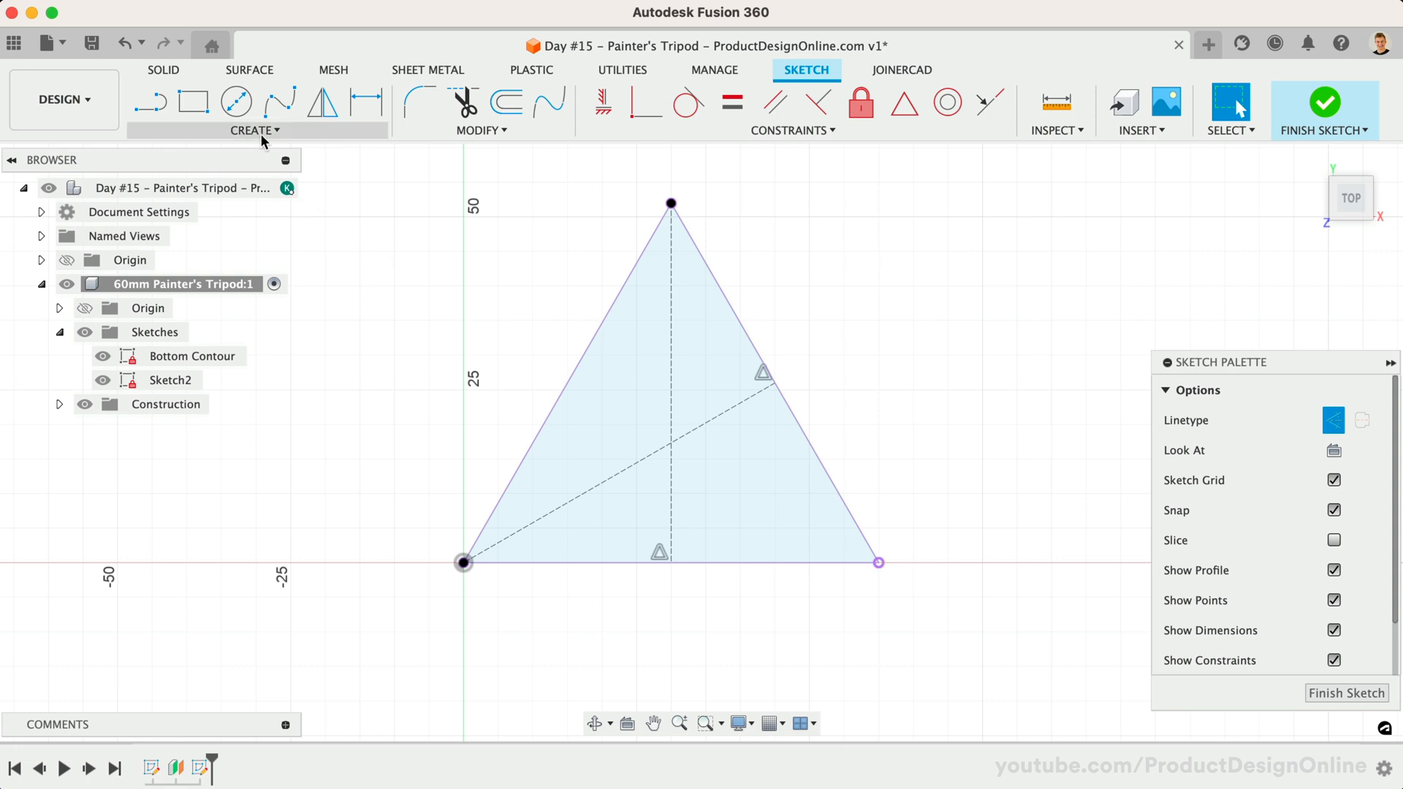
left_click(254, 130)
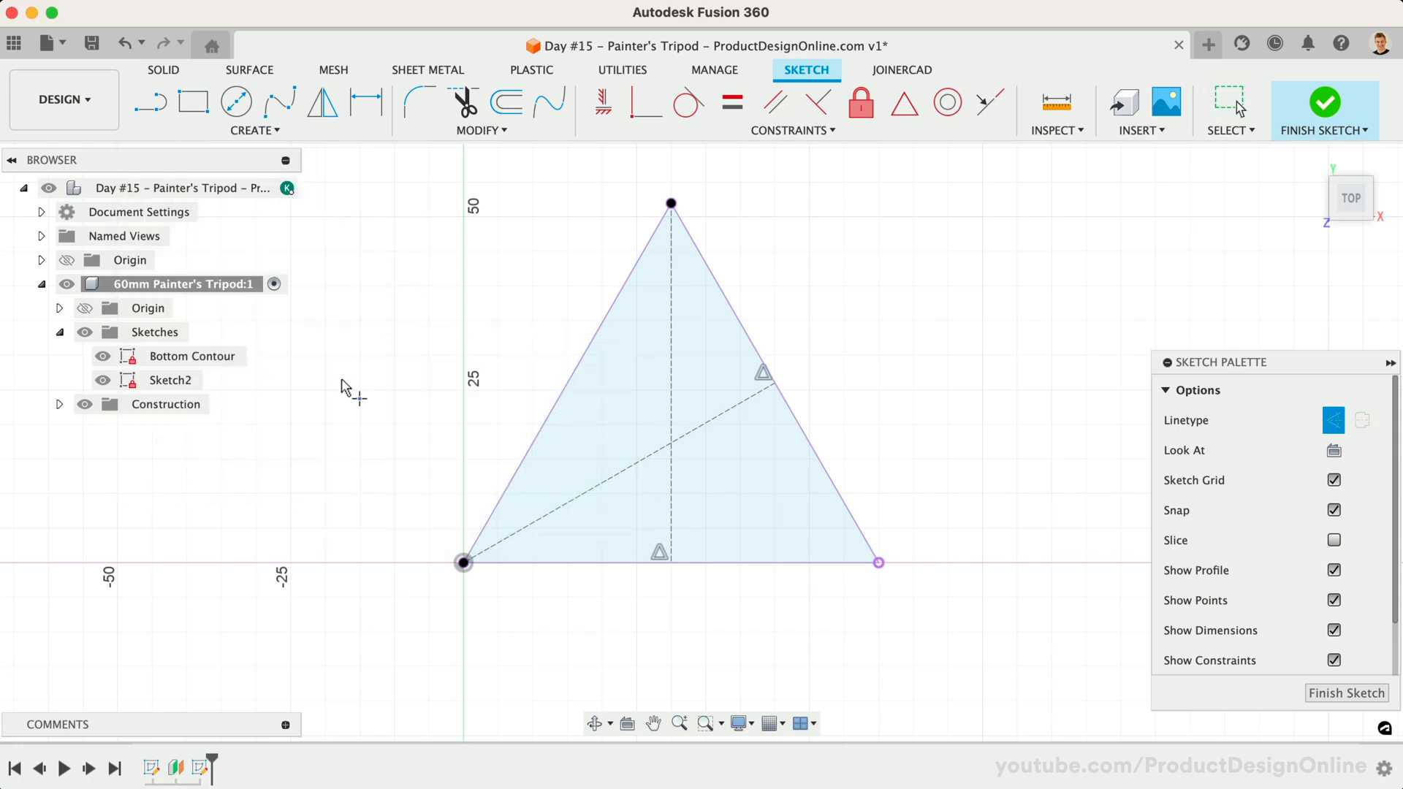
mouse_move(672, 448)
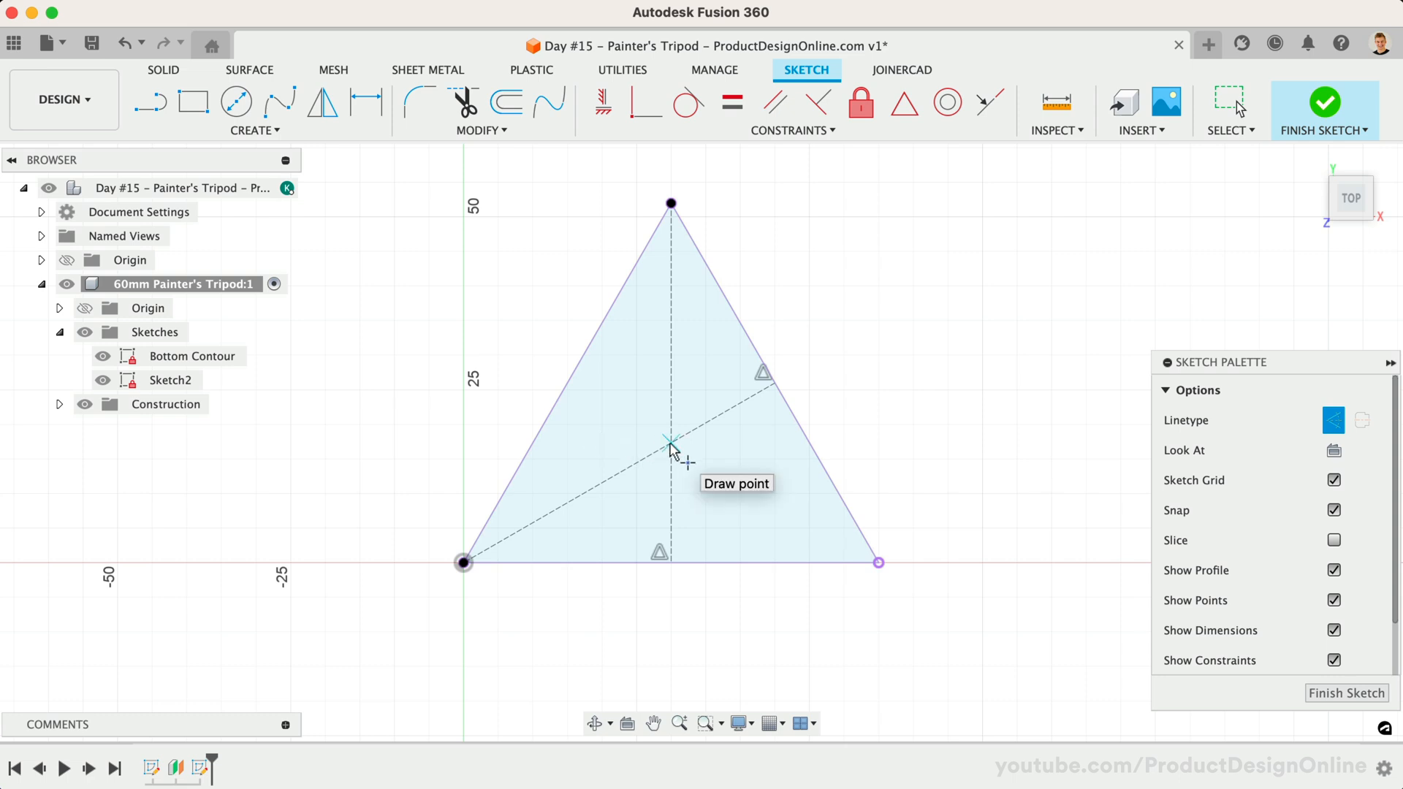
left_click(671, 441)
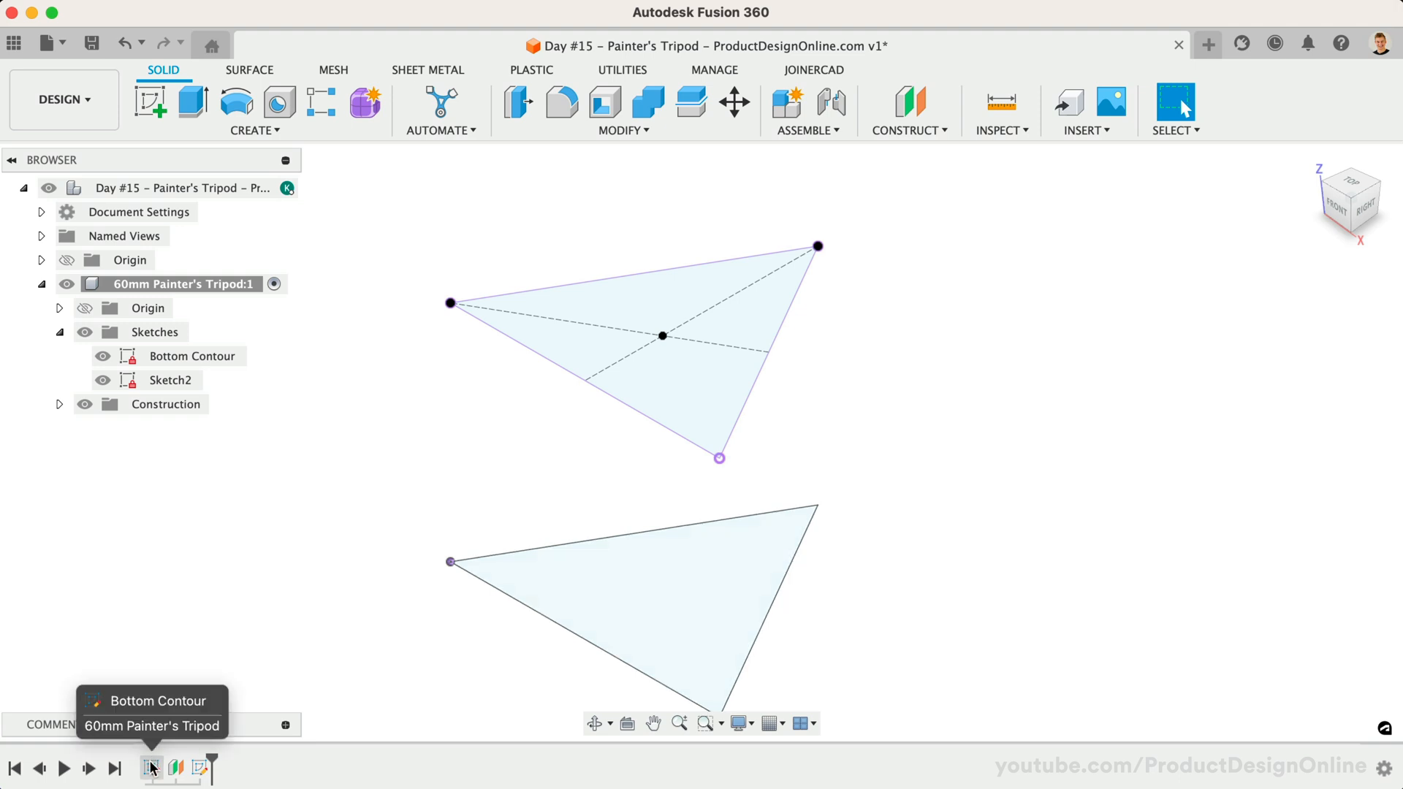
Step: Edit Bottom Contour to try a 100 mm side, finish the sketch, then undo the change
left_click(190, 356)
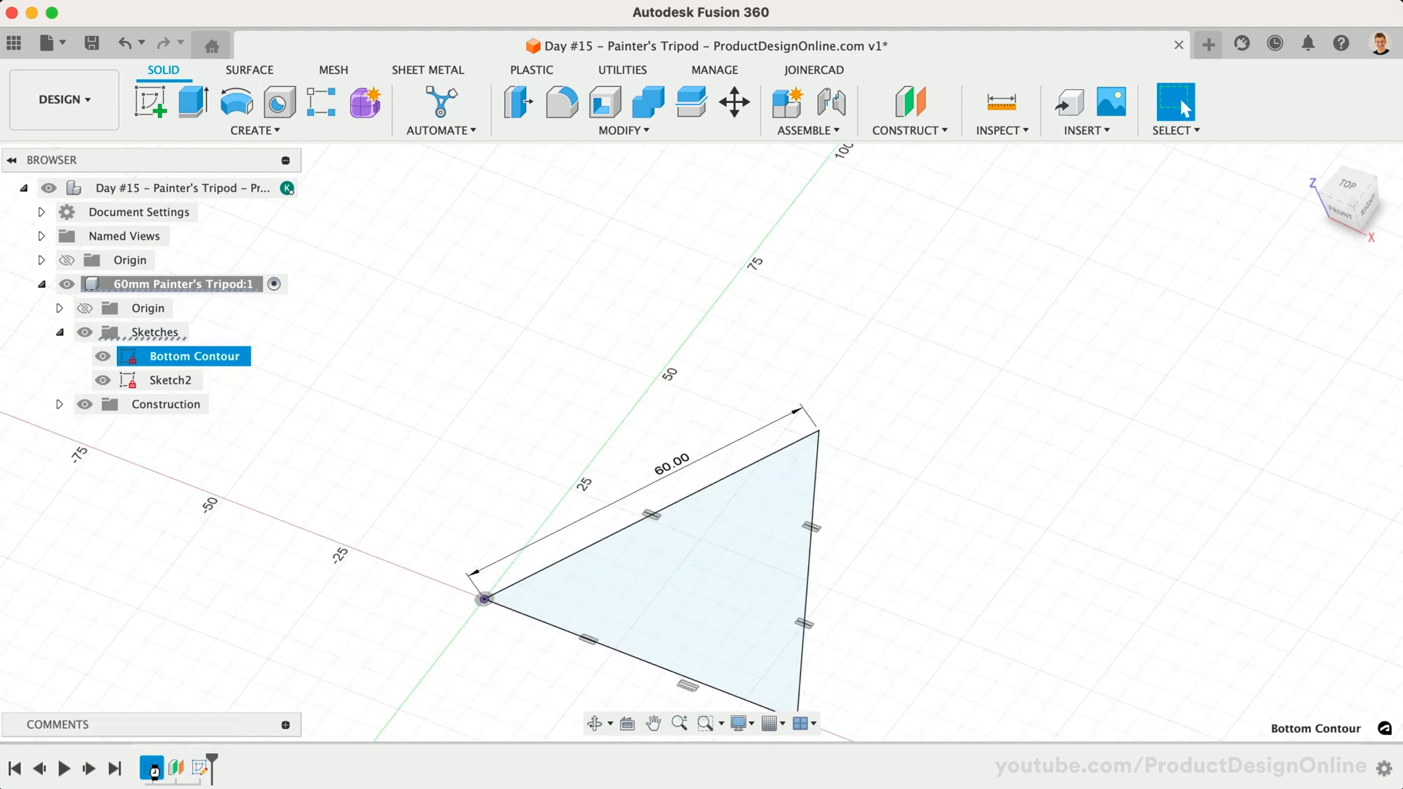
double_click(192, 355)
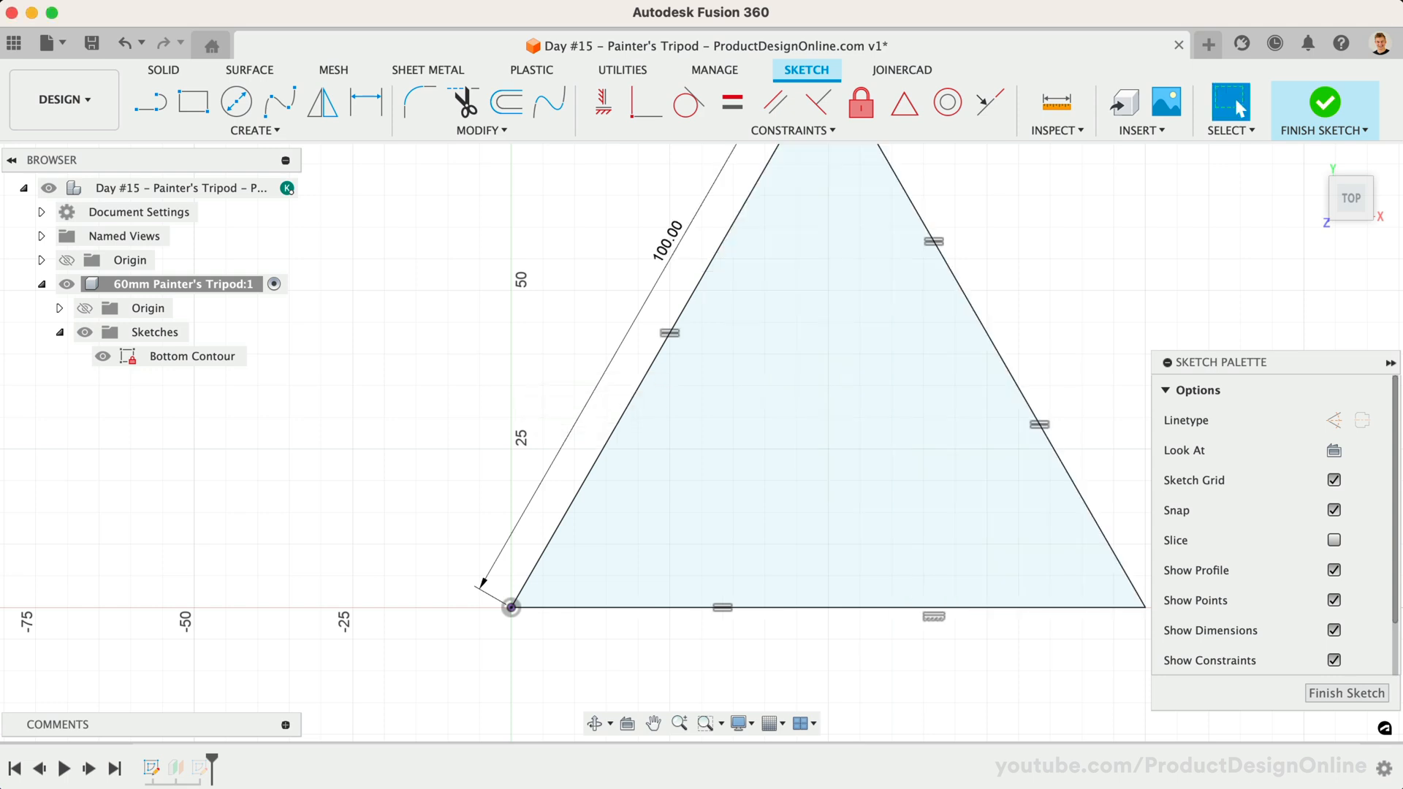
mouse_move(1325, 102)
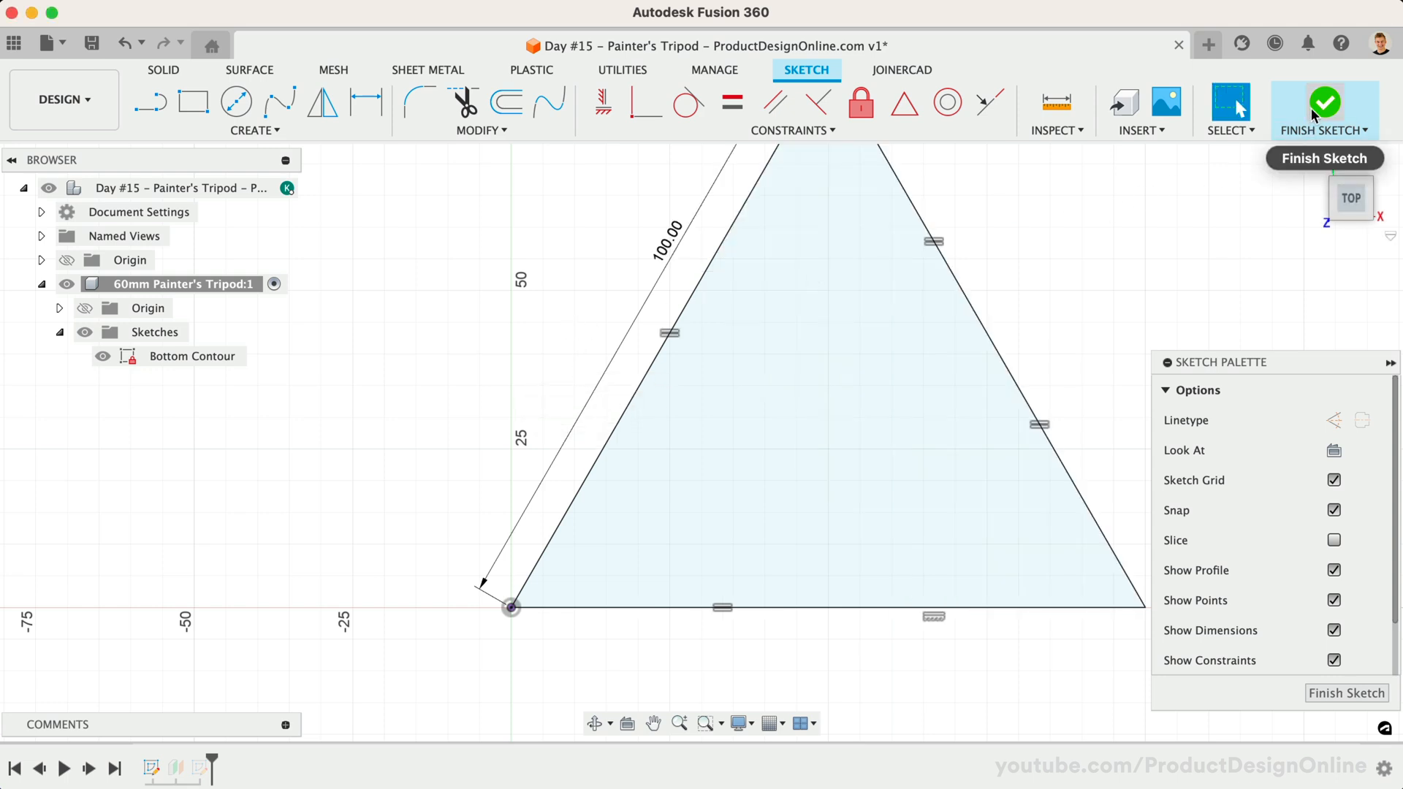
left_click(1325, 101)
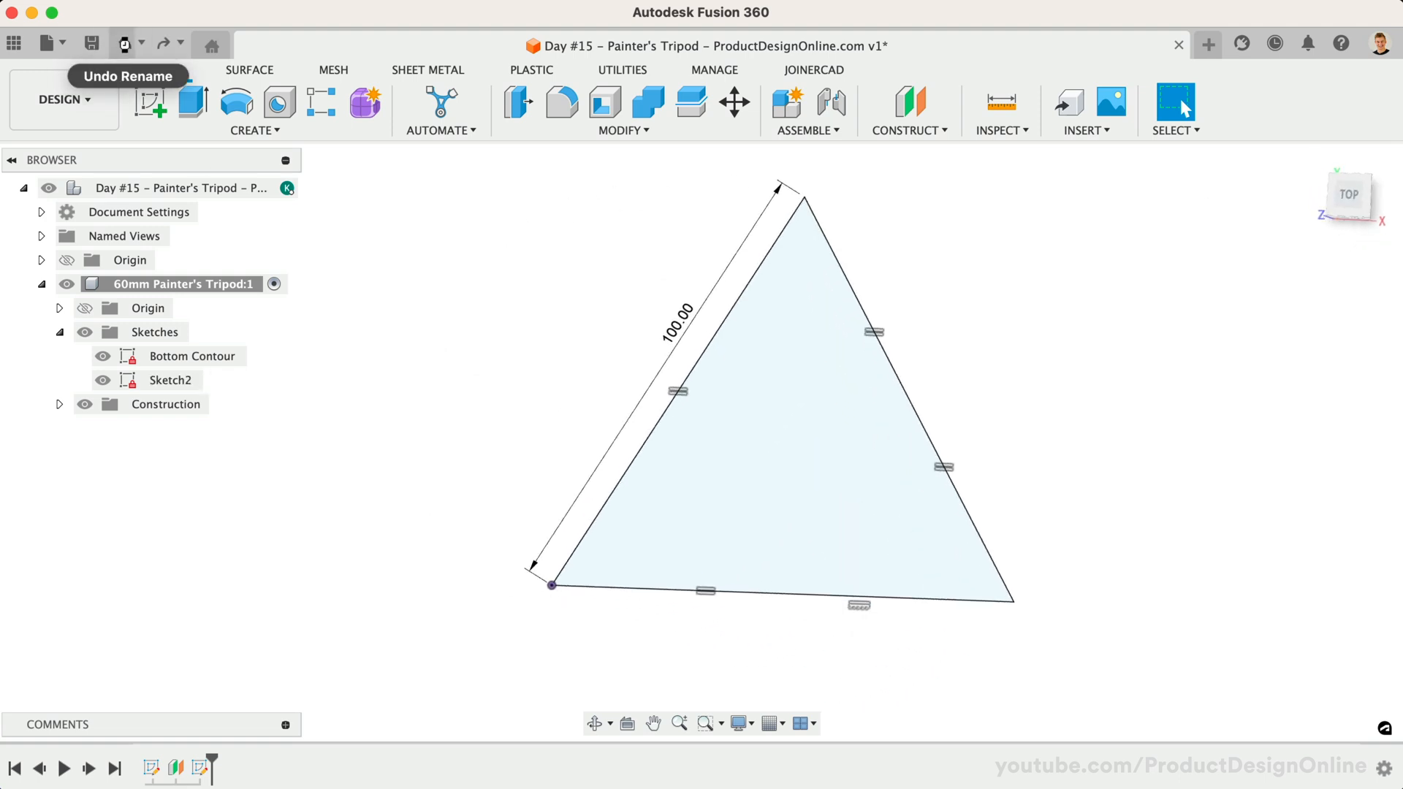
double_click(169, 379)
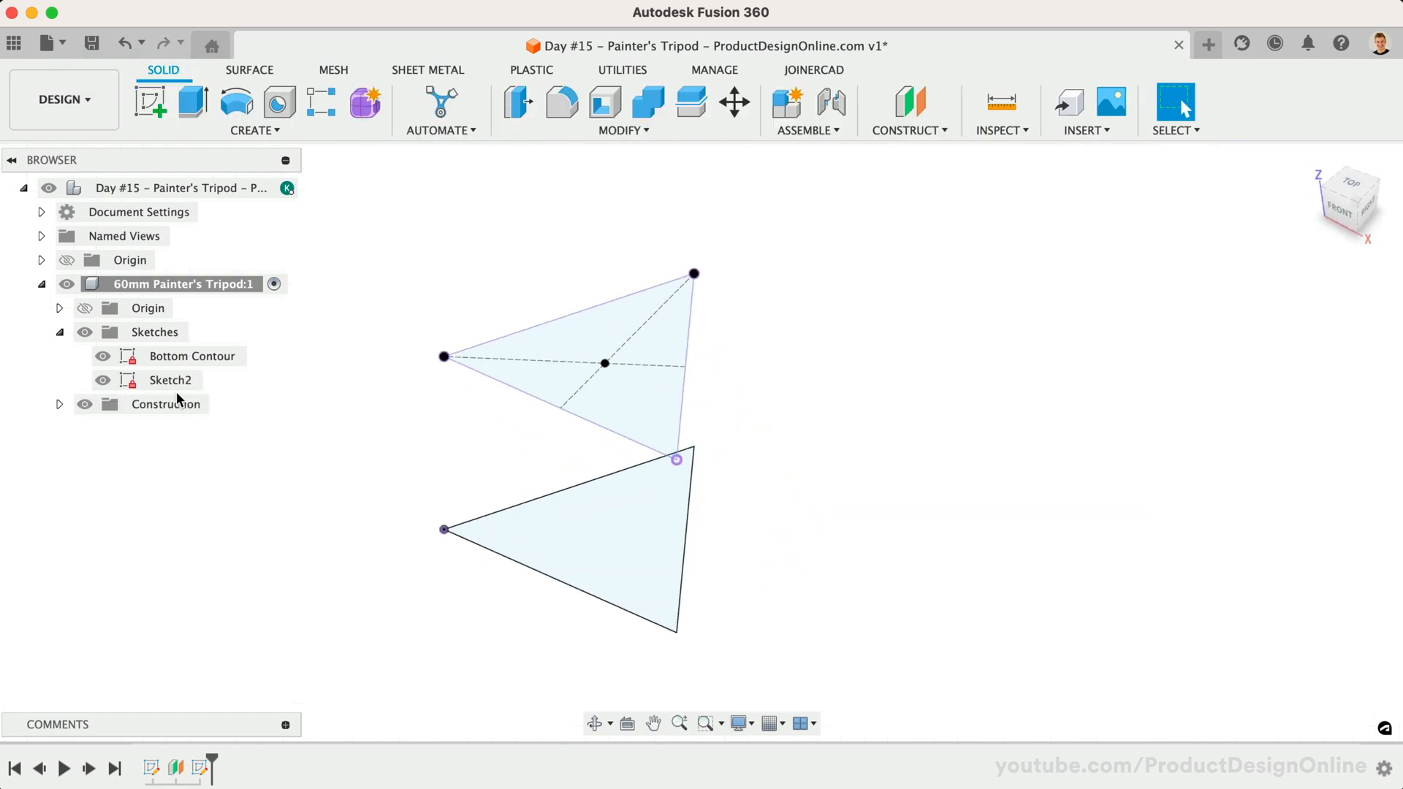
Step: Rename Sketch2 to 'Top Point' and loft Bottom Contour up to it into a solid tetrahedron
double_click(169, 380)
type("Top Point")
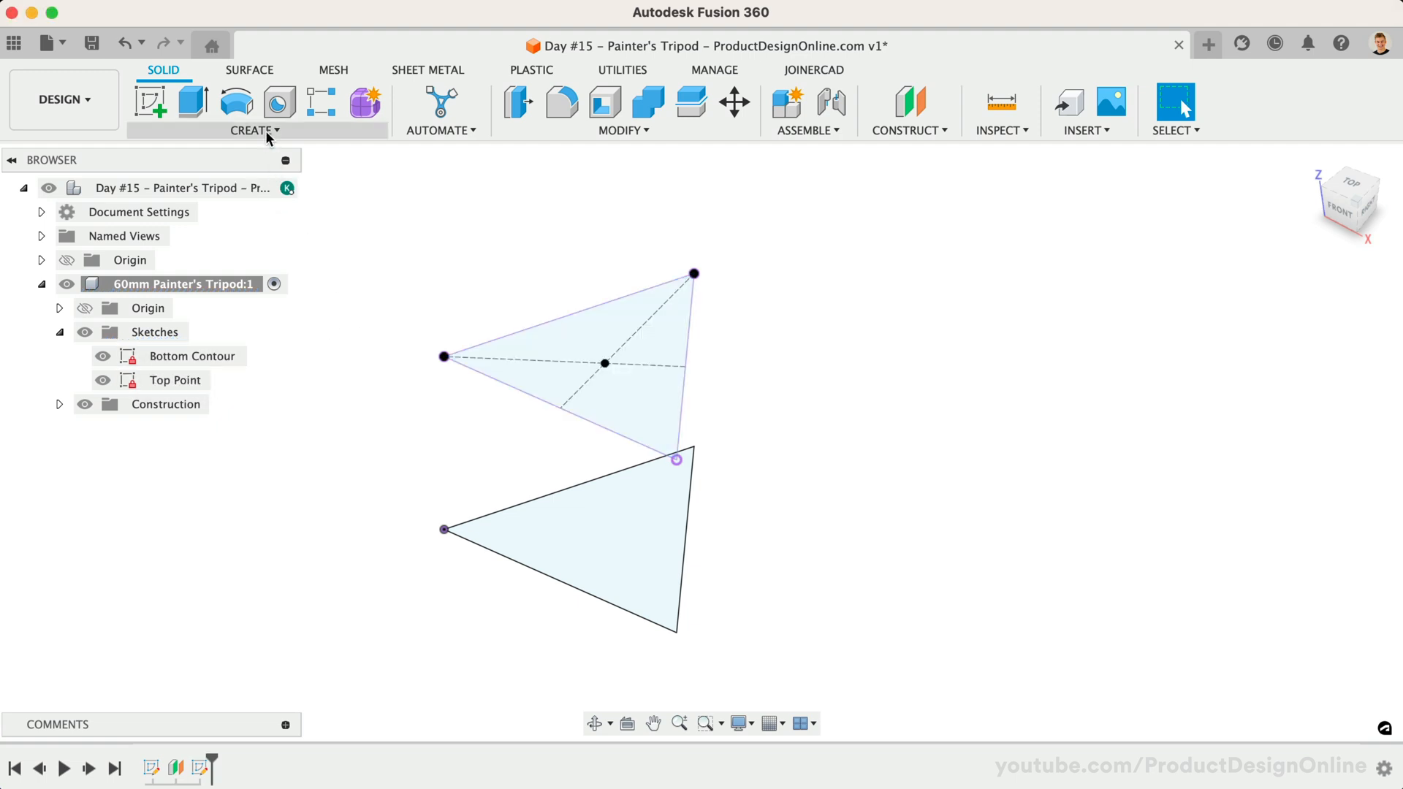
left_click(255, 130)
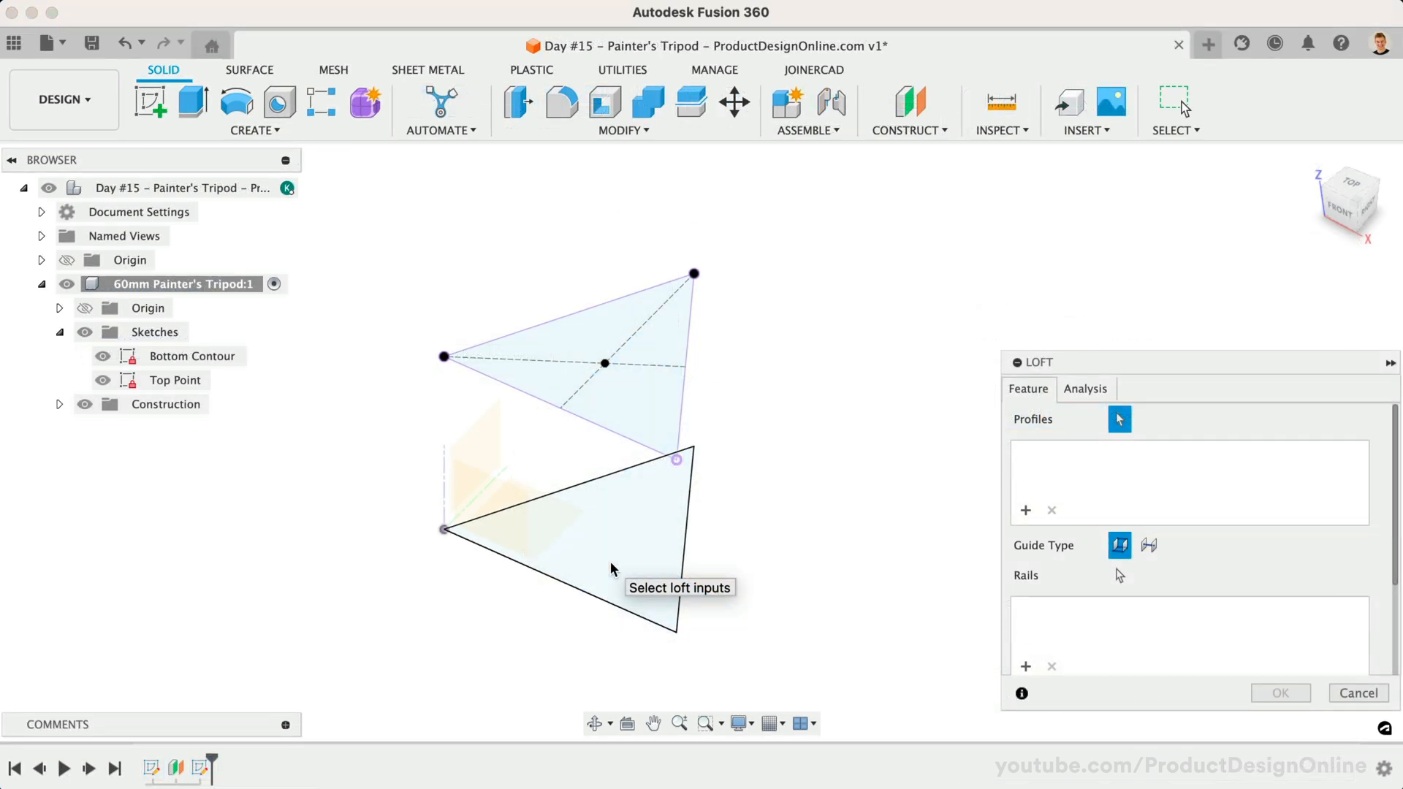
left_click(564, 555)
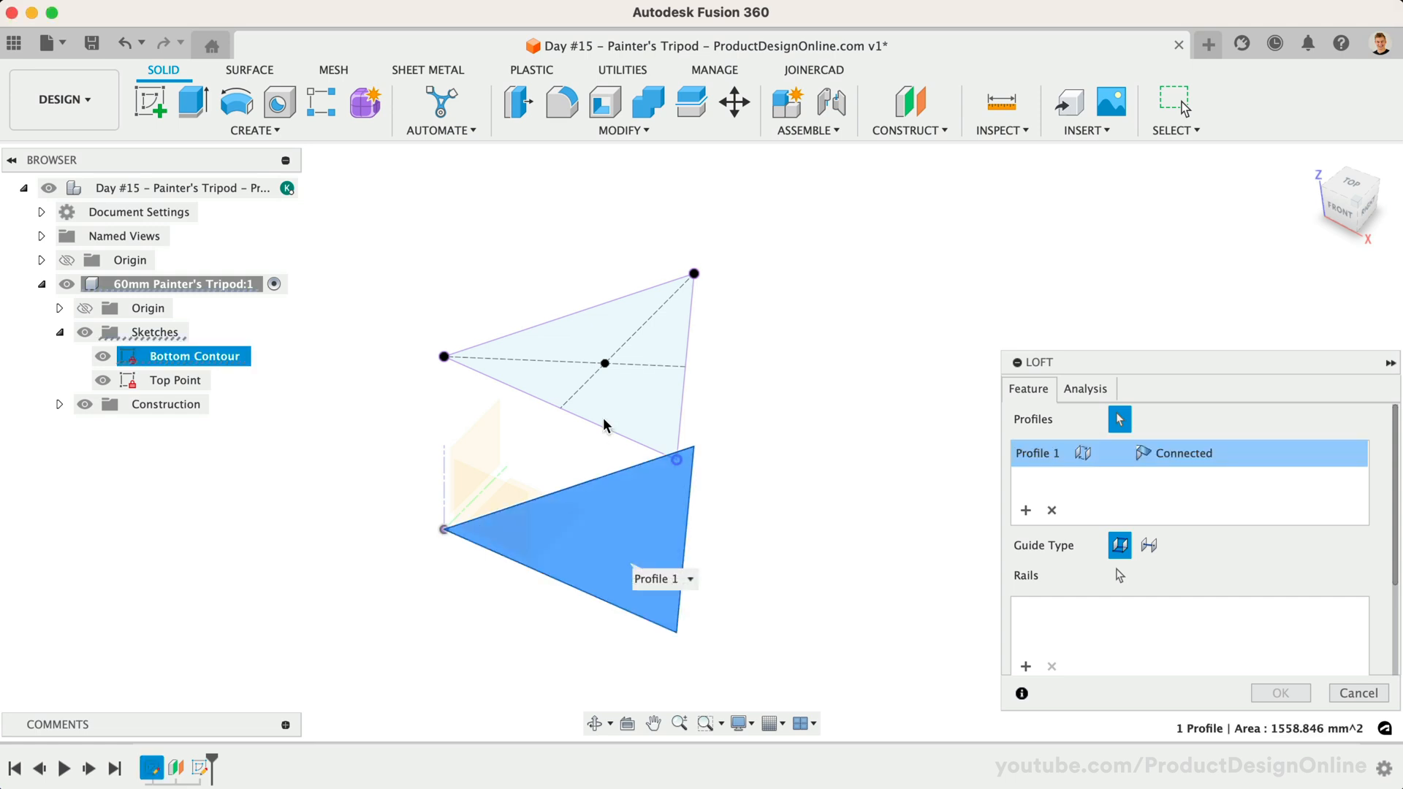
left_click(604, 362)
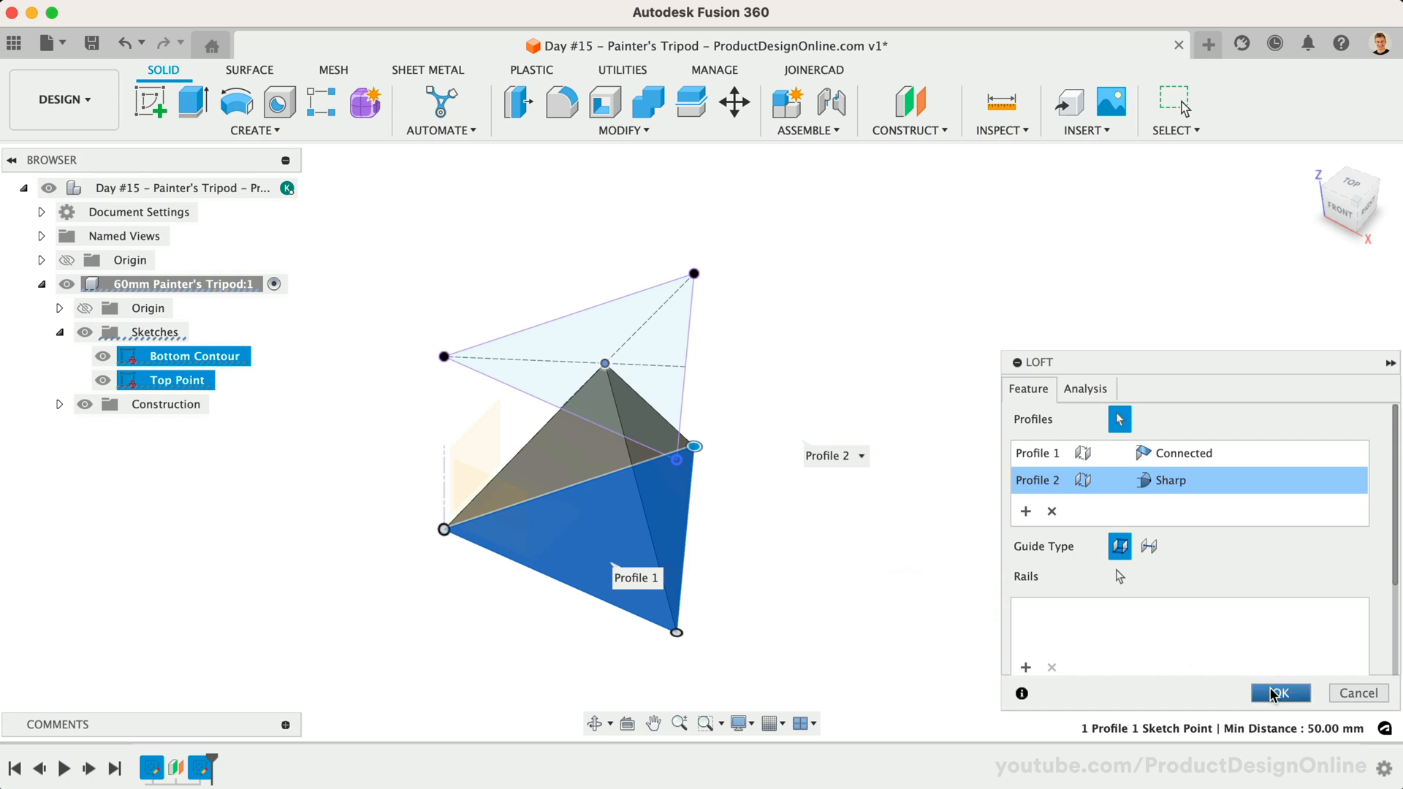
left_click(1280, 693)
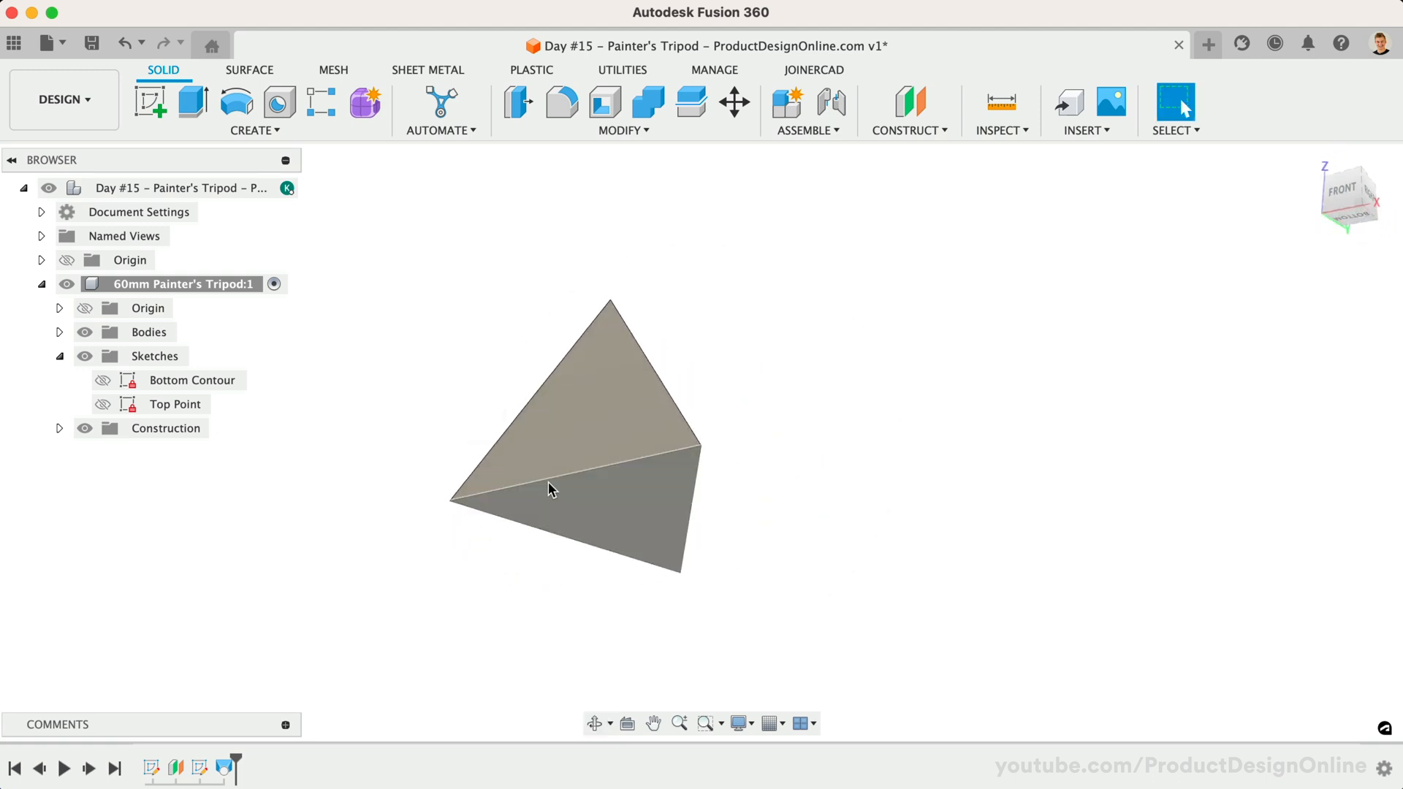
Step: Shell the tetrahedron to 2.5 mm thickness, removing the bottom face
left_click(604, 102)
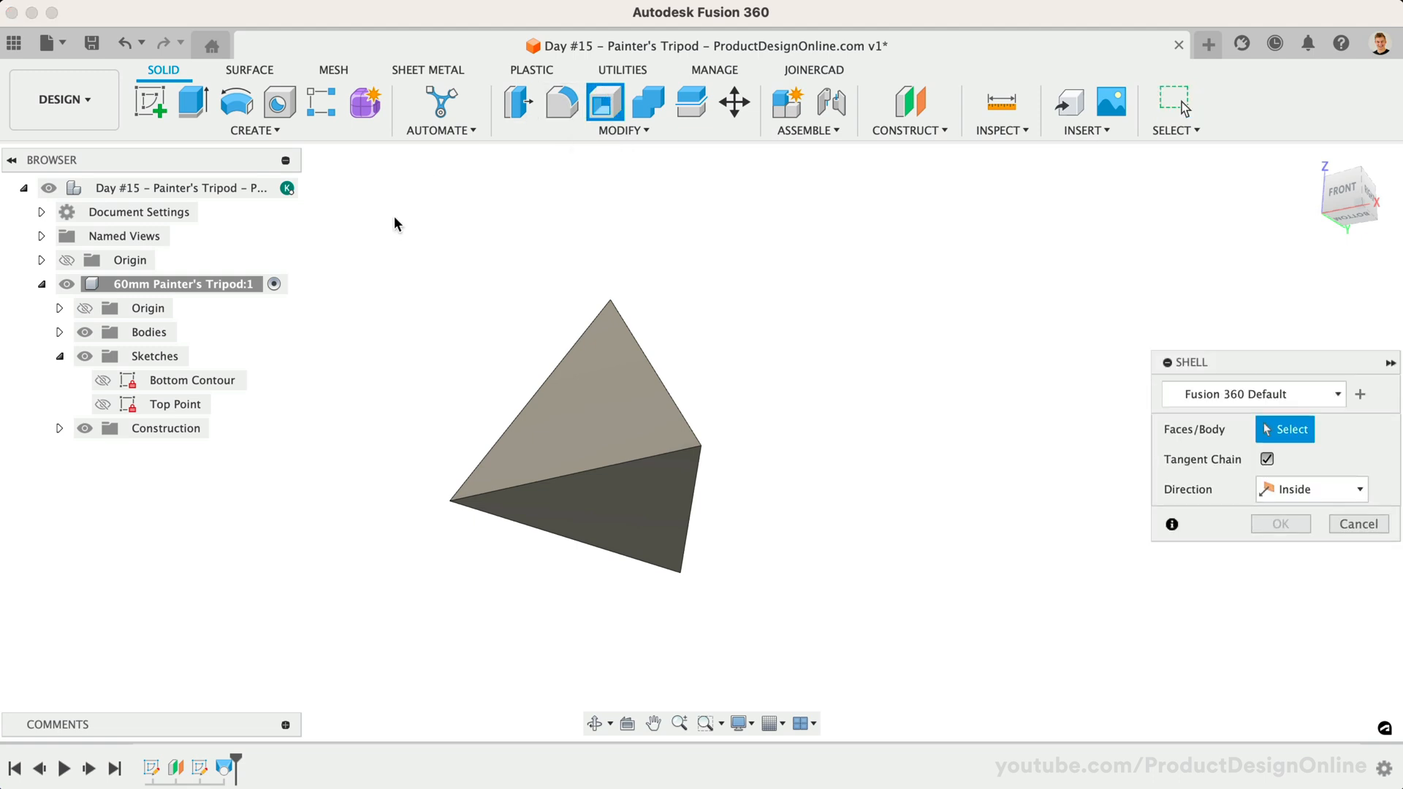
left_click(581, 501)
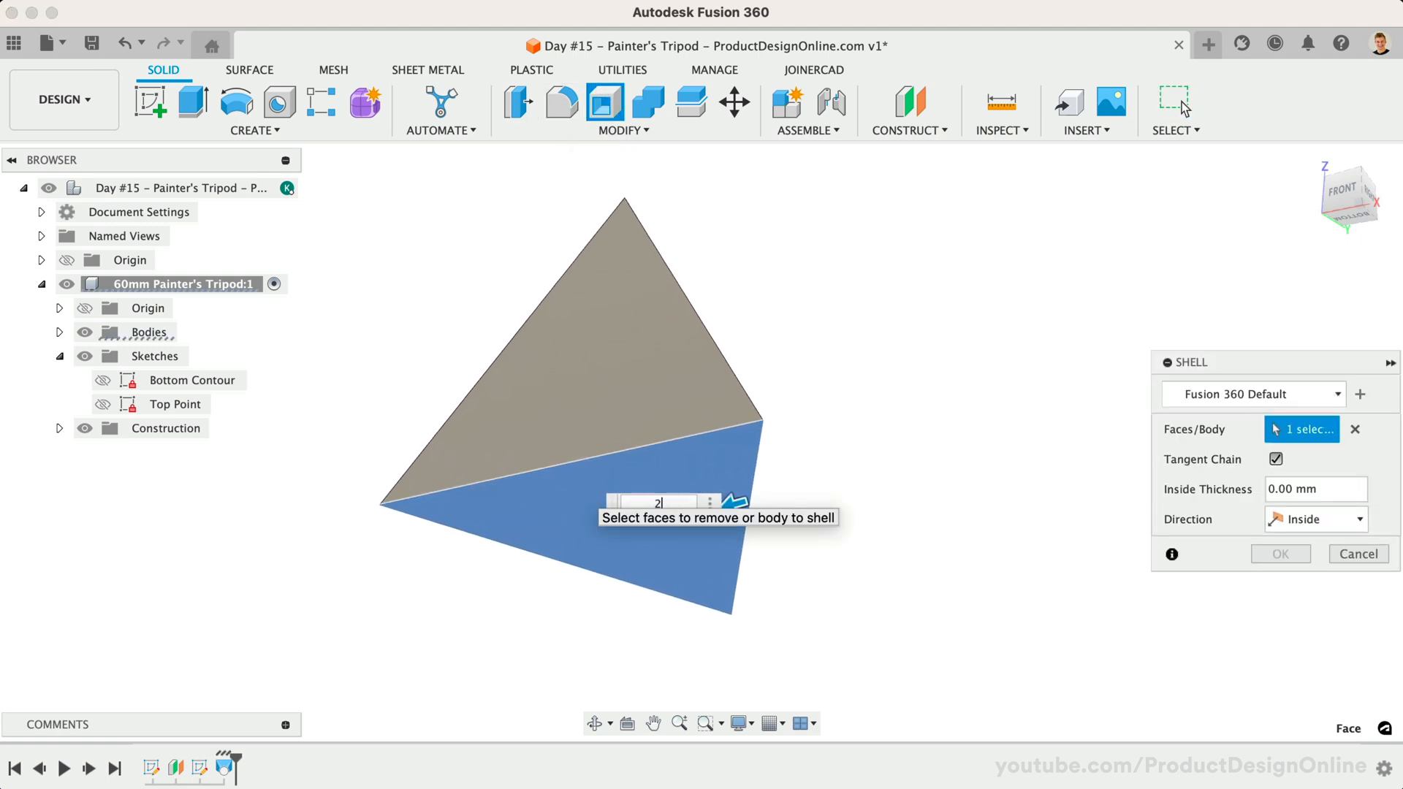
type("2.5")
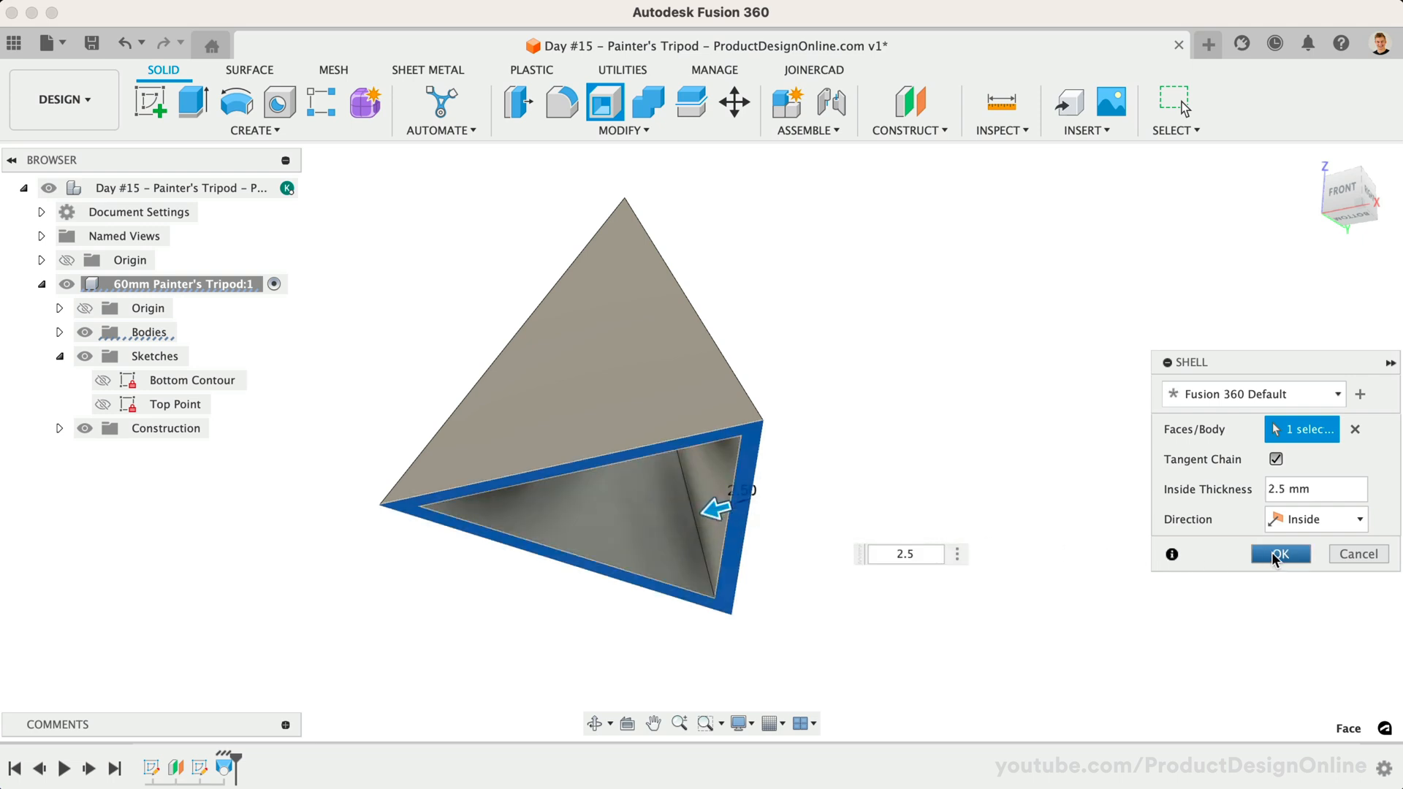
left_click(1280, 554)
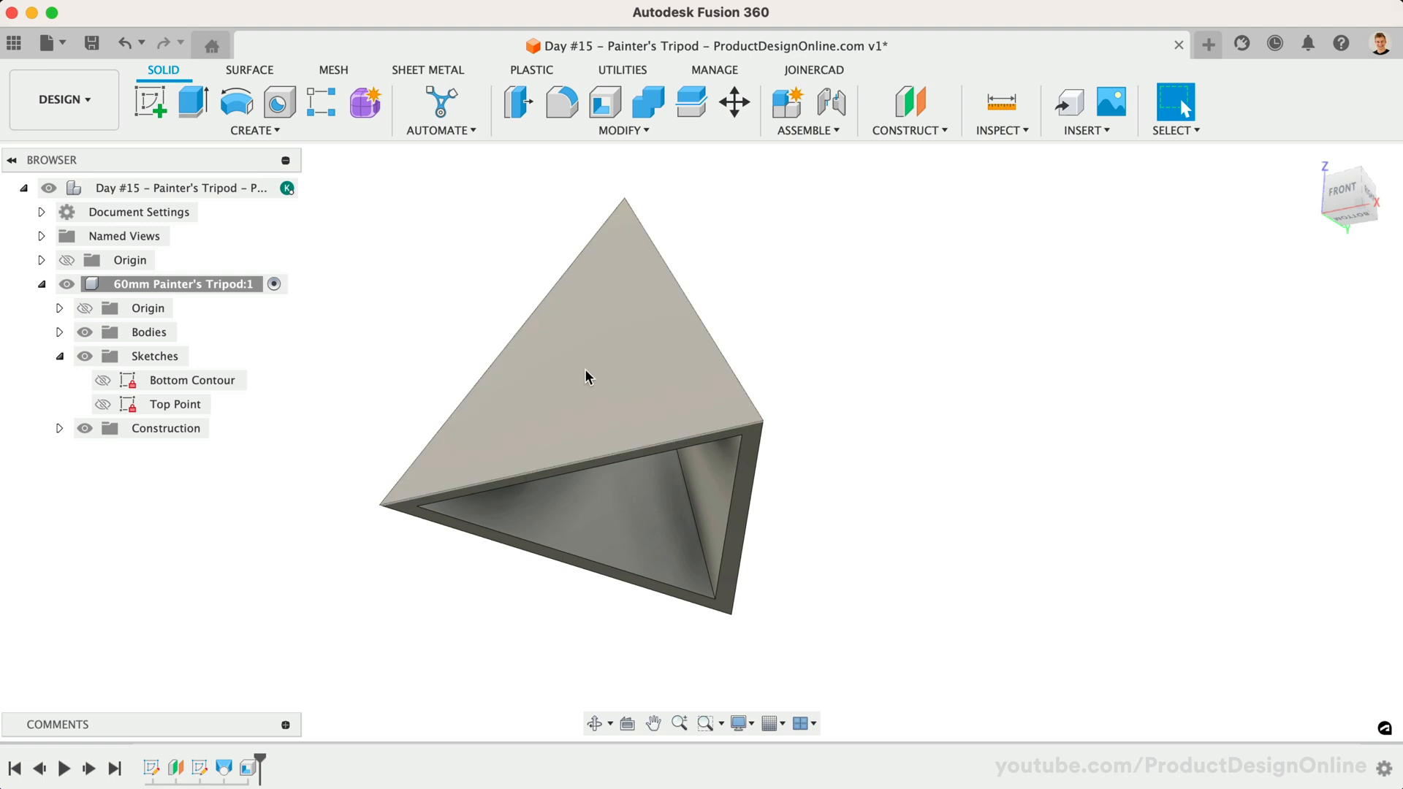
Step: Start a sketch on the tetrahedron face and project that triangular face into it
right_click(587, 376)
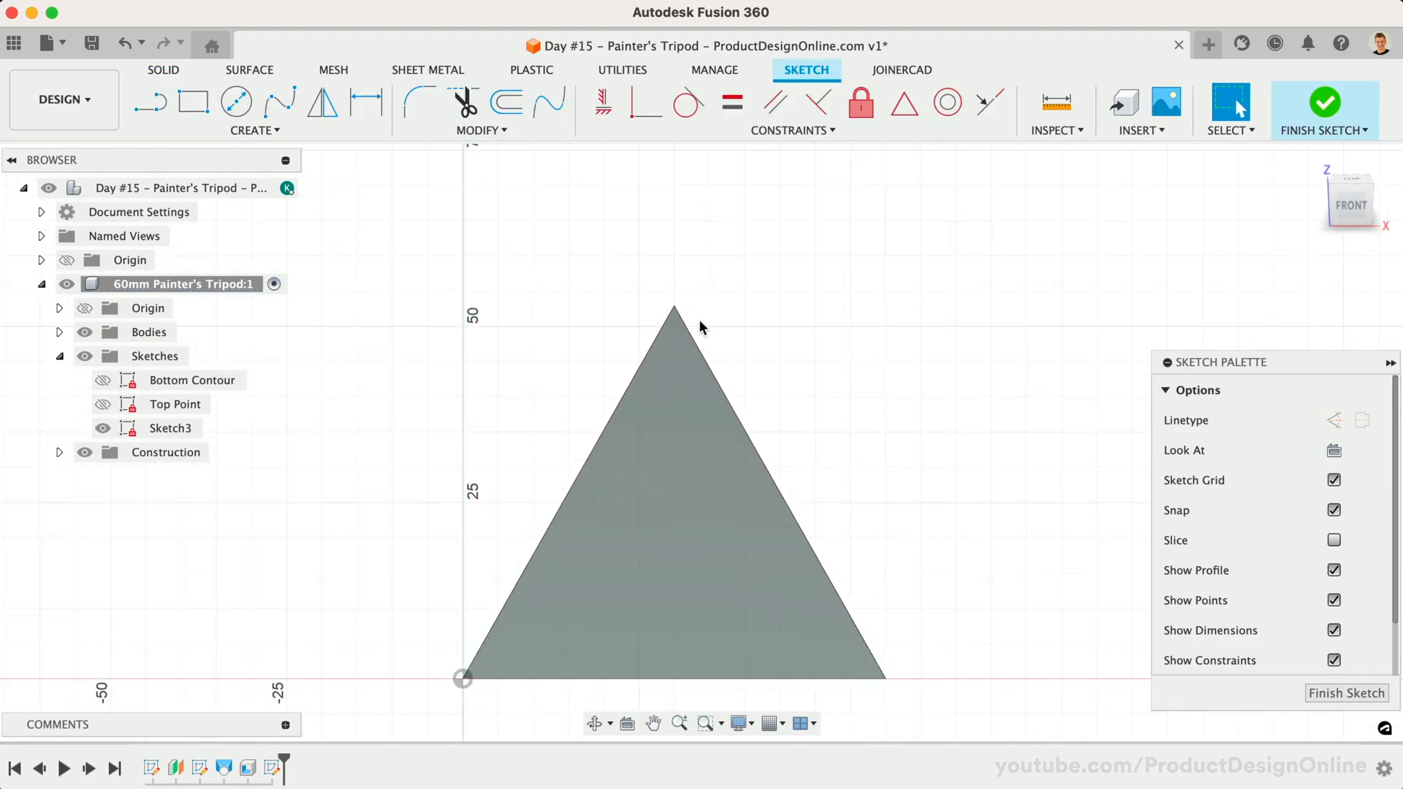
left_click(254, 130)
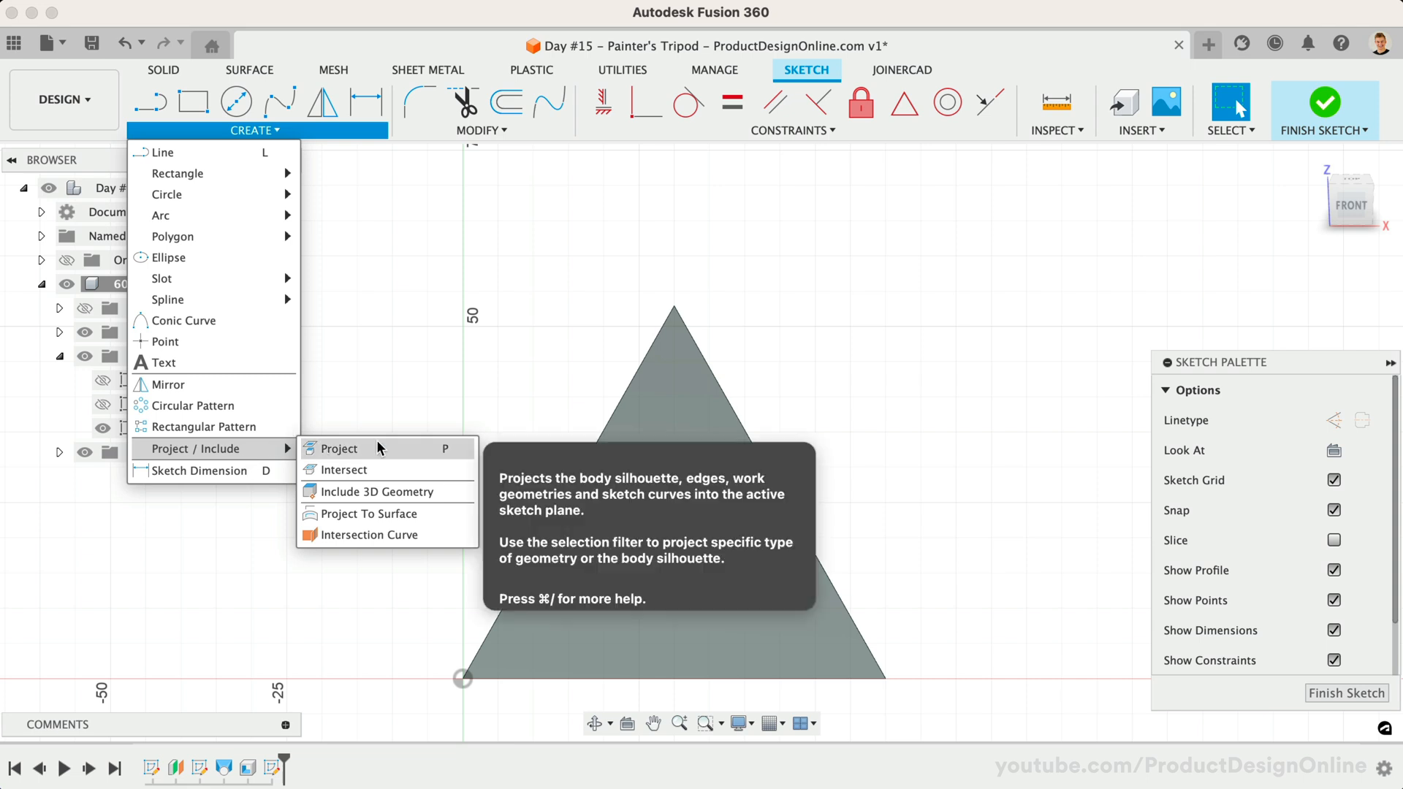
left_click(342, 449)
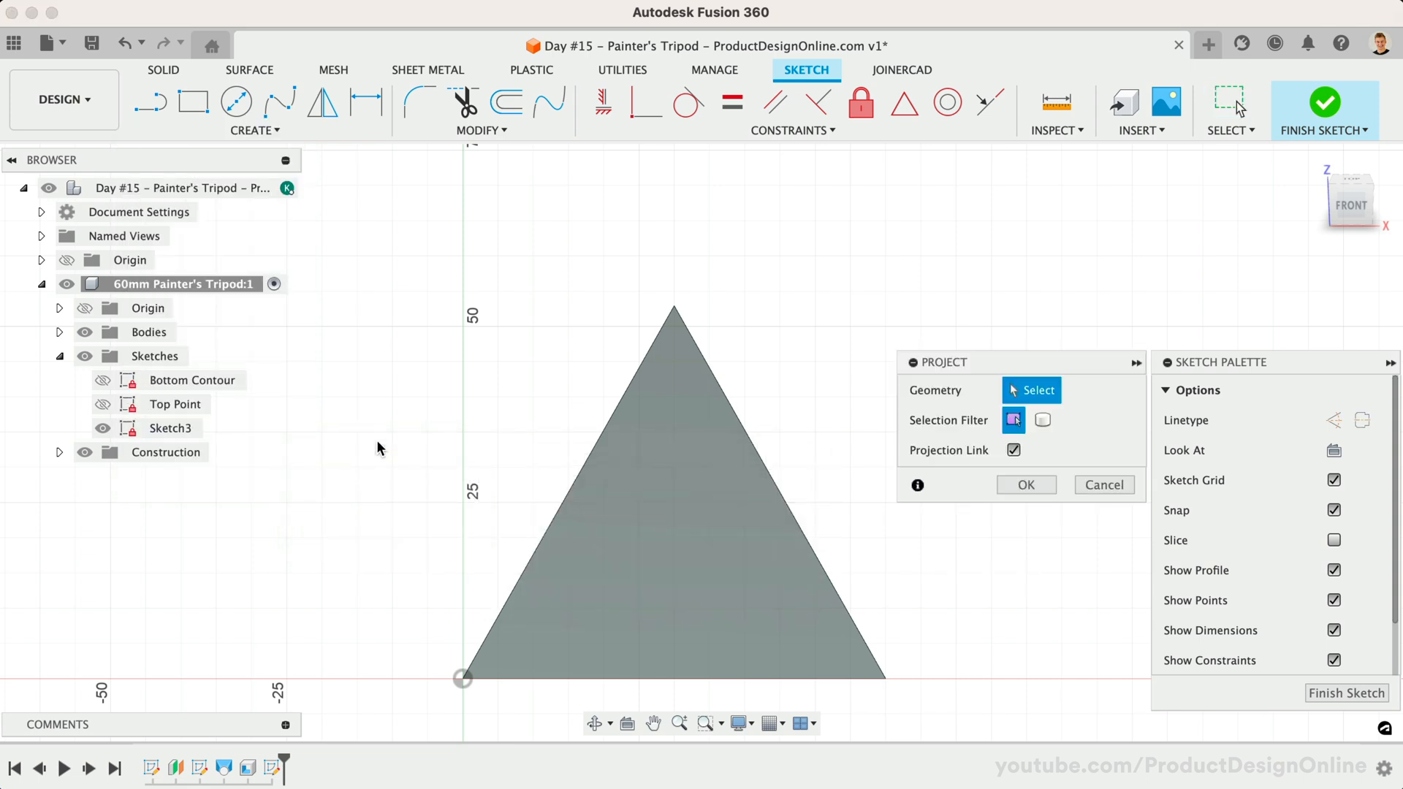
left_click(658, 572)
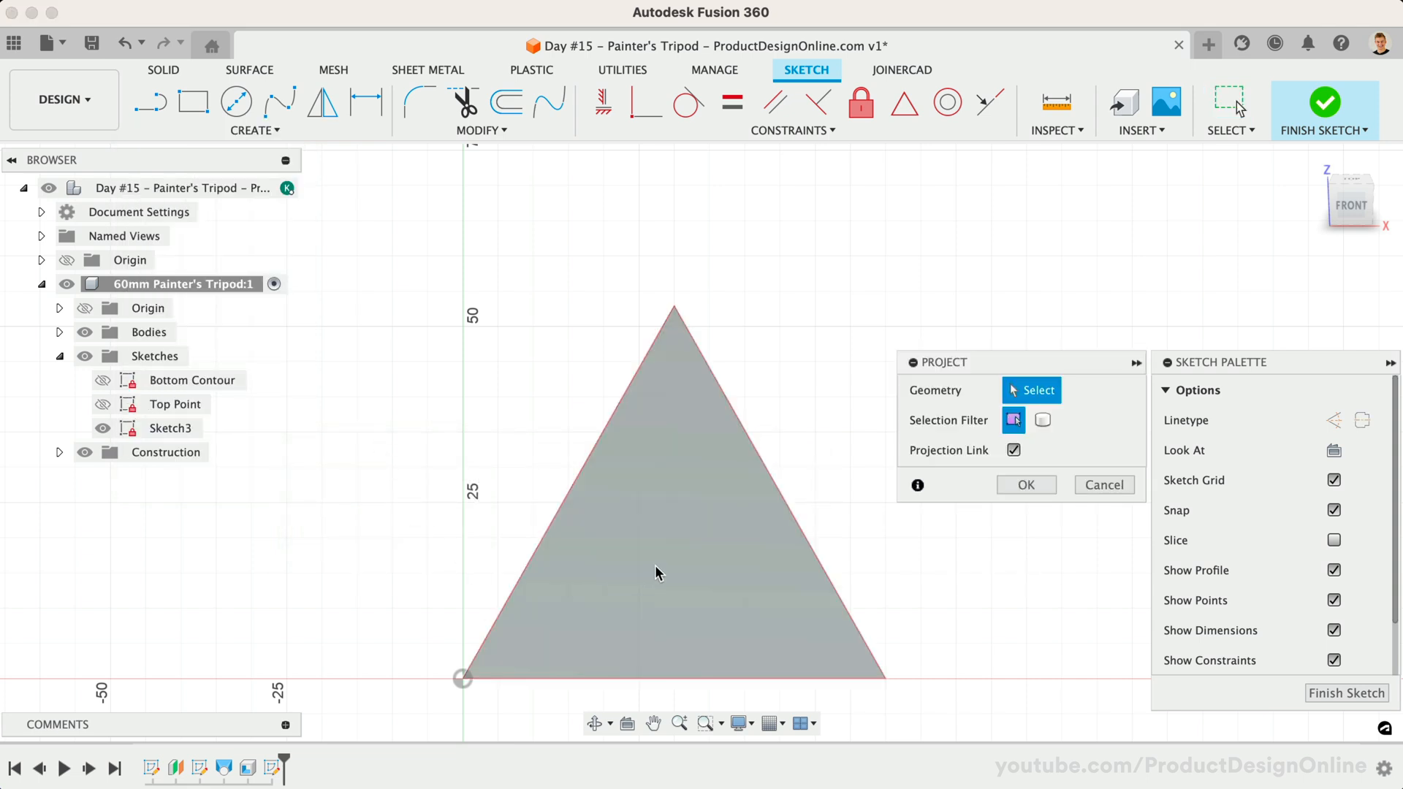
left_click(657, 573)
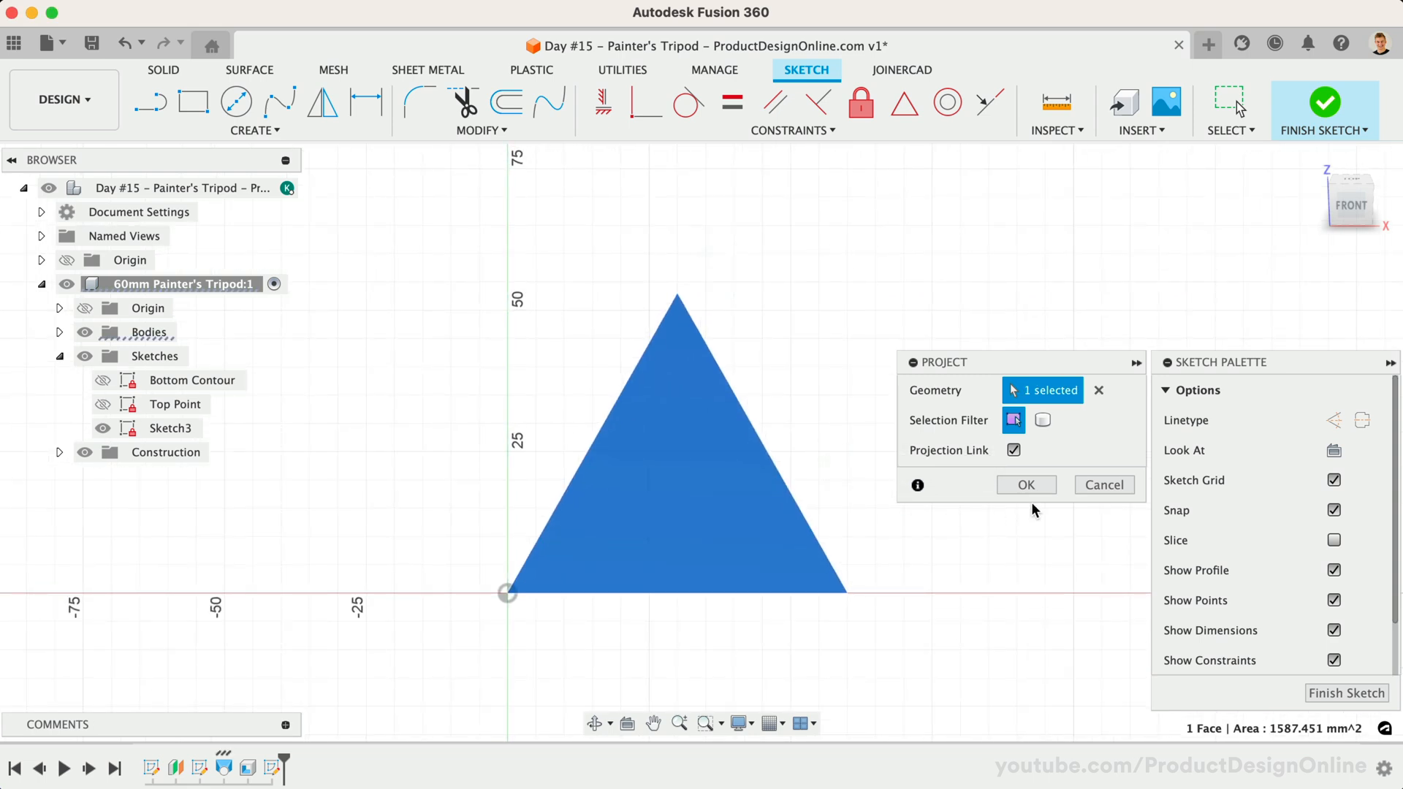
left_click(1026, 484)
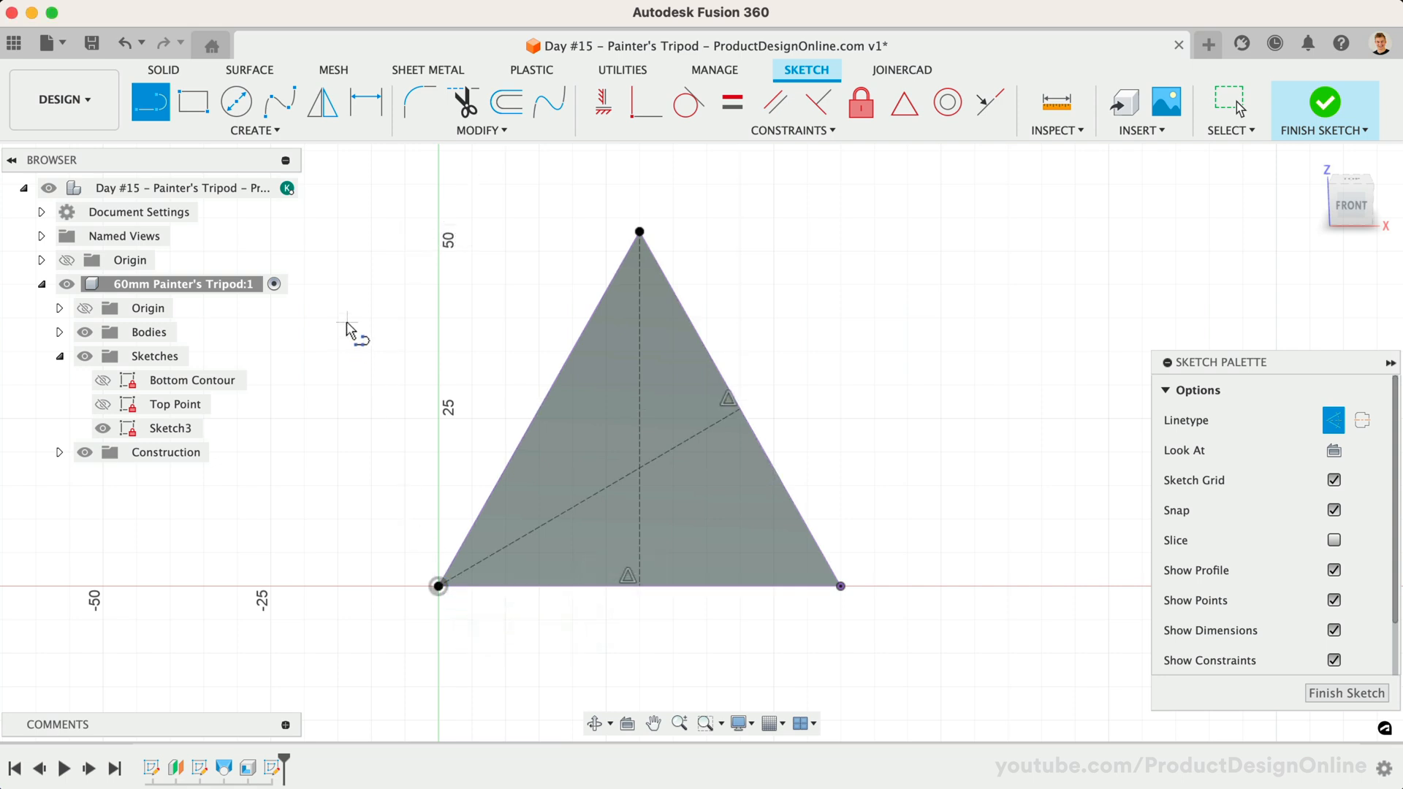
Step: Draw a 25 mm diameter circle centred on the triangle's centroid
left_click(235, 101)
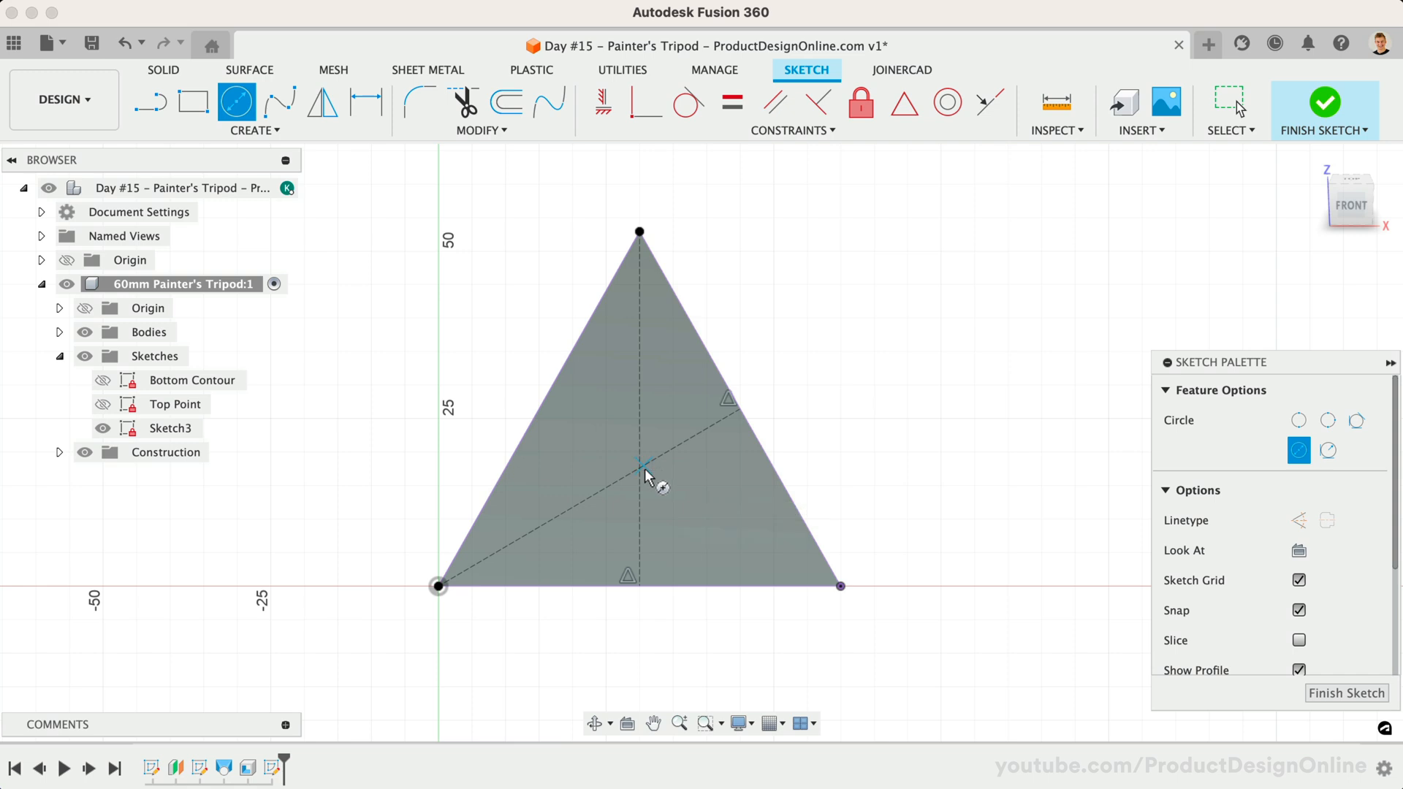
mouse_move(643, 472)
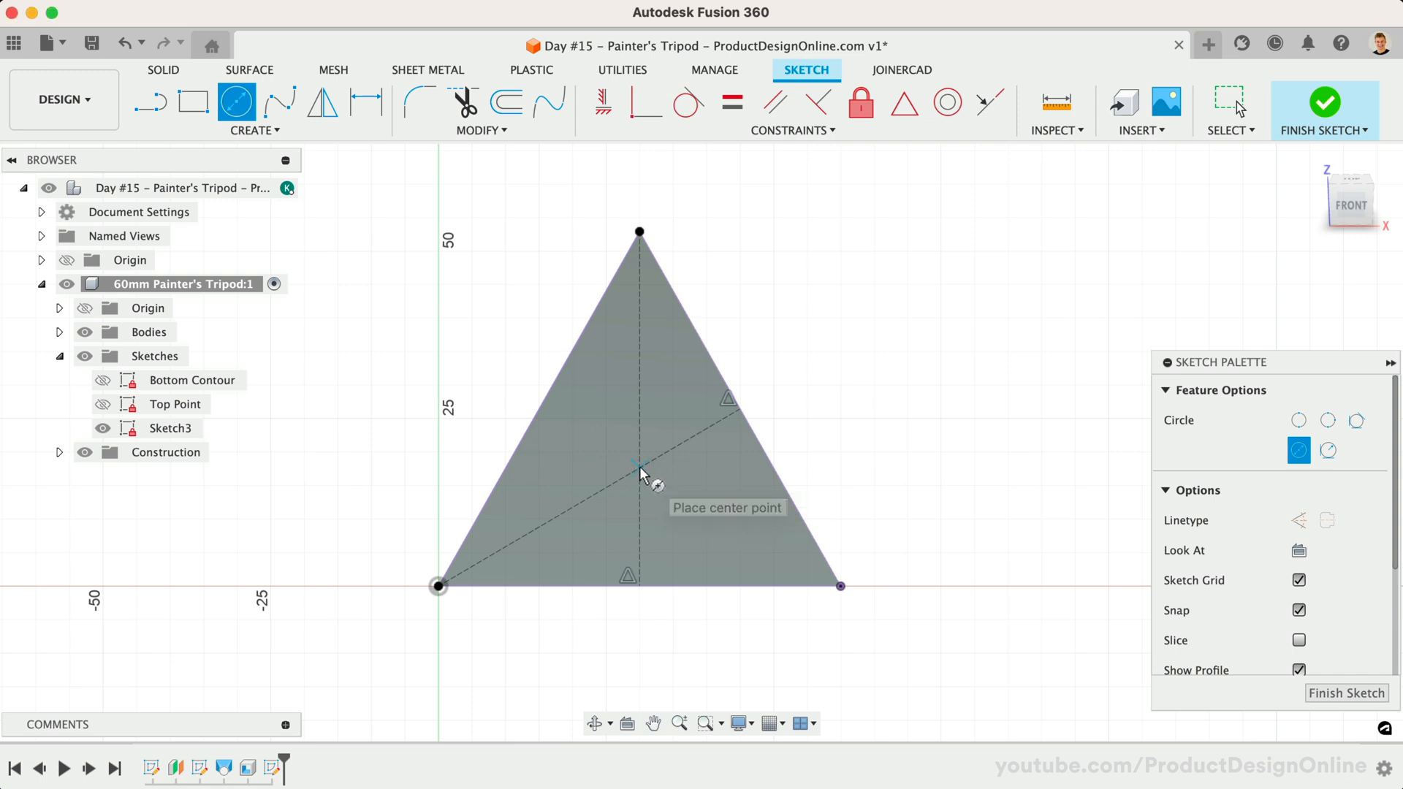
left_click(639, 472)
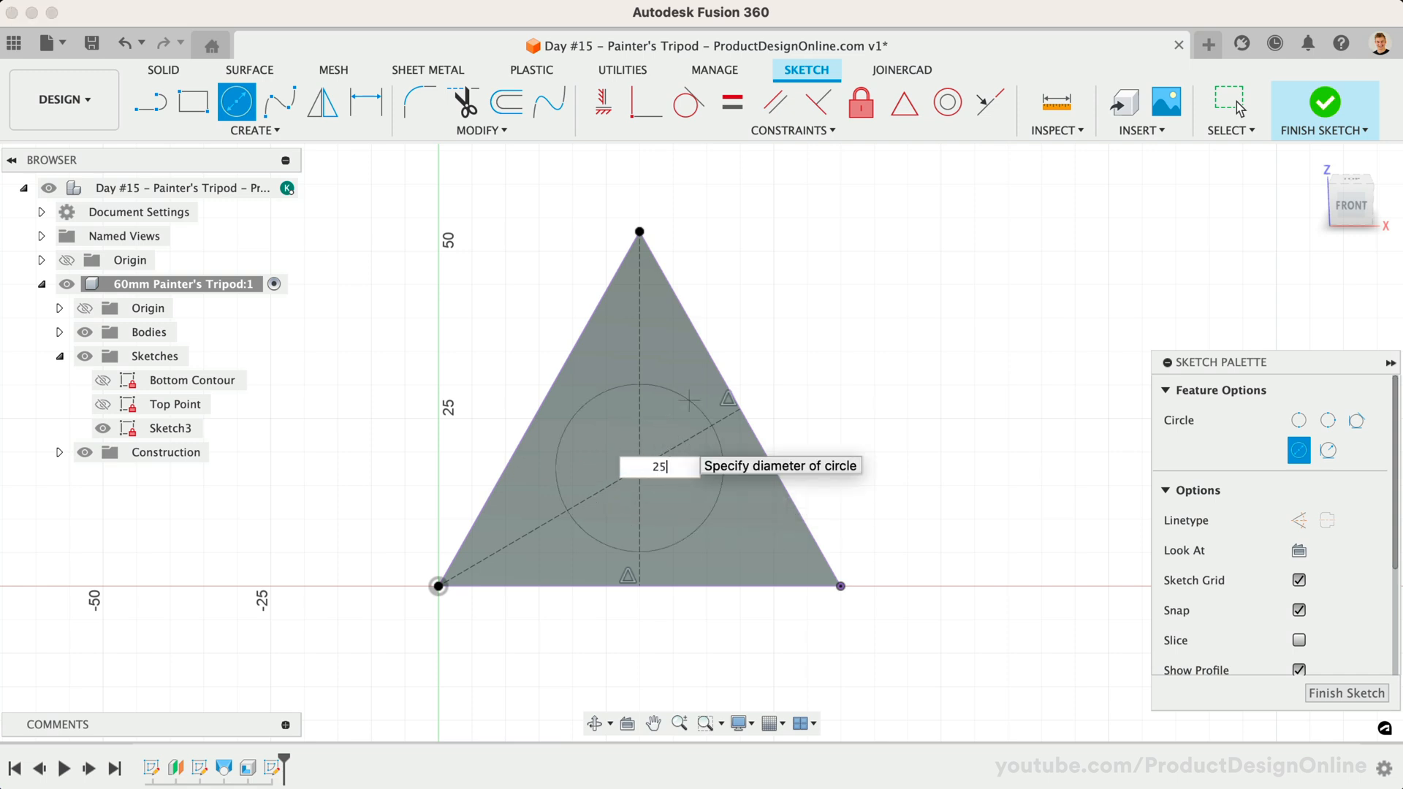
key("Return")
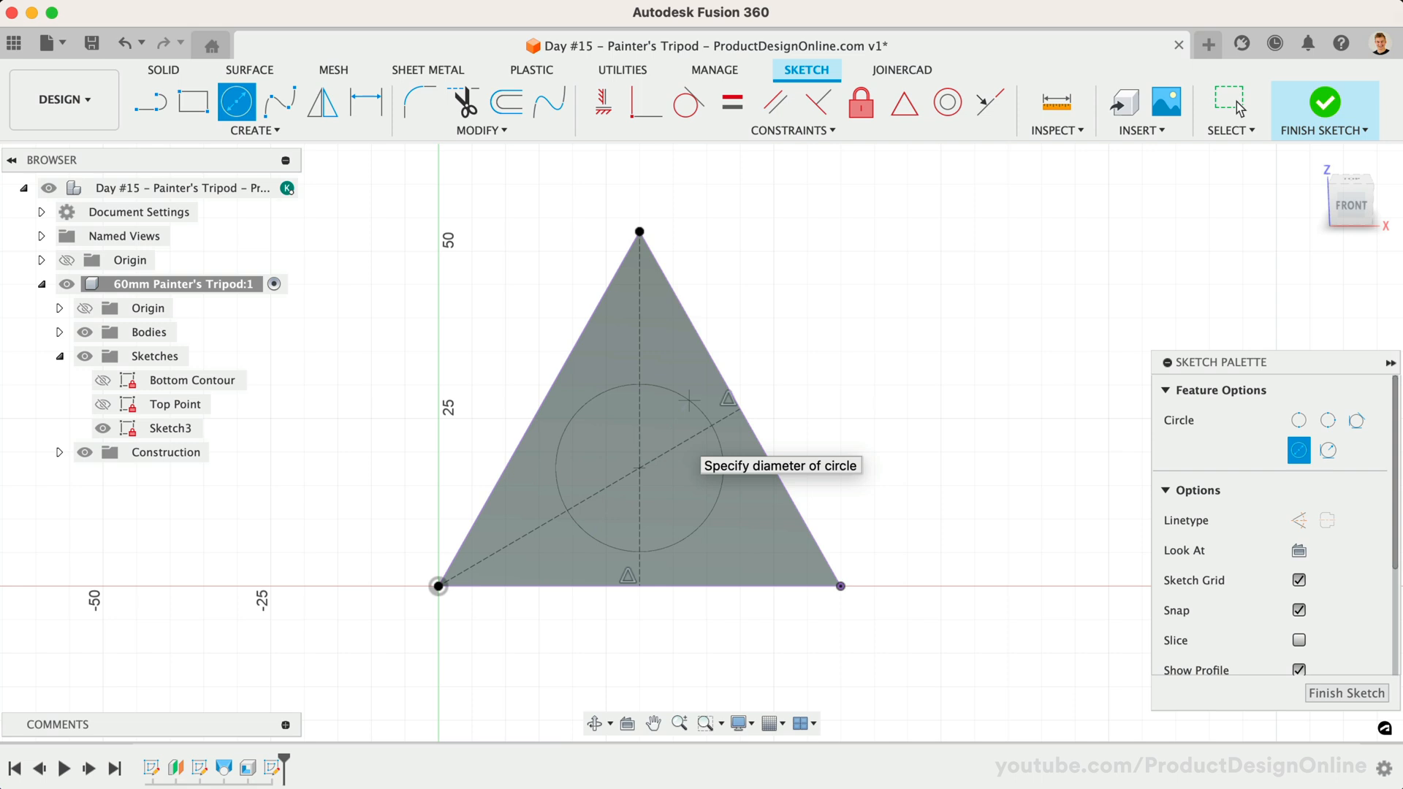
Step: Extrude-cut the 25 mm circle To Object, stopping at the shell's inner surface
left_click(639, 467)
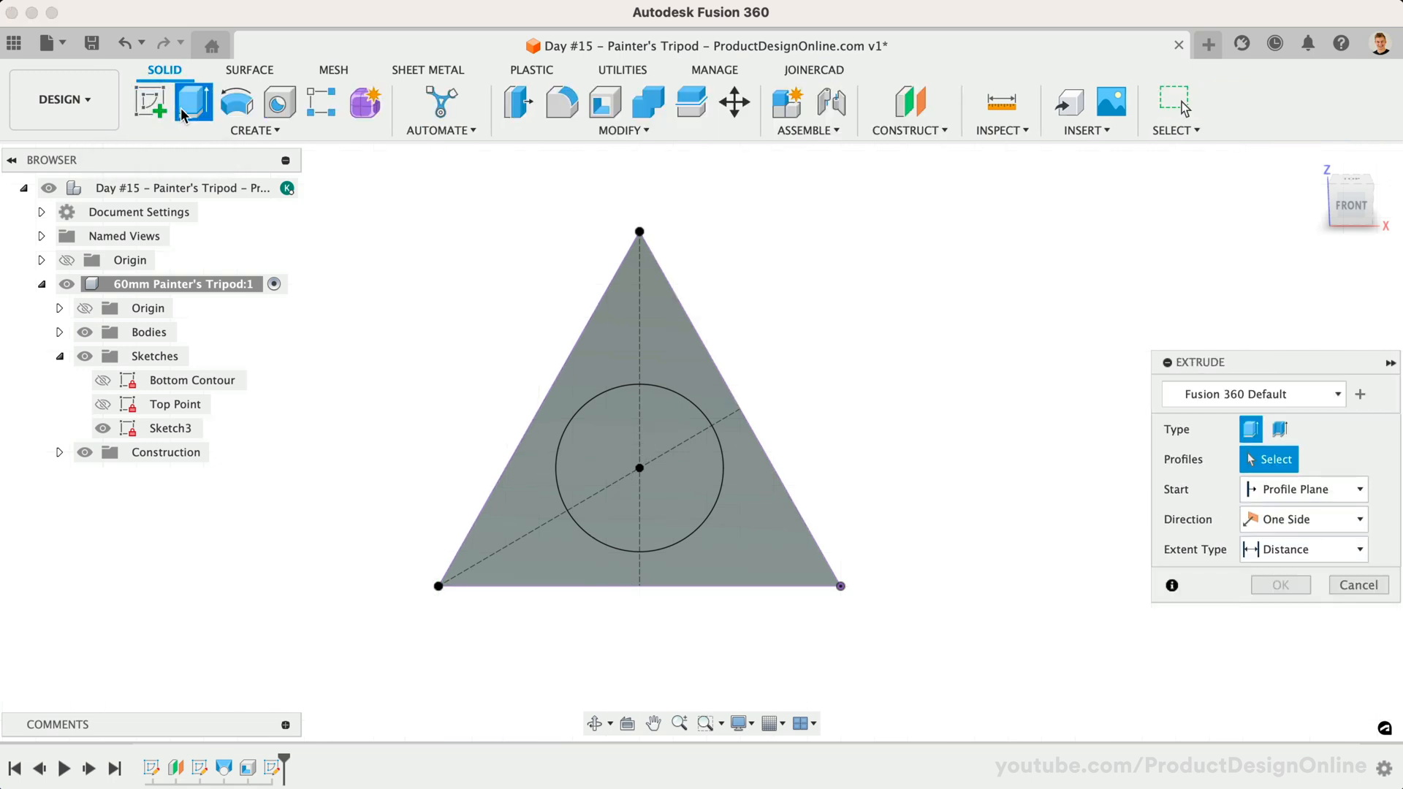
left_click(638, 468)
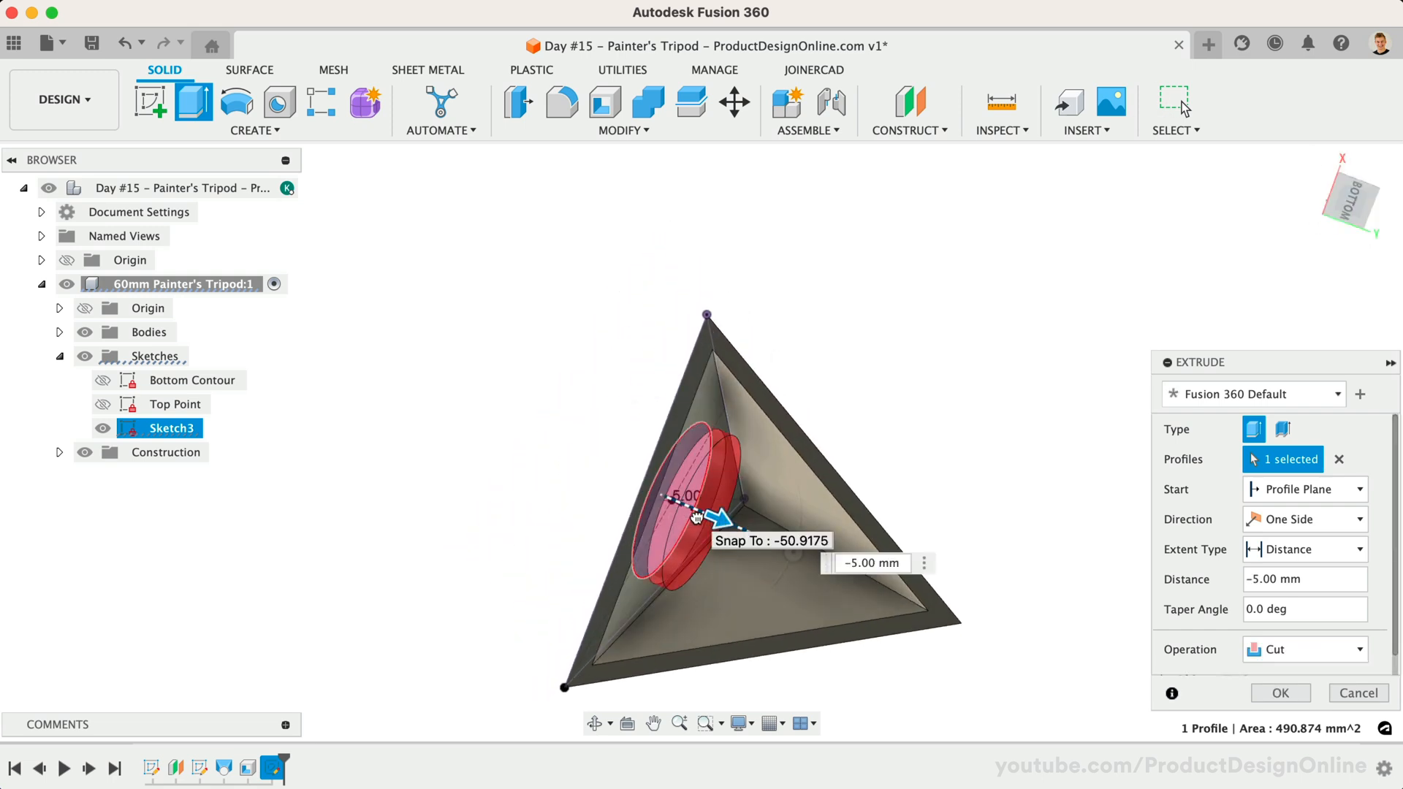
left_click(1302, 550)
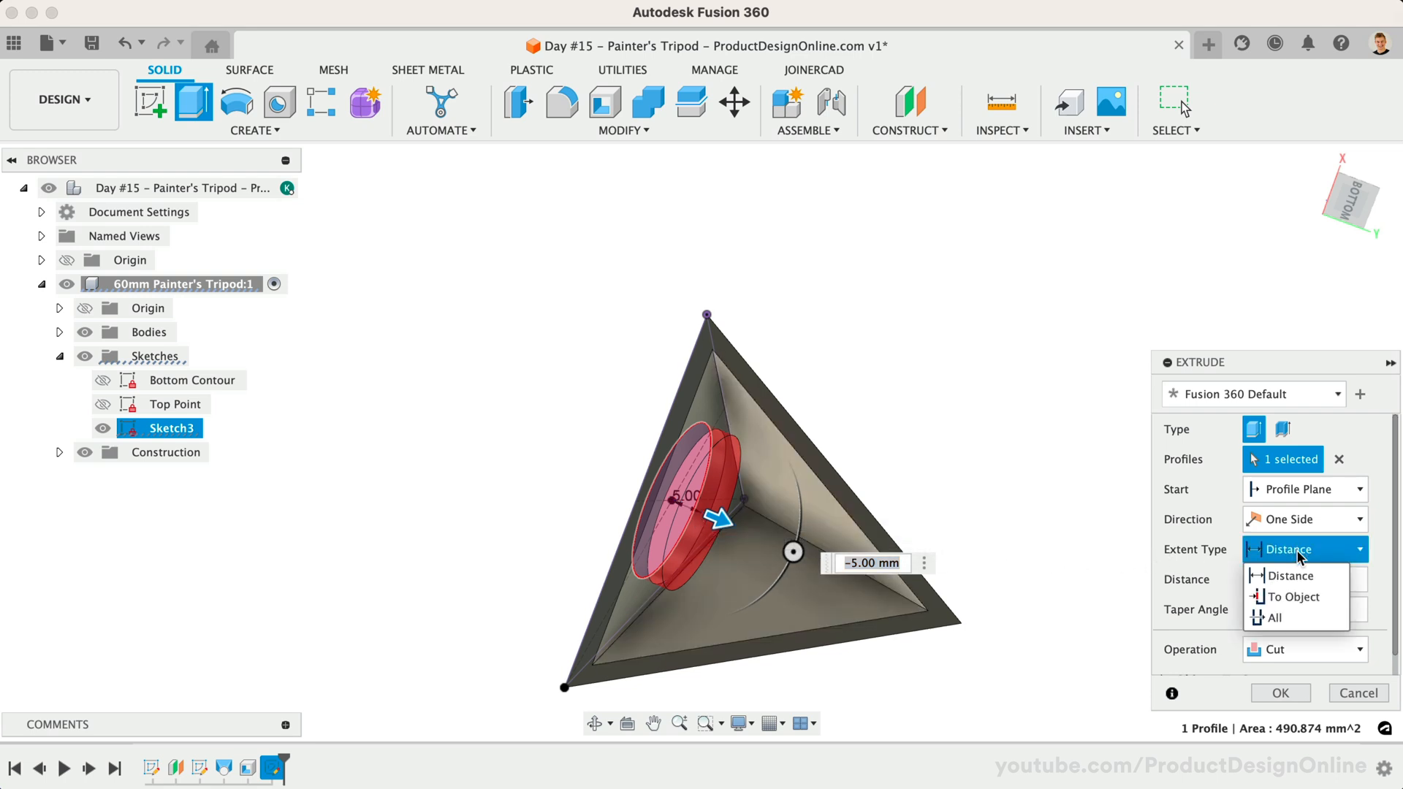
left_click(1288, 596)
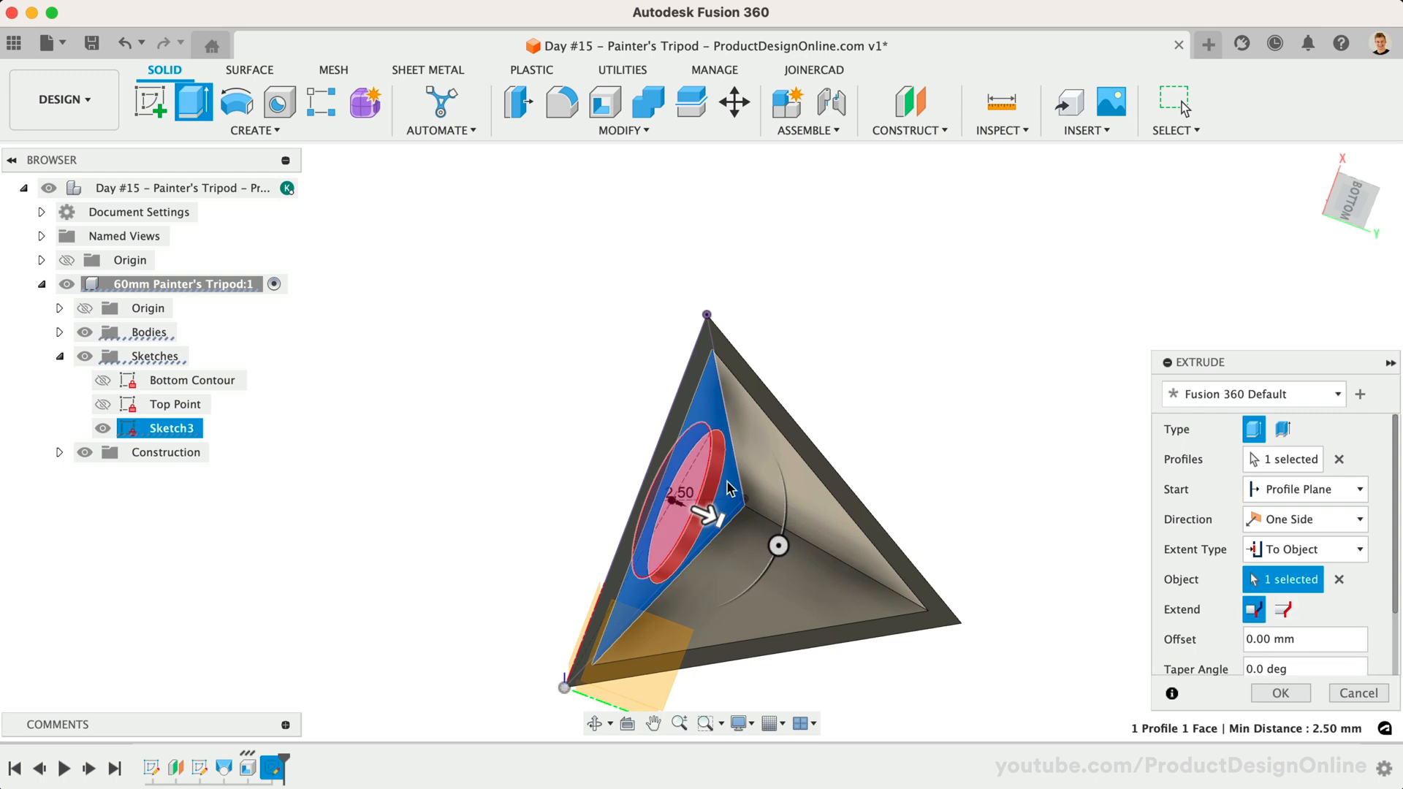
left_click(1278, 693)
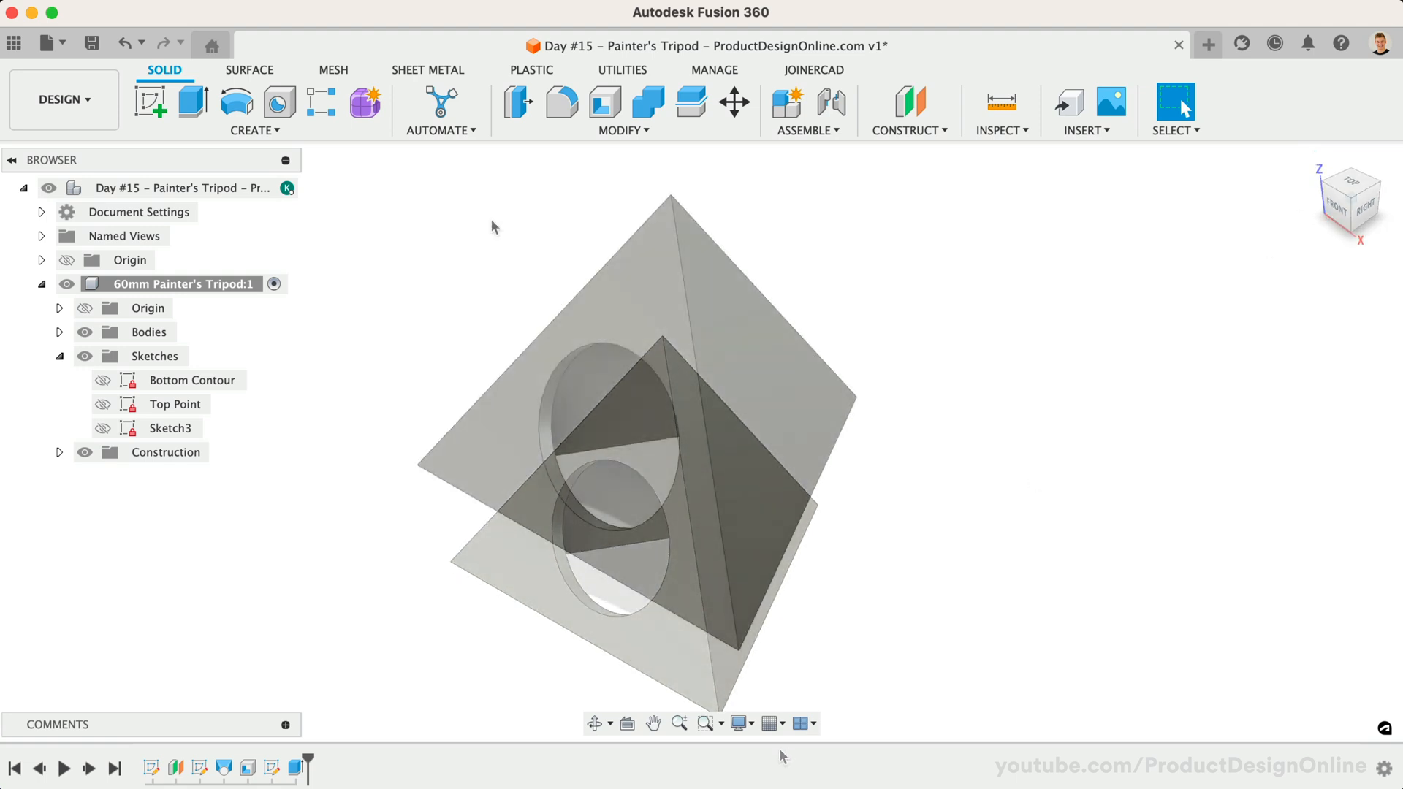
left_click(253, 111)
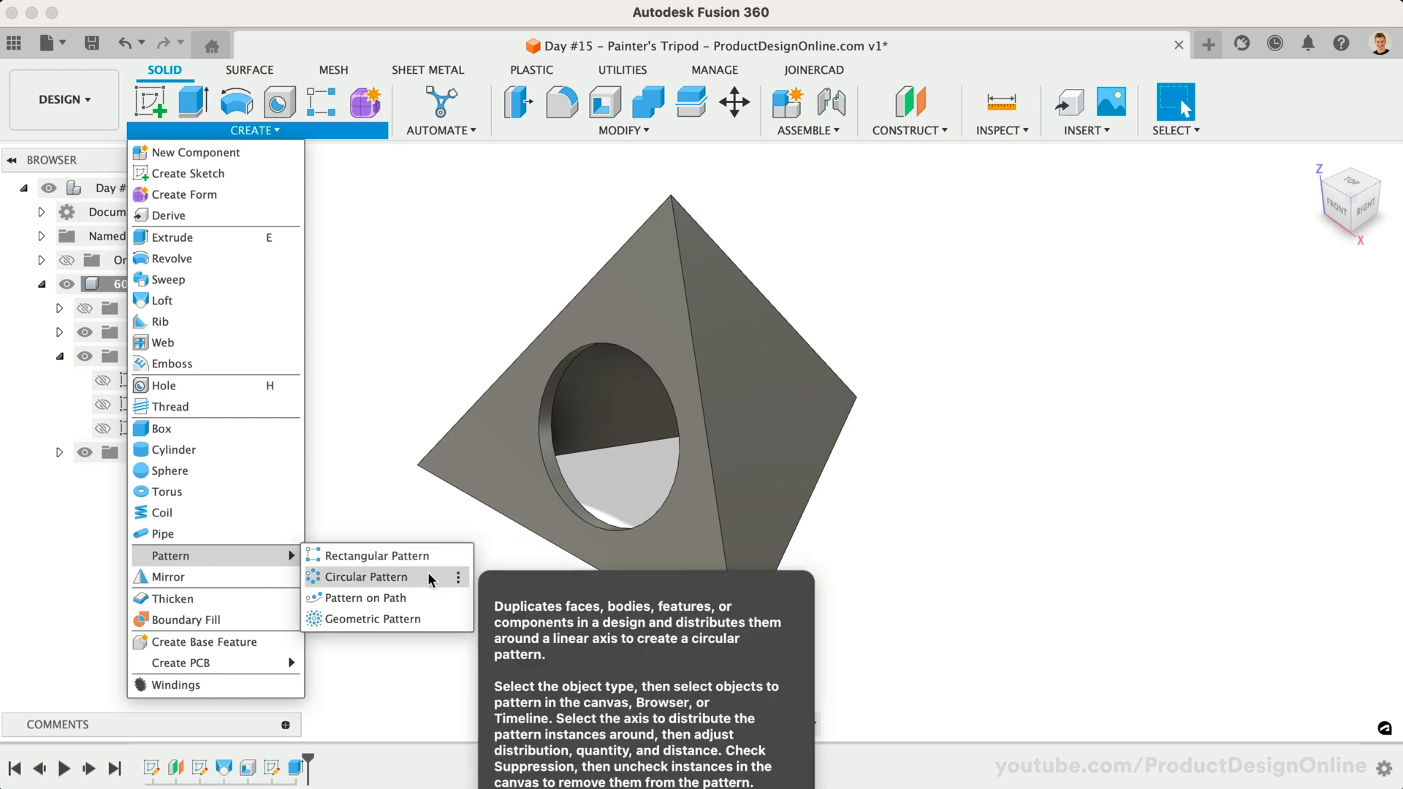
left_click(364, 575)
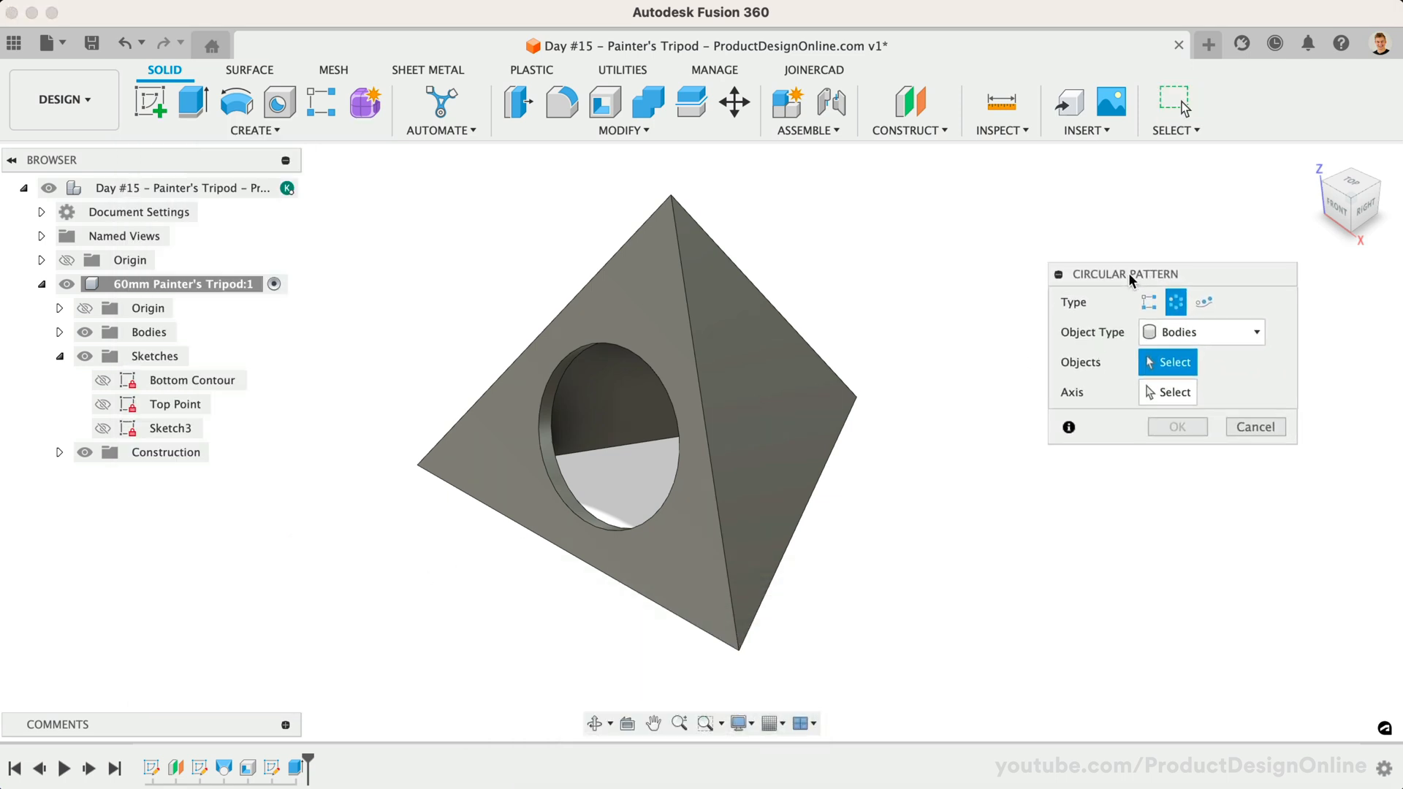
mouse_move(1176, 349)
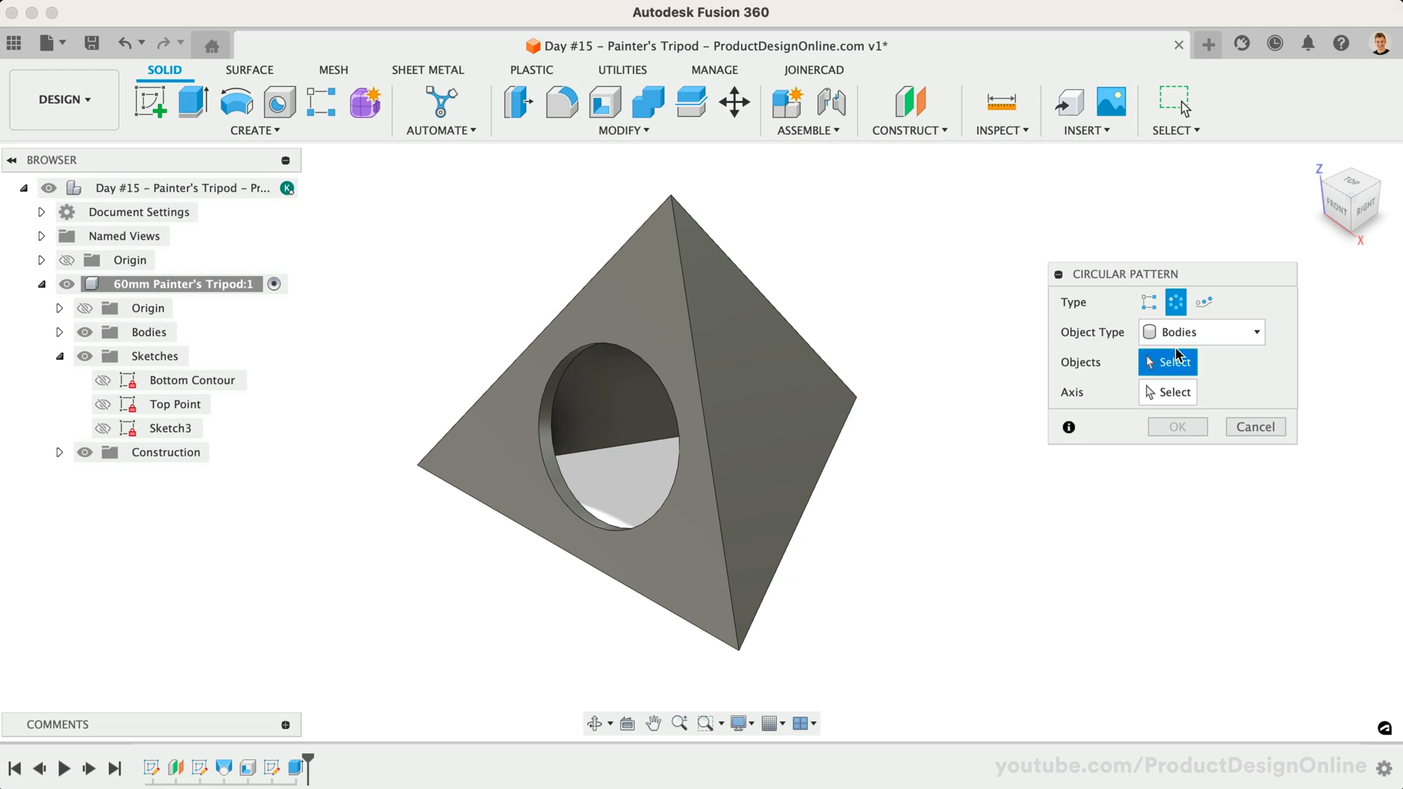
left_click(1201, 331)
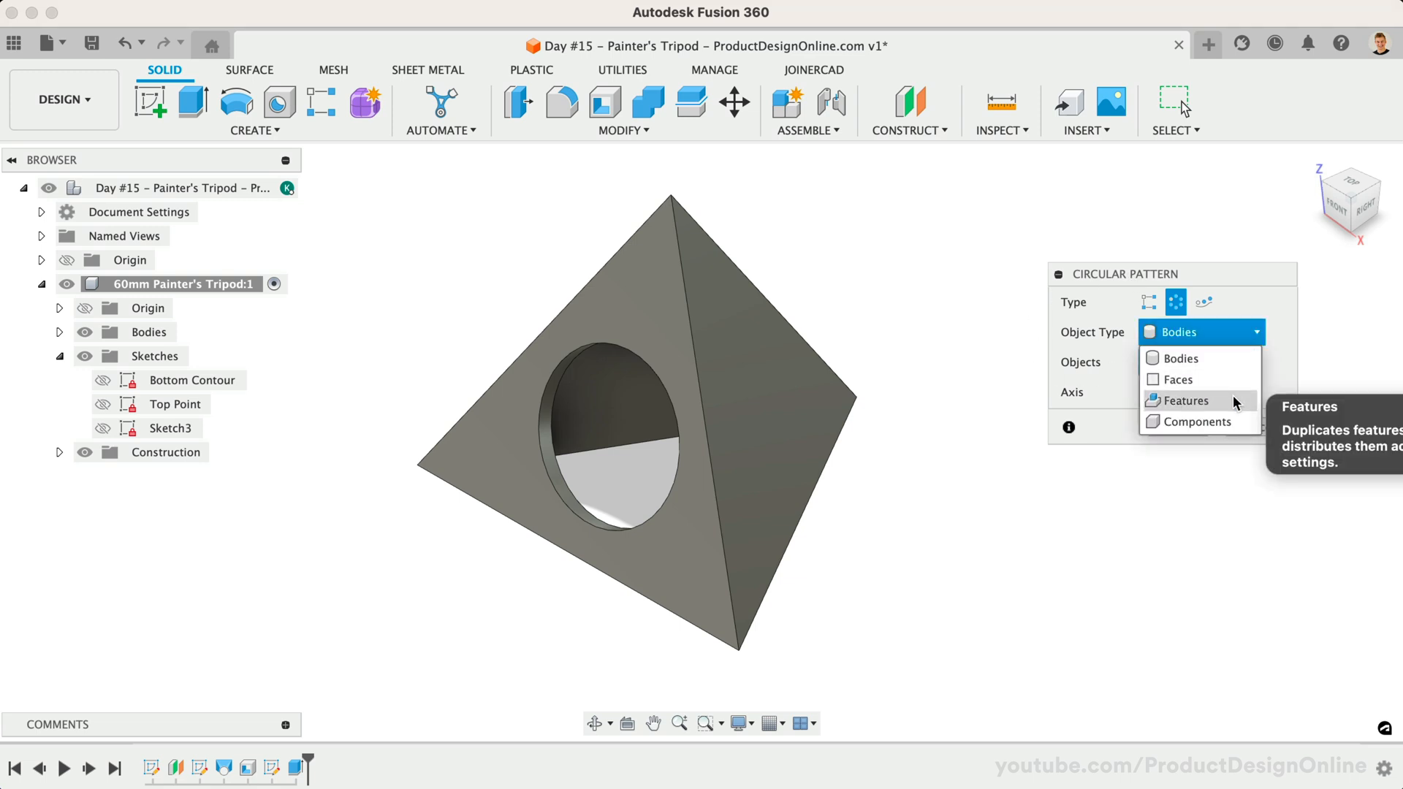
left_click(1182, 401)
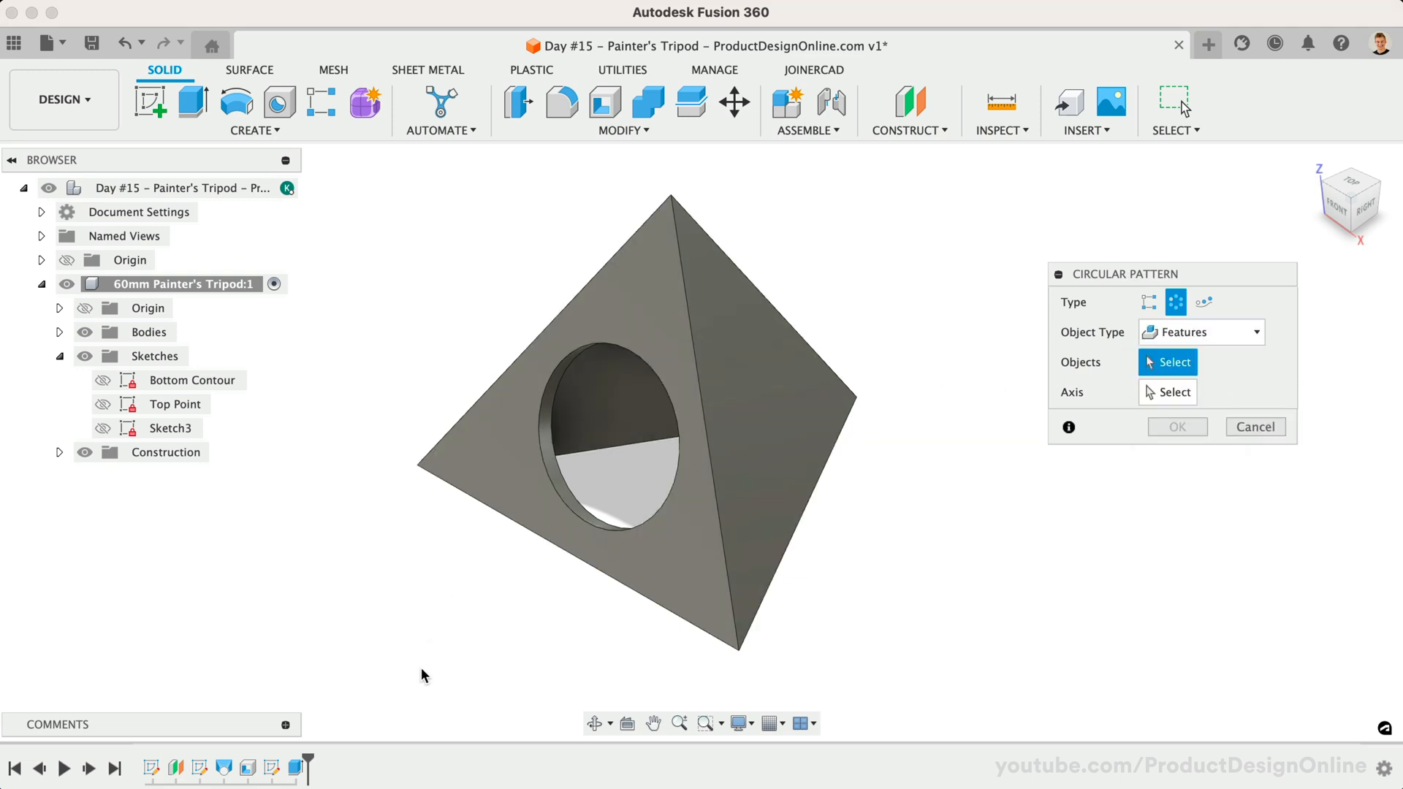
left_click(613, 438)
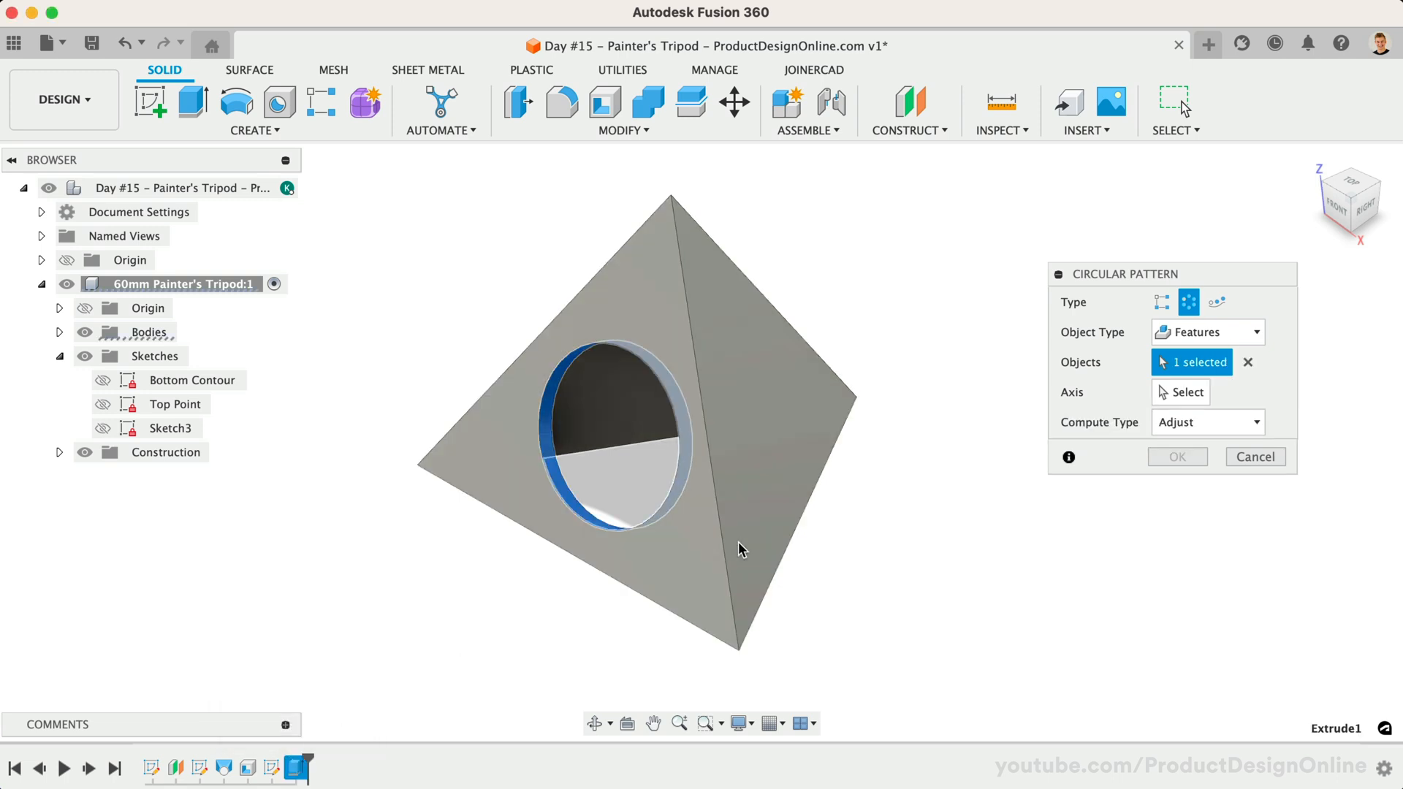
left_click(1185, 391)
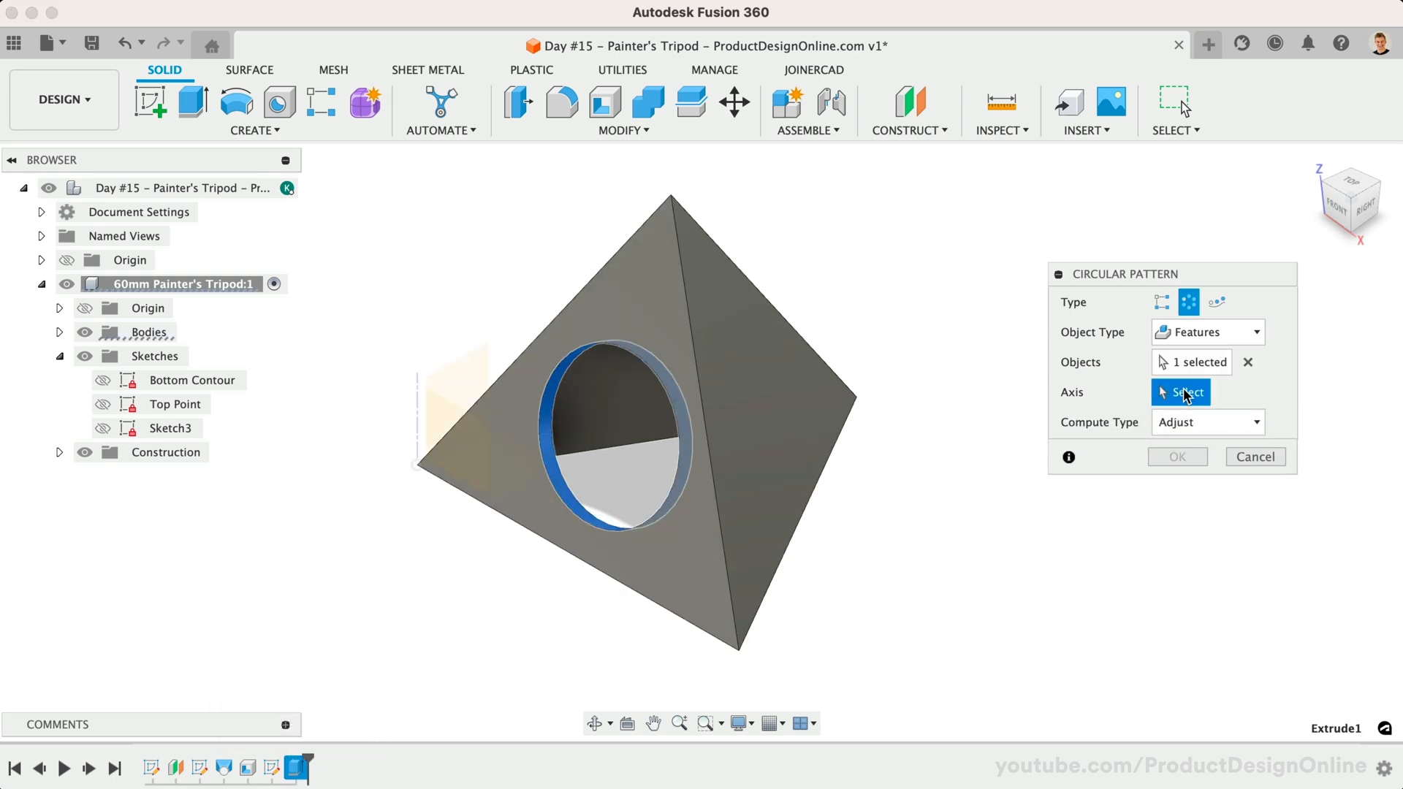
mouse_move(414, 403)
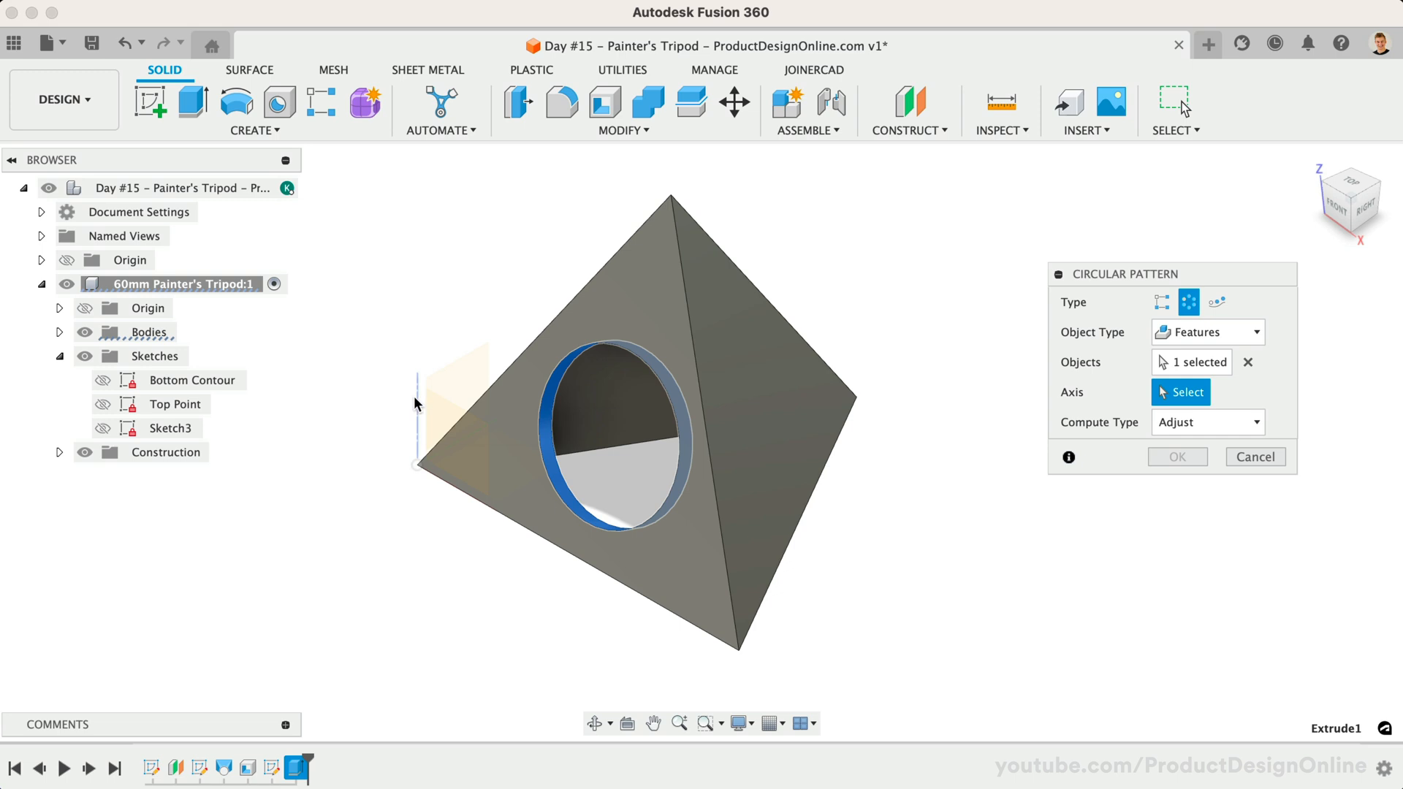
left_click(428, 434)
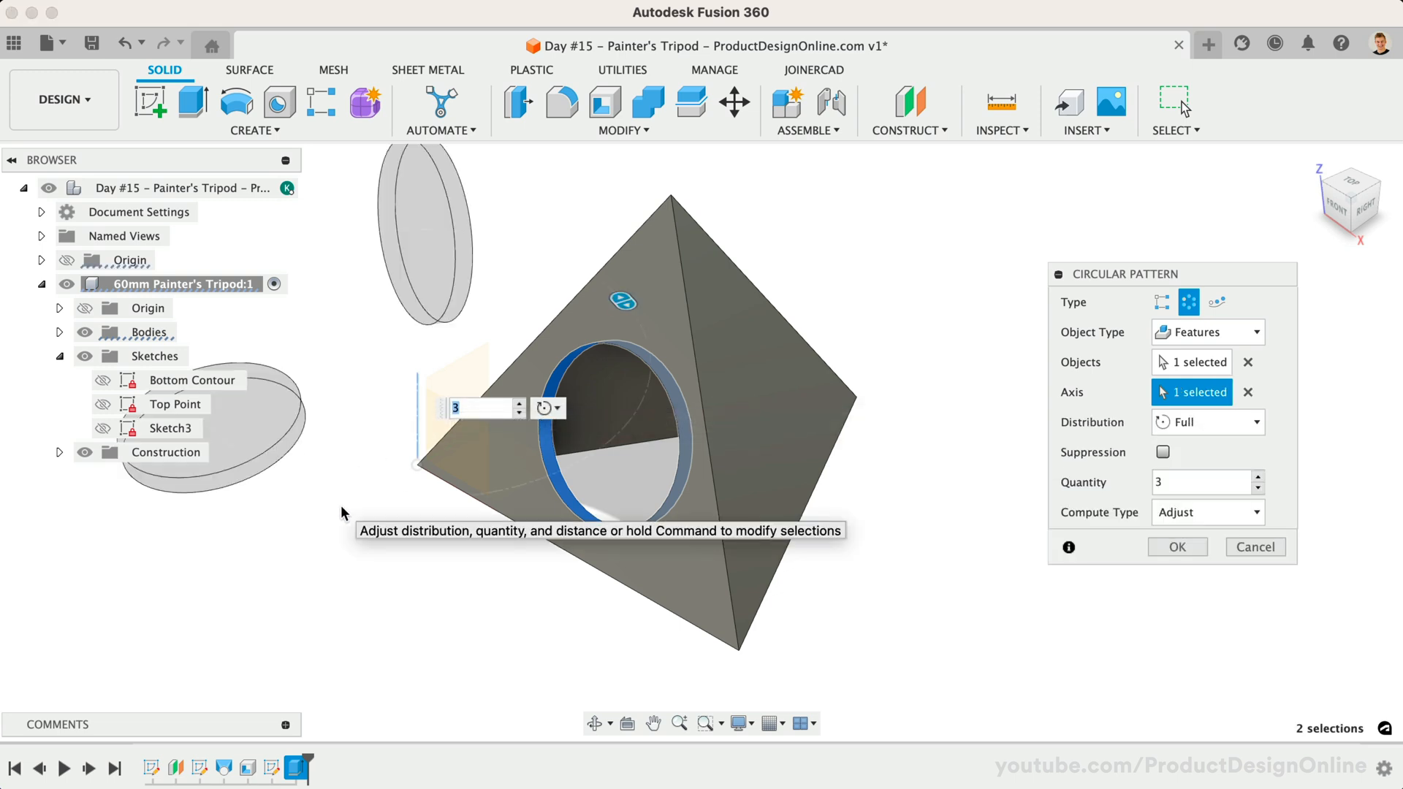
left_click(1248, 392)
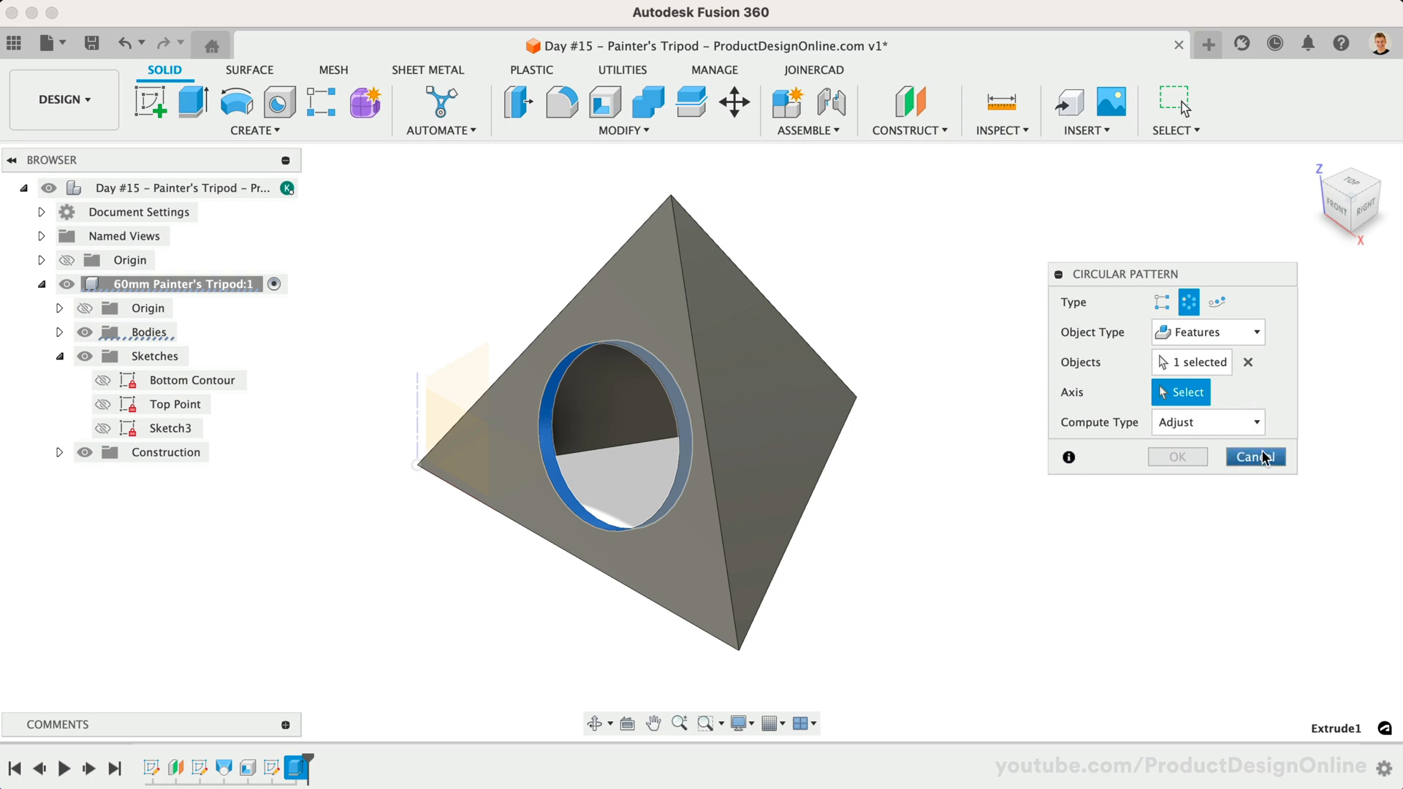
left_click(1255, 456)
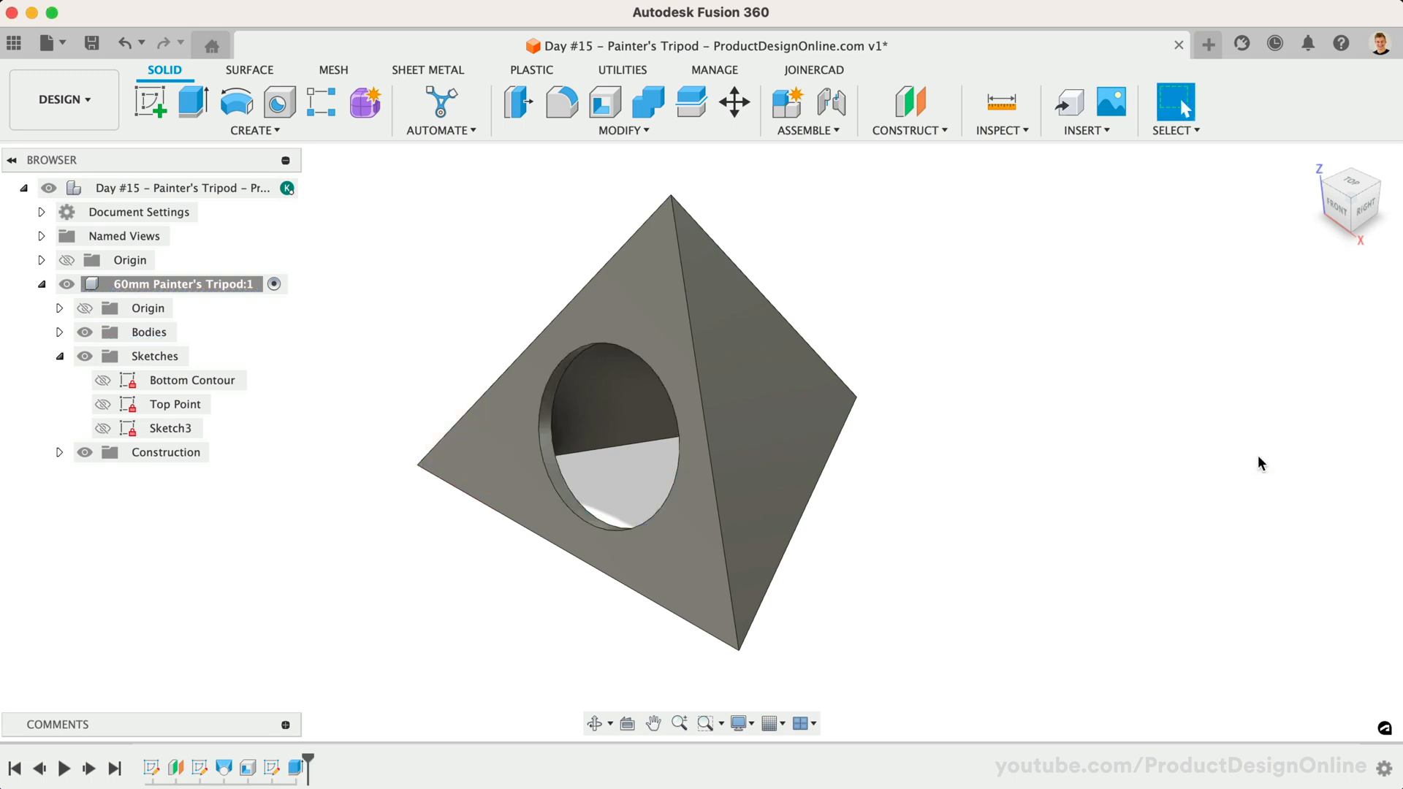
mouse_move(911, 162)
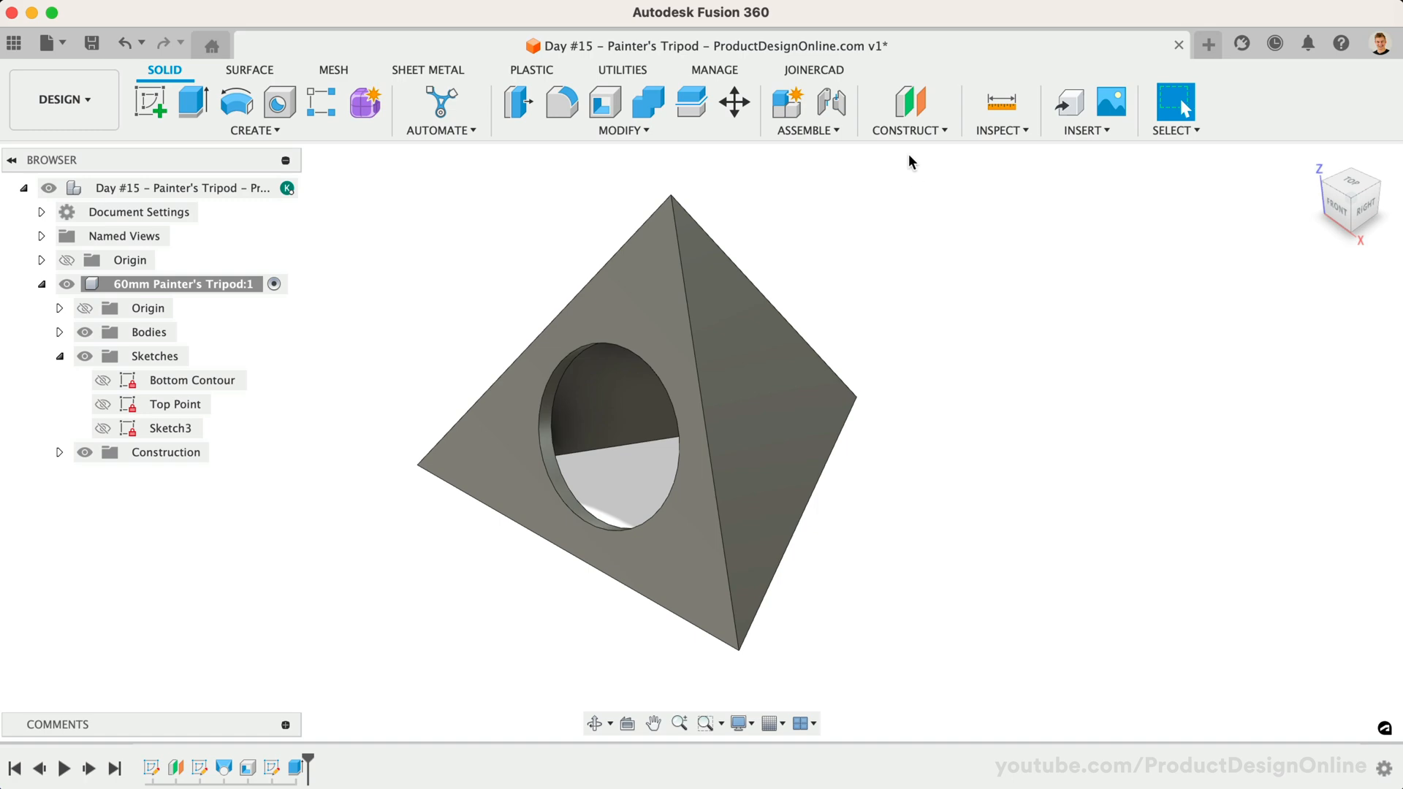
Step: Create a construction axis perpendicular to the base face through the top vertex
left_click(905, 130)
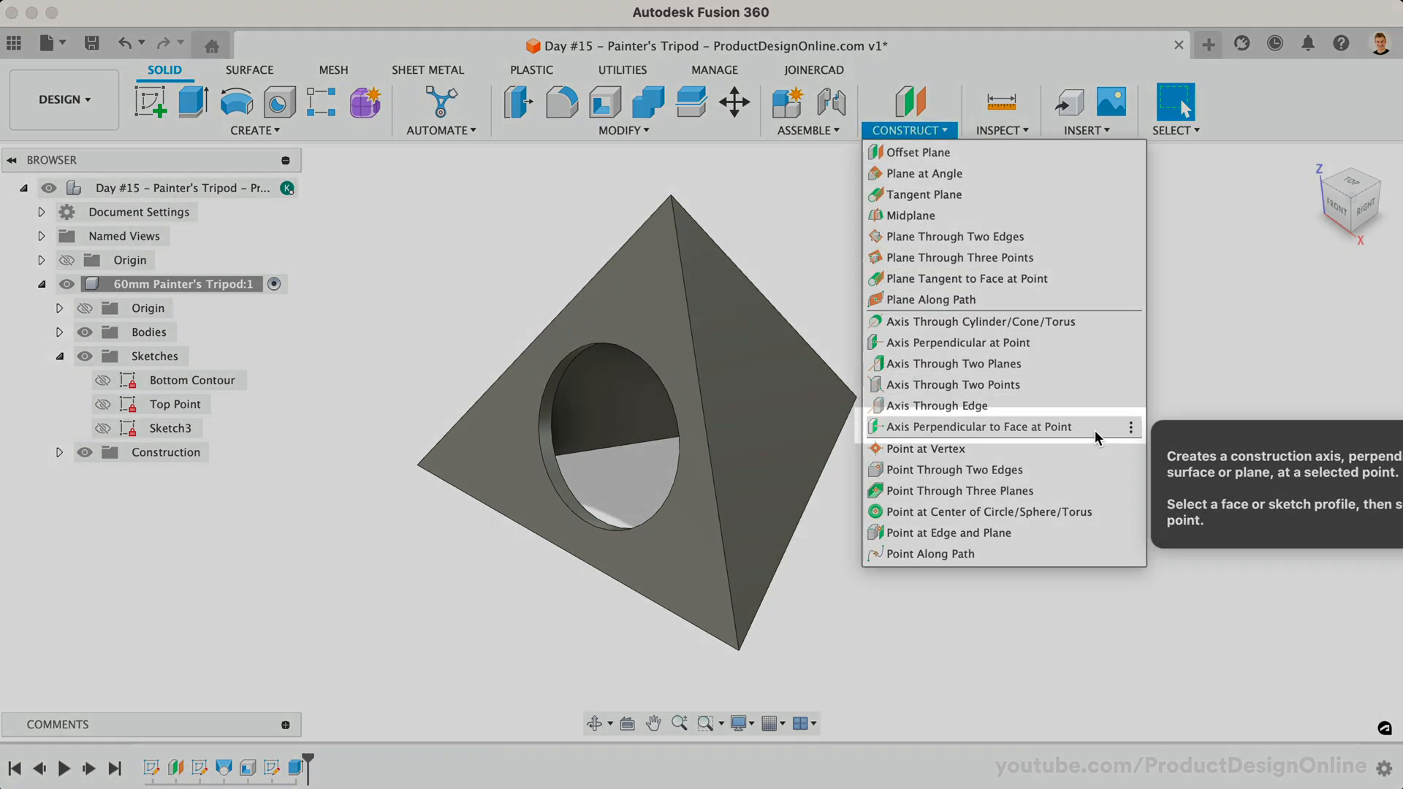
left_click(977, 426)
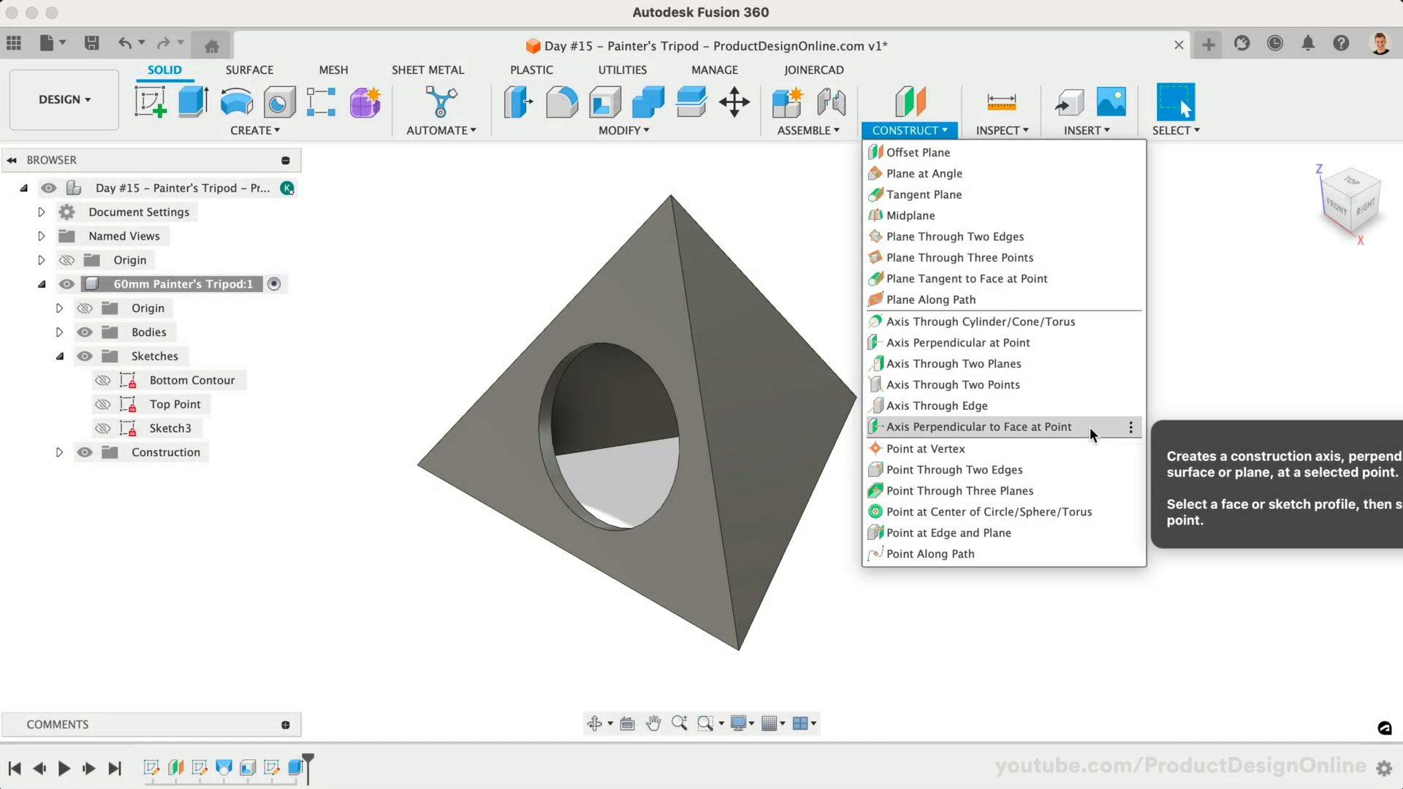
left_click(978, 425)
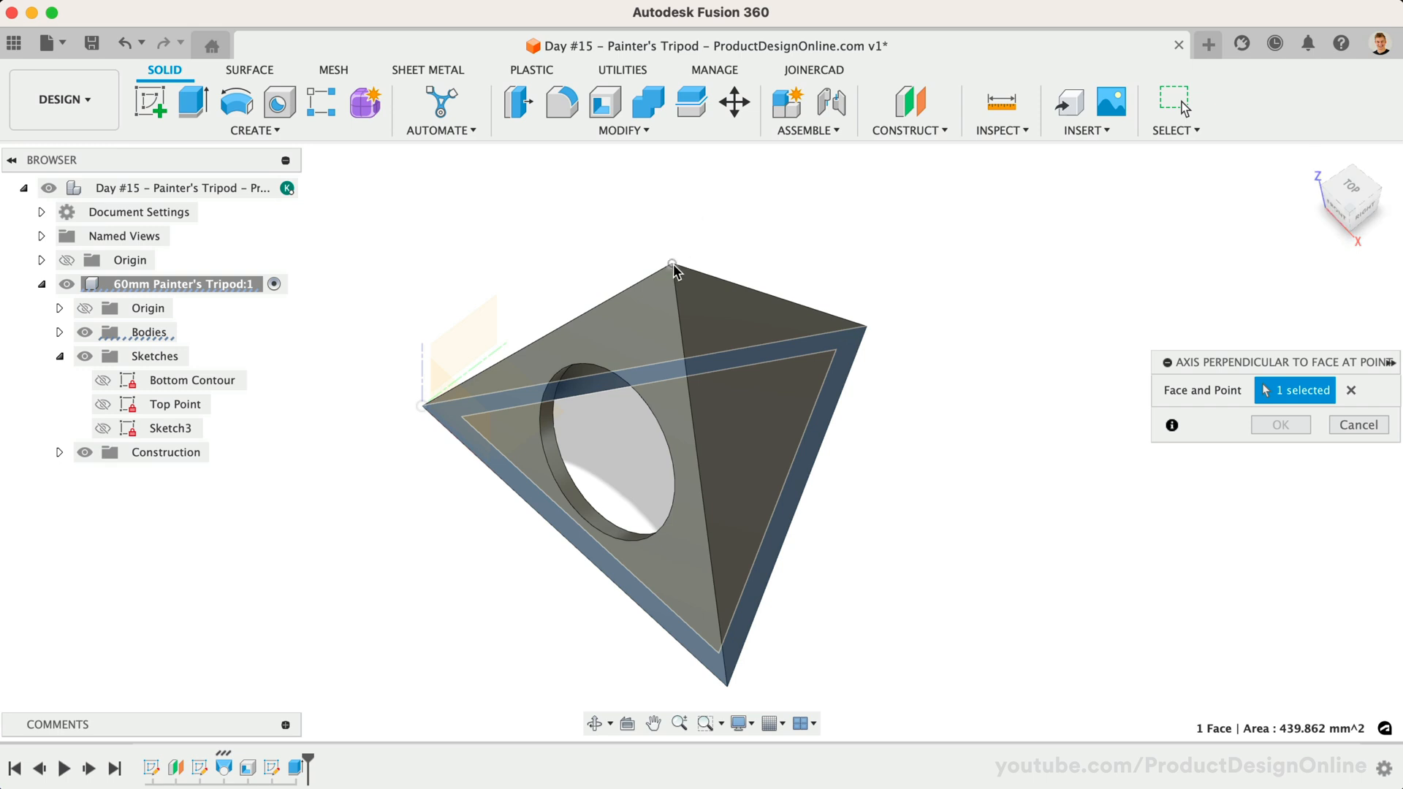
left_click(672, 264)
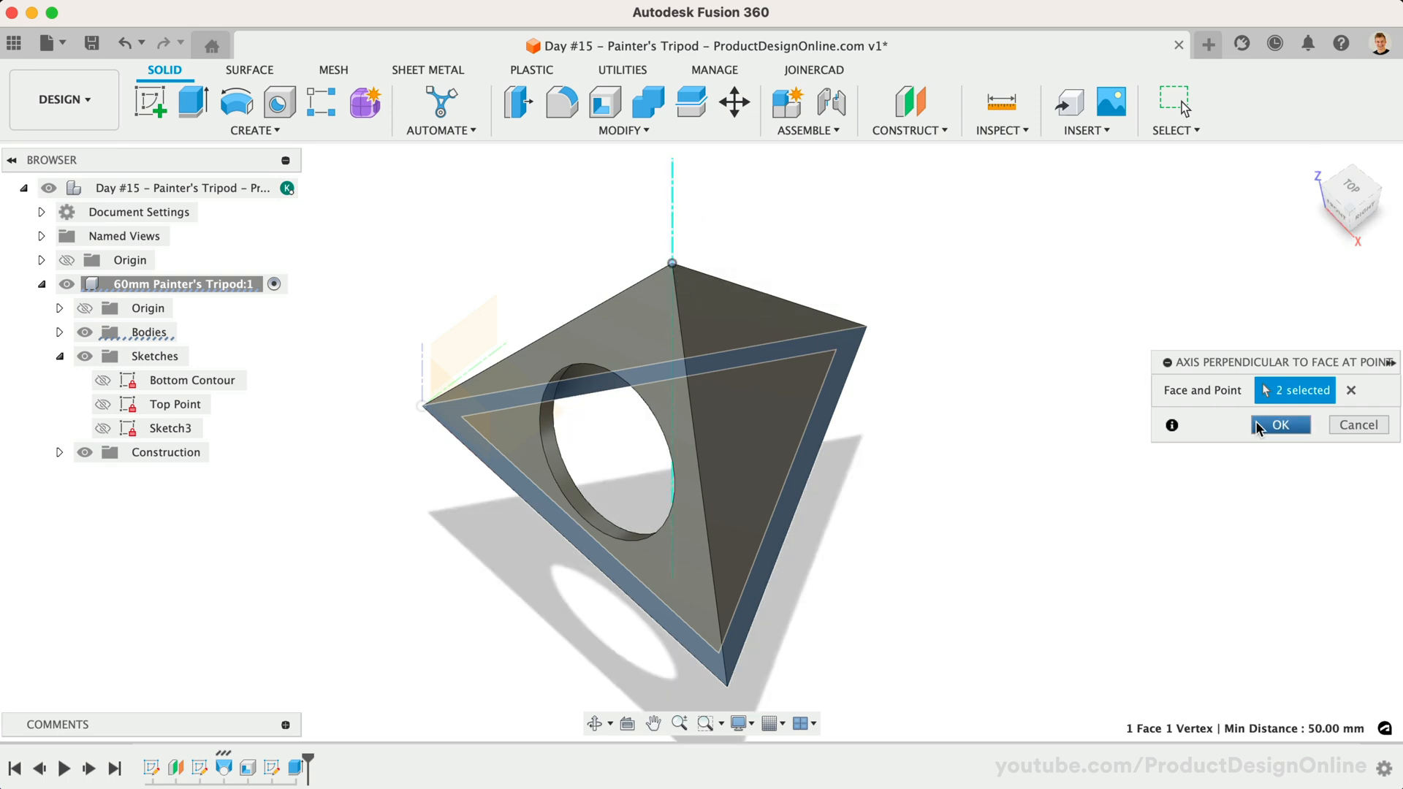
left_click(1278, 424)
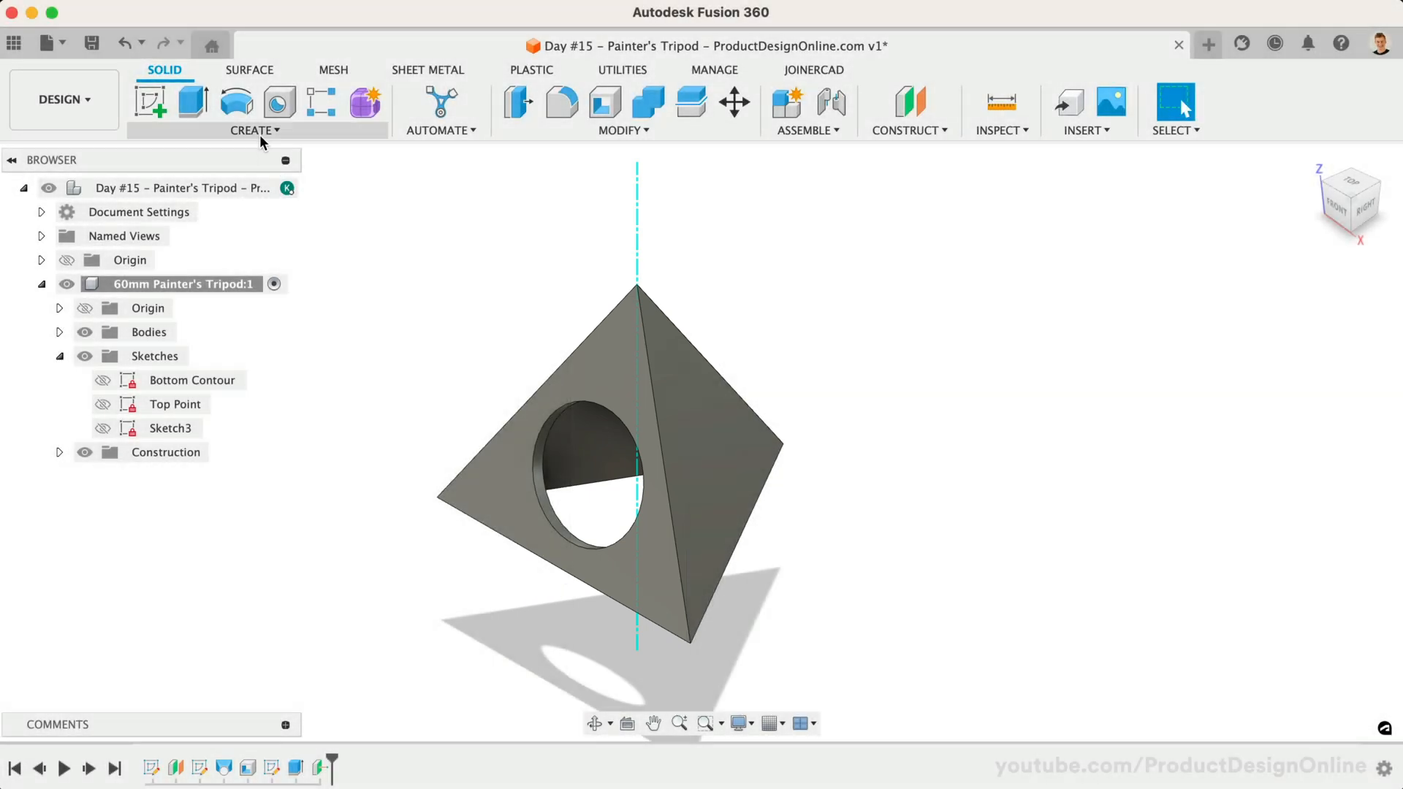
Step: Circular-pattern the hole feature around the apex axis with quantity 3
left_click(254, 130)
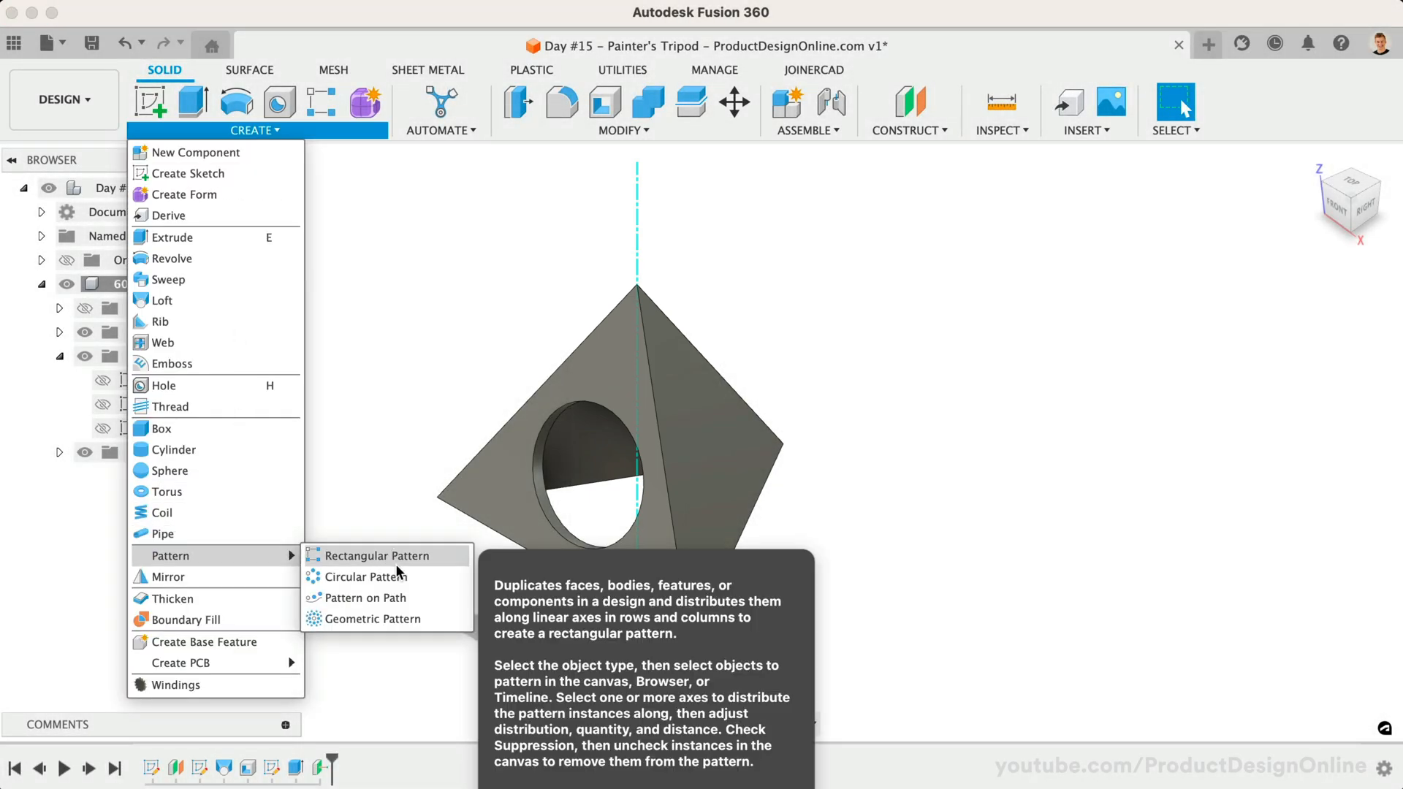
left_click(365, 576)
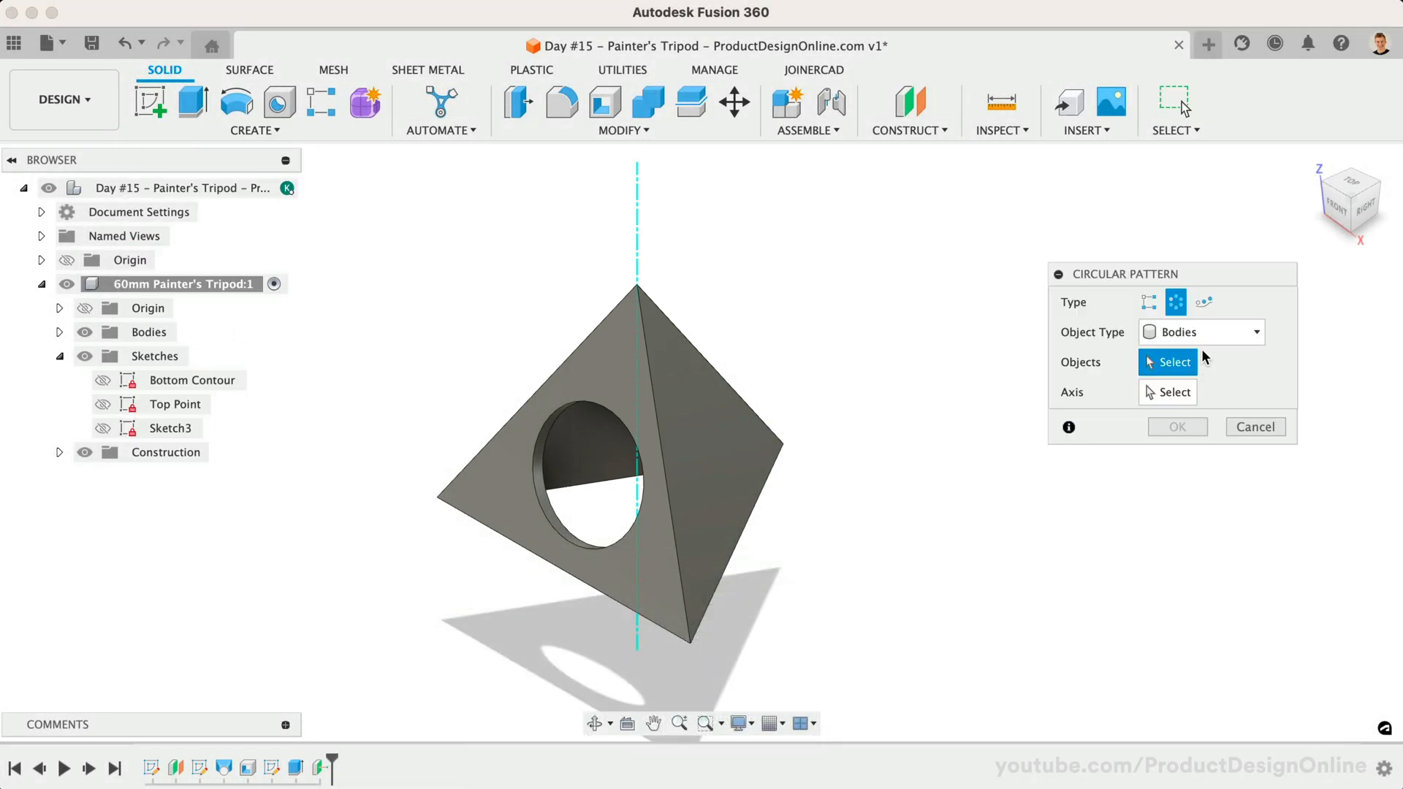
left_click(1201, 331)
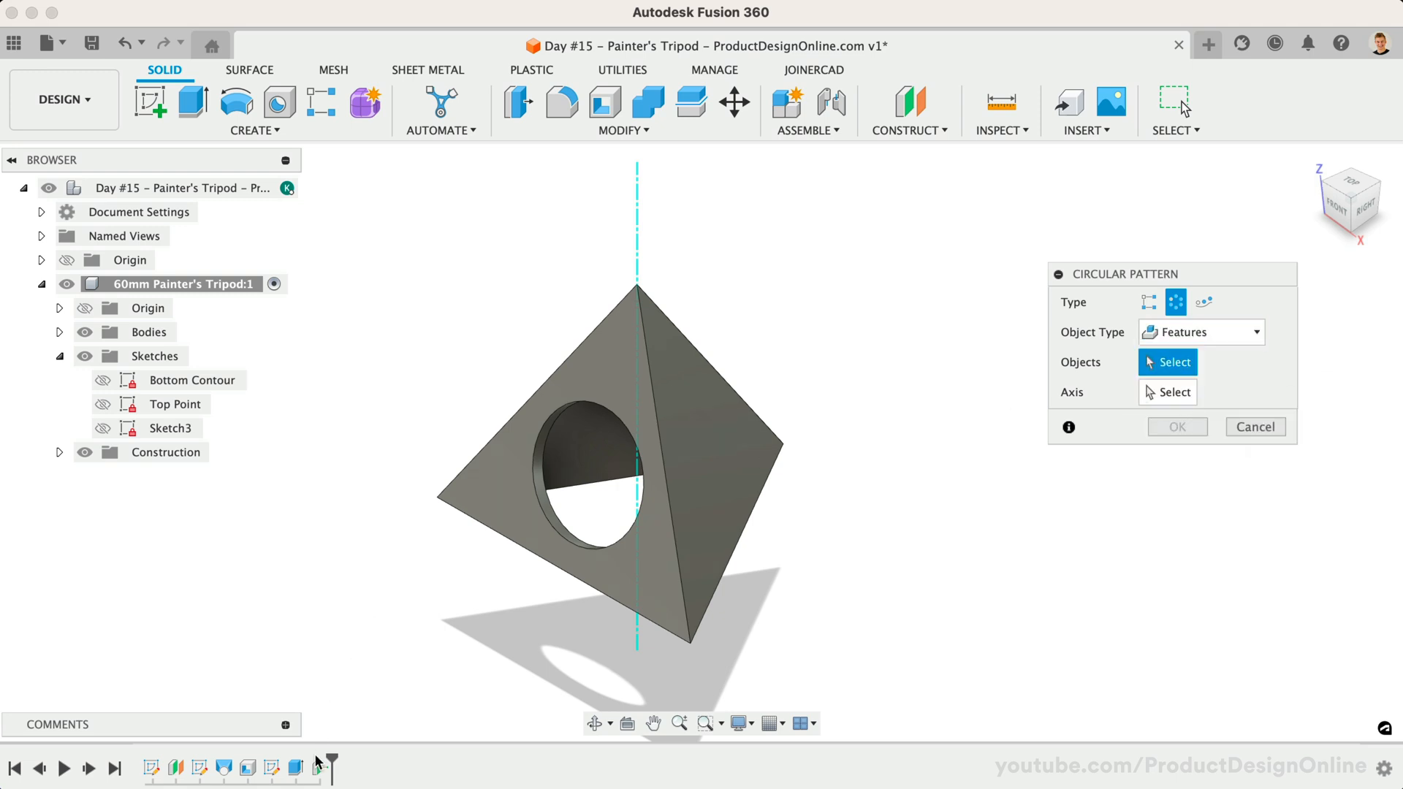
left_click(590, 473)
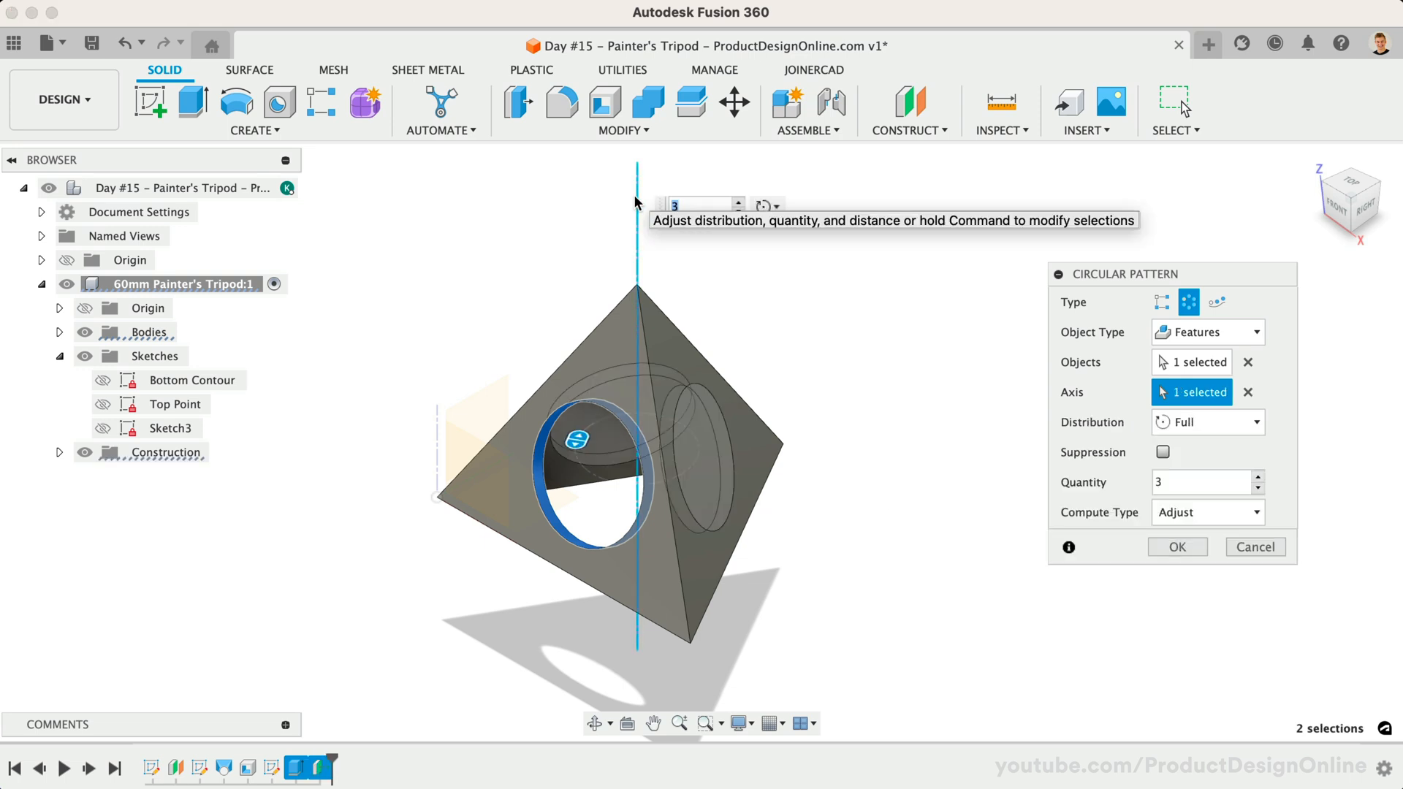
mouse_move(1176, 546)
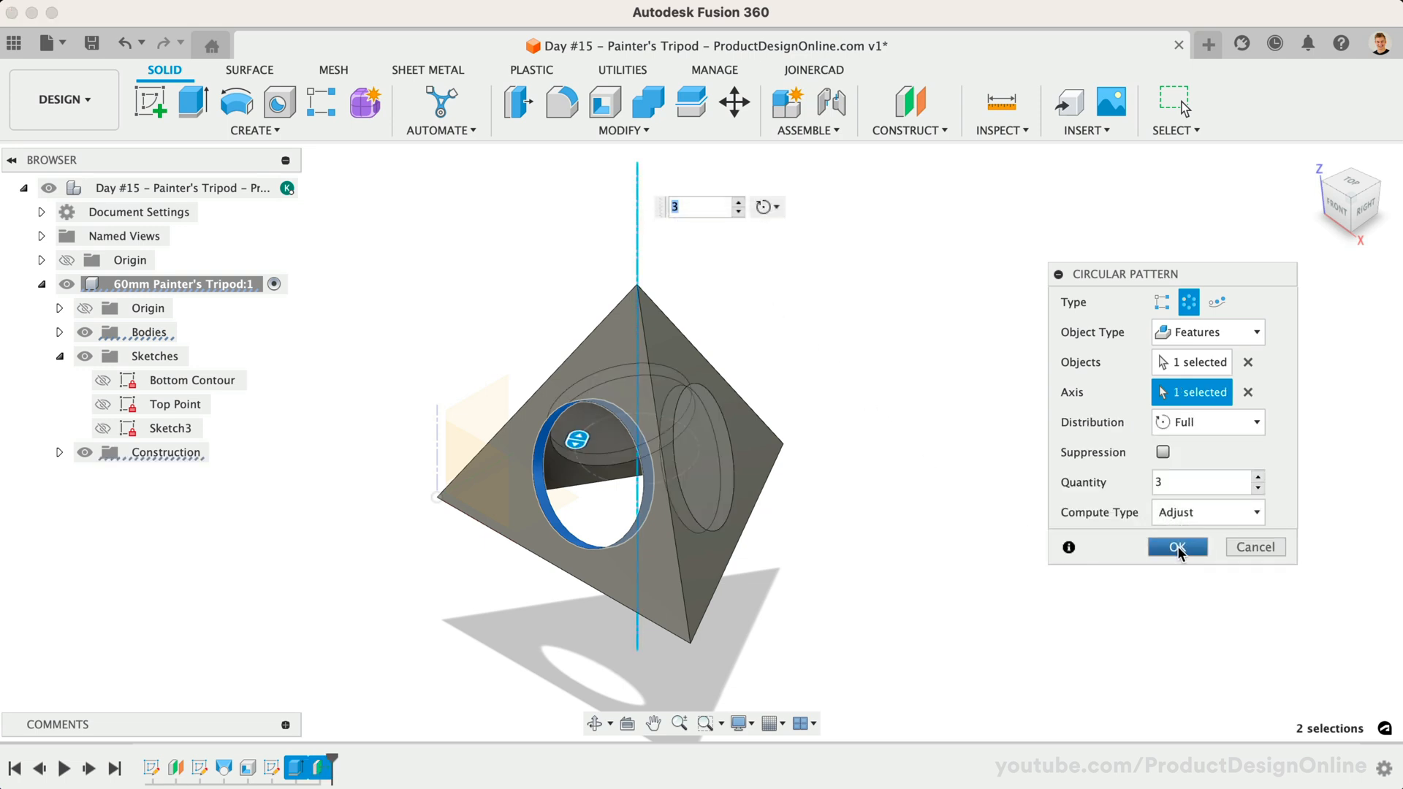
left_click(1176, 546)
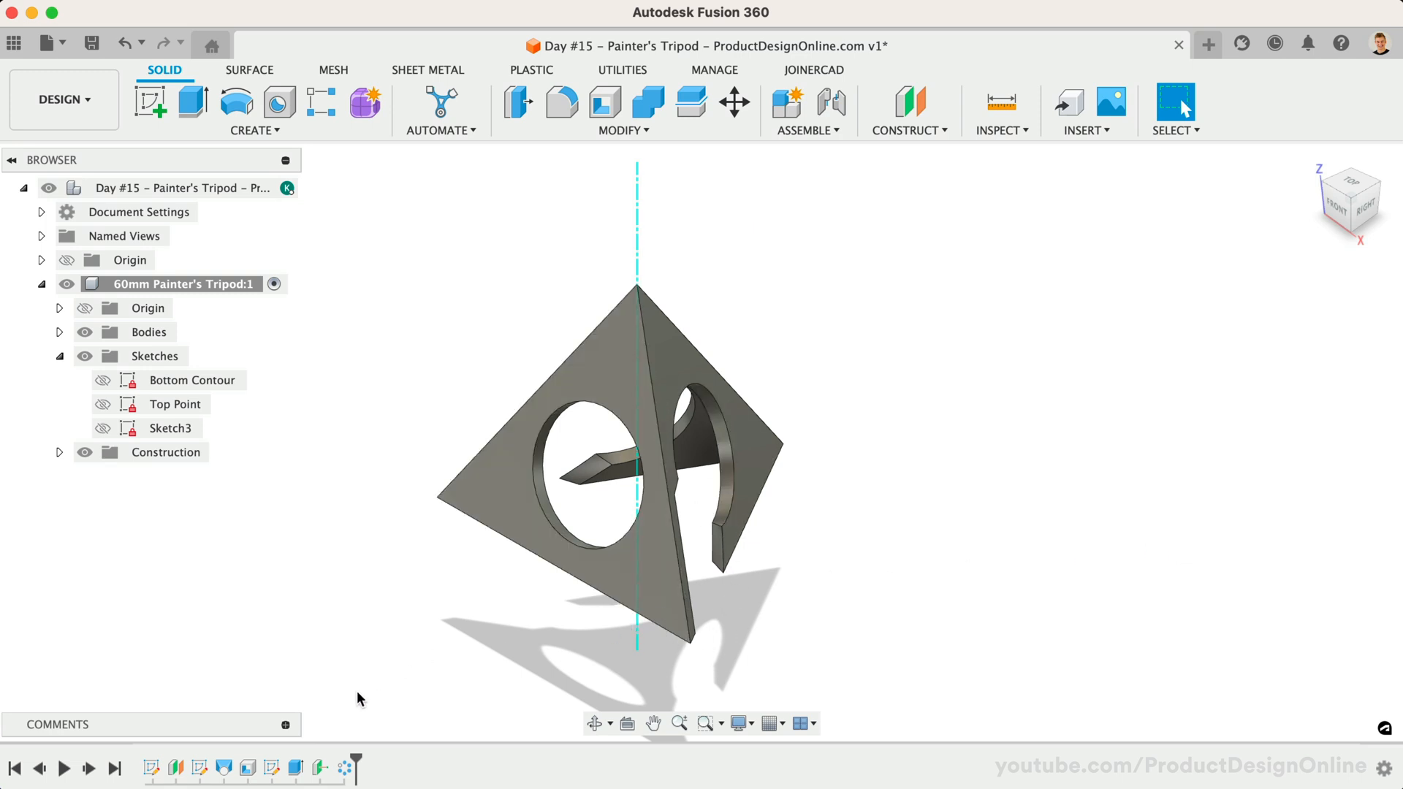
Step: Edit the hole pattern and change its Compute Type so all three holes cut cleanly
left_click(1309, 570)
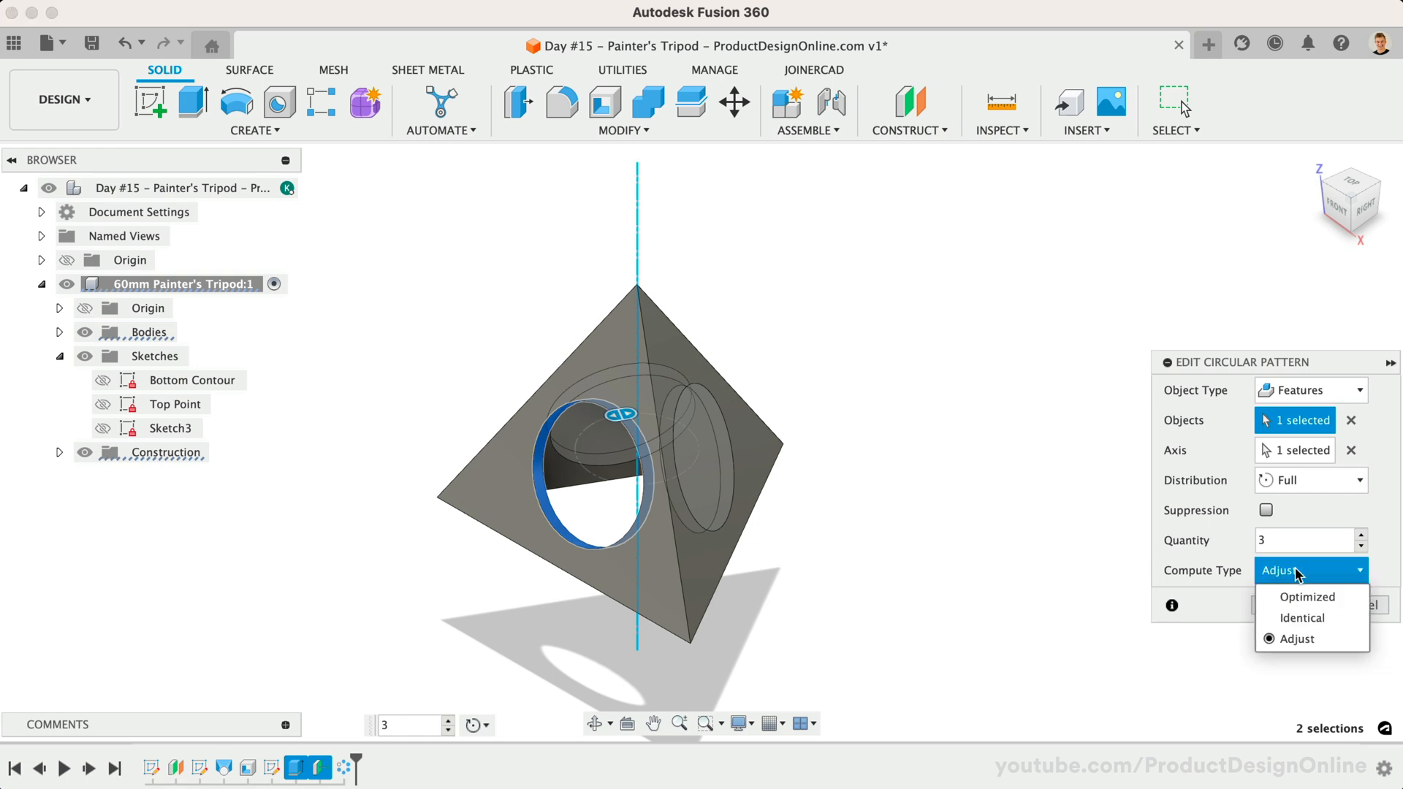
left_click(1306, 596)
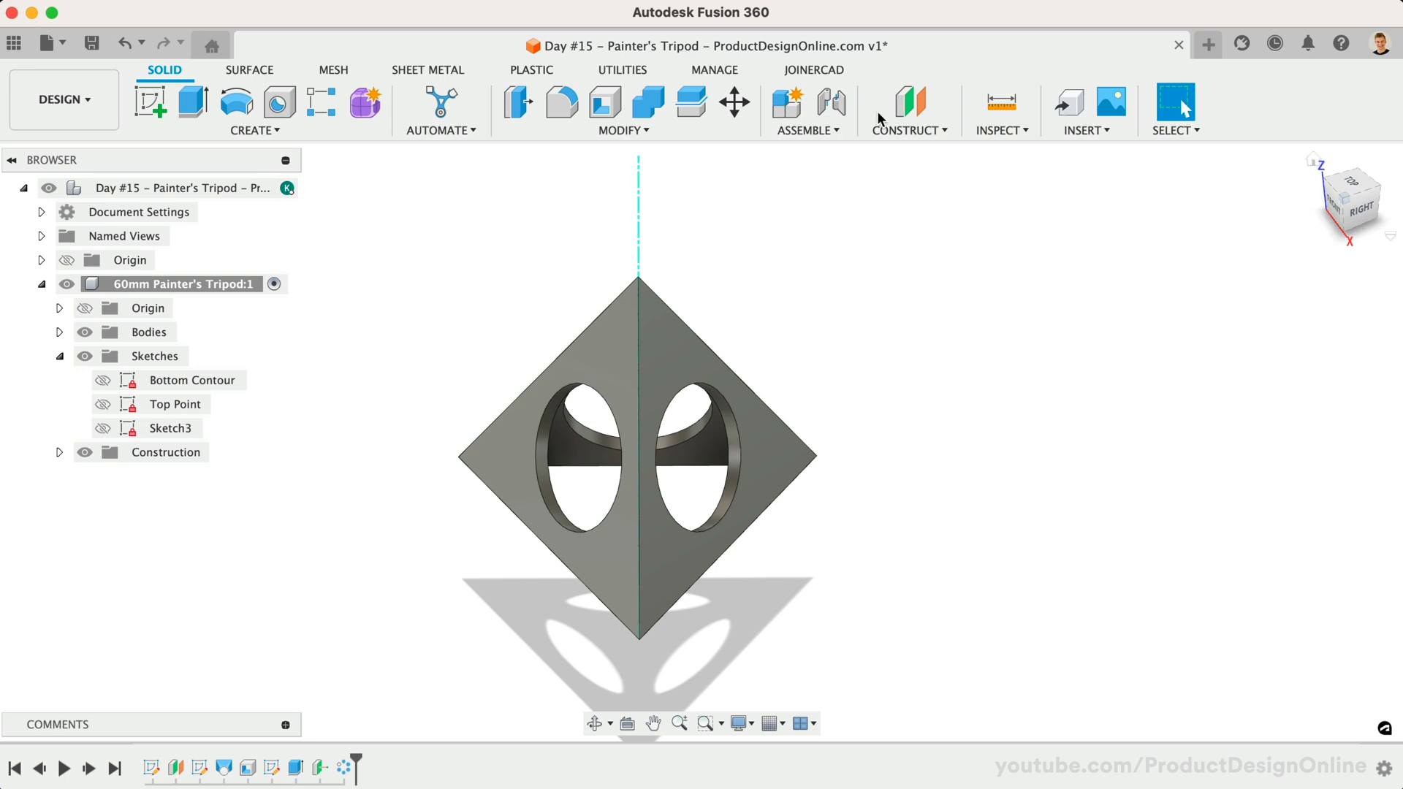
Step: Fillet three edges of the tripod with a 1 mm radius
left_click(561, 101)
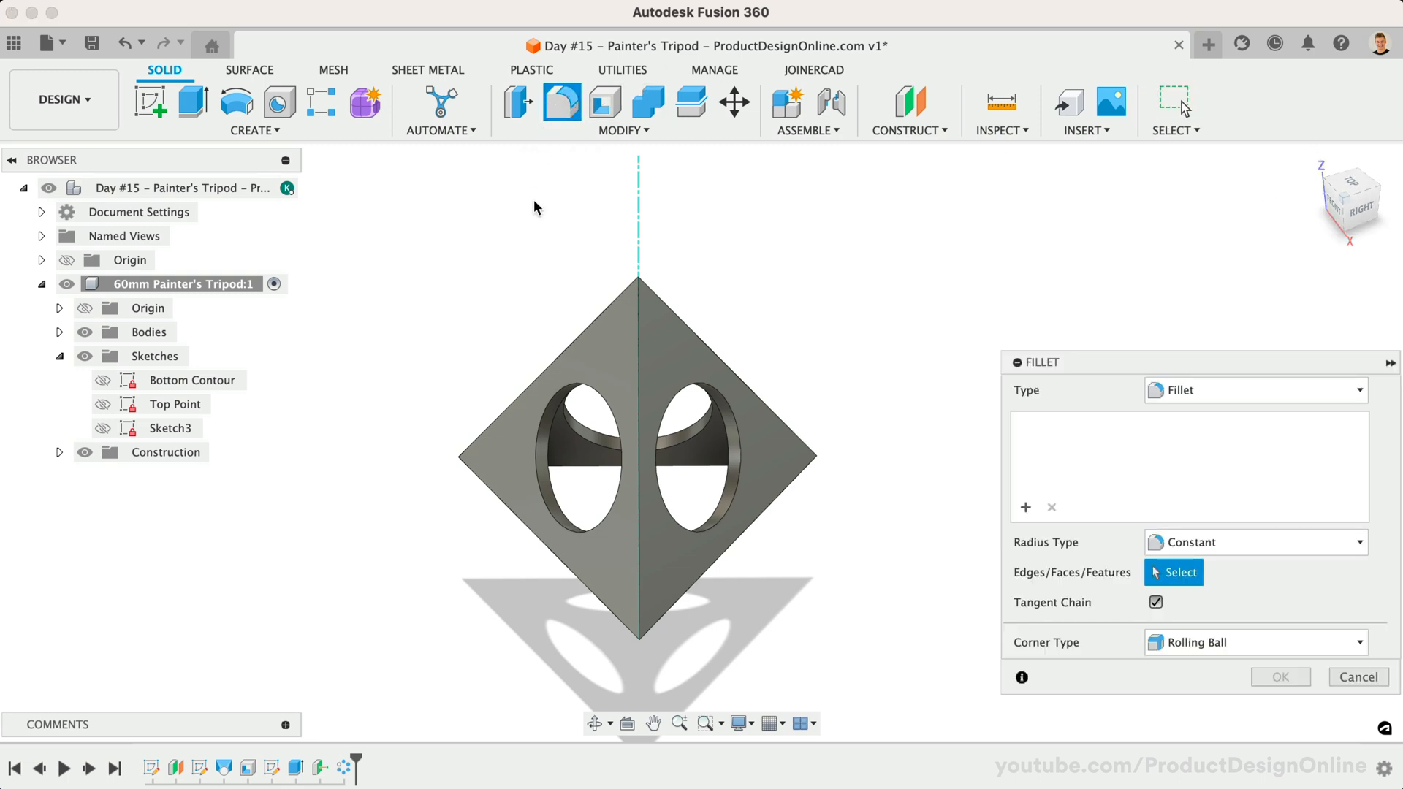
left_click(555, 358)
type("1")
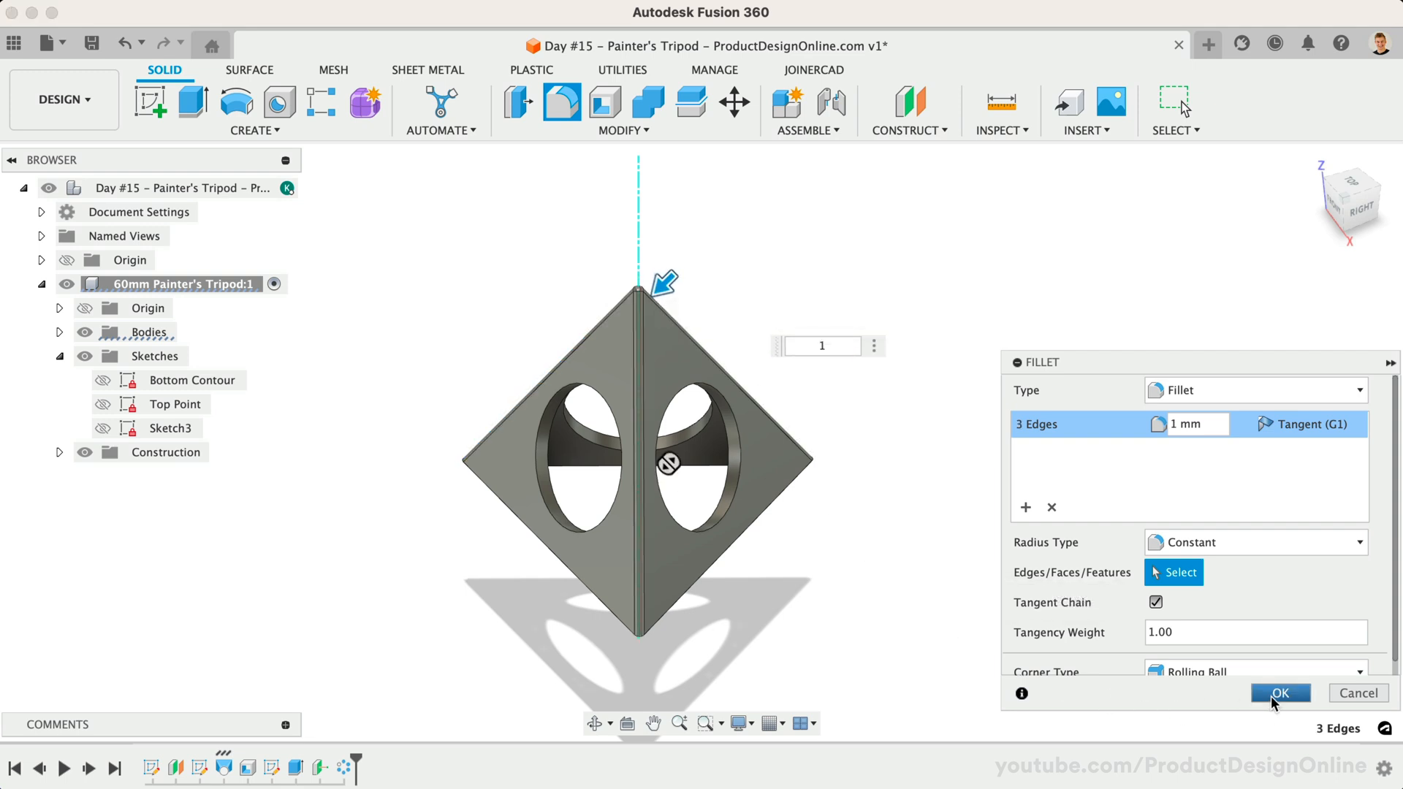
left_click(1279, 693)
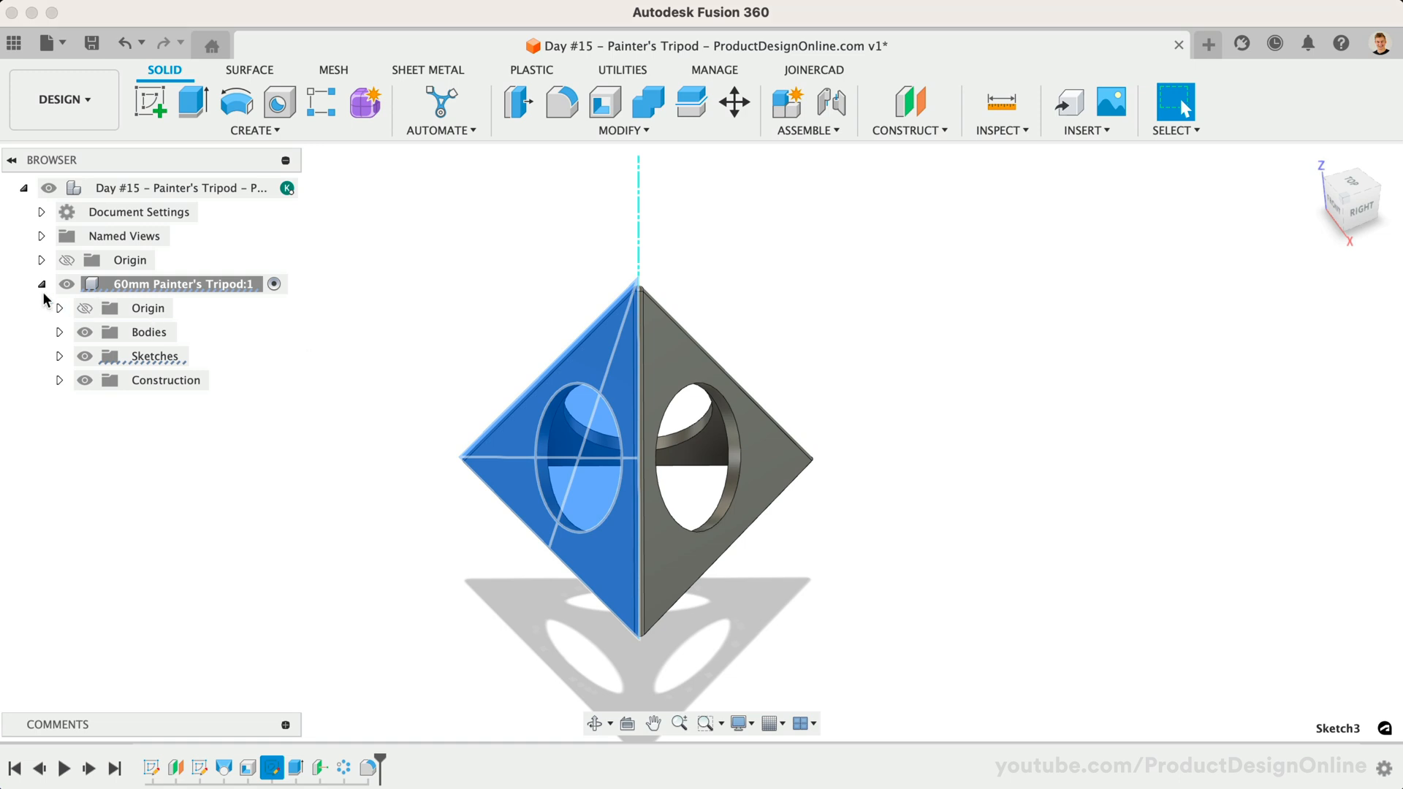
Step: Copy the tripod component and paste it 60 mm away along Y as Painter's Tripod:2
left_click(41, 283)
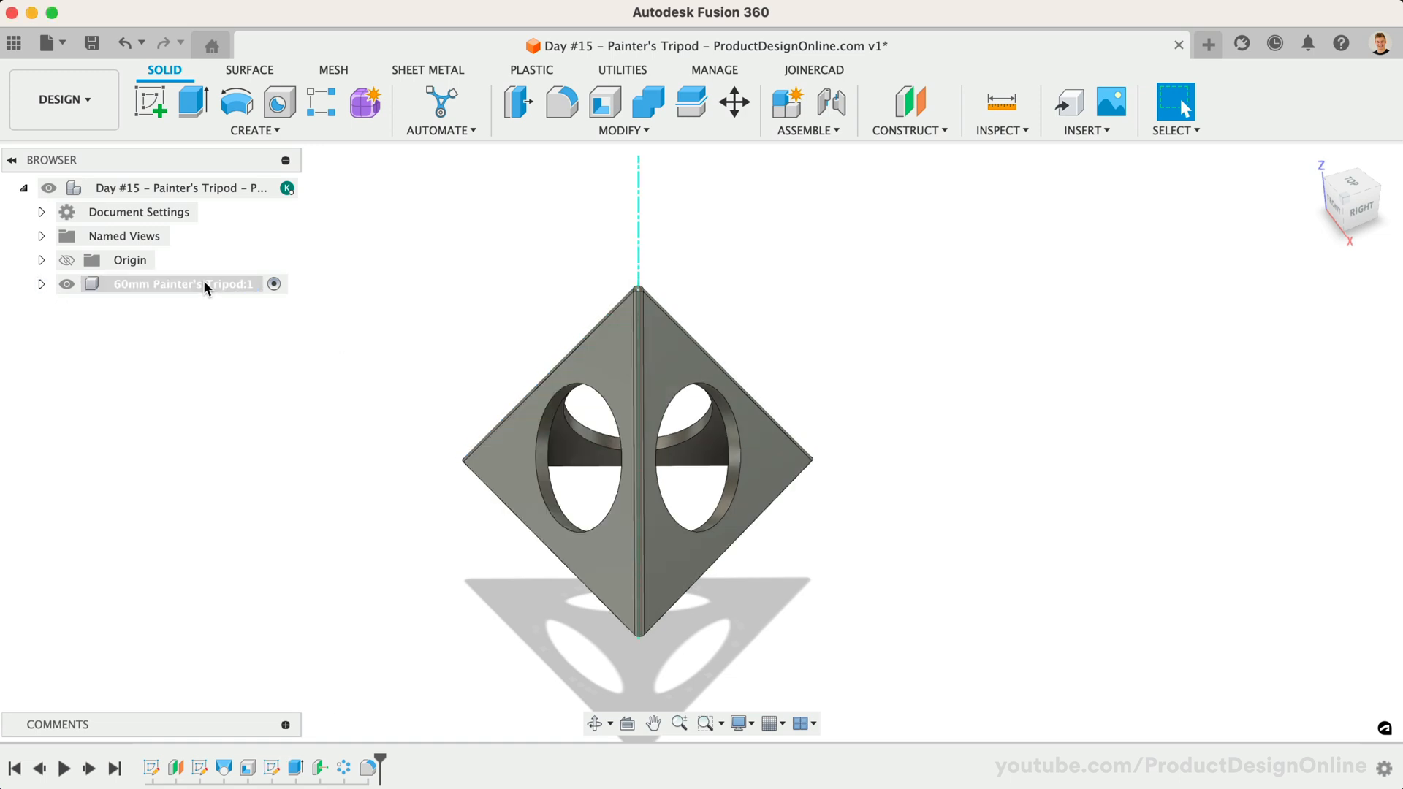
right_click(178, 284)
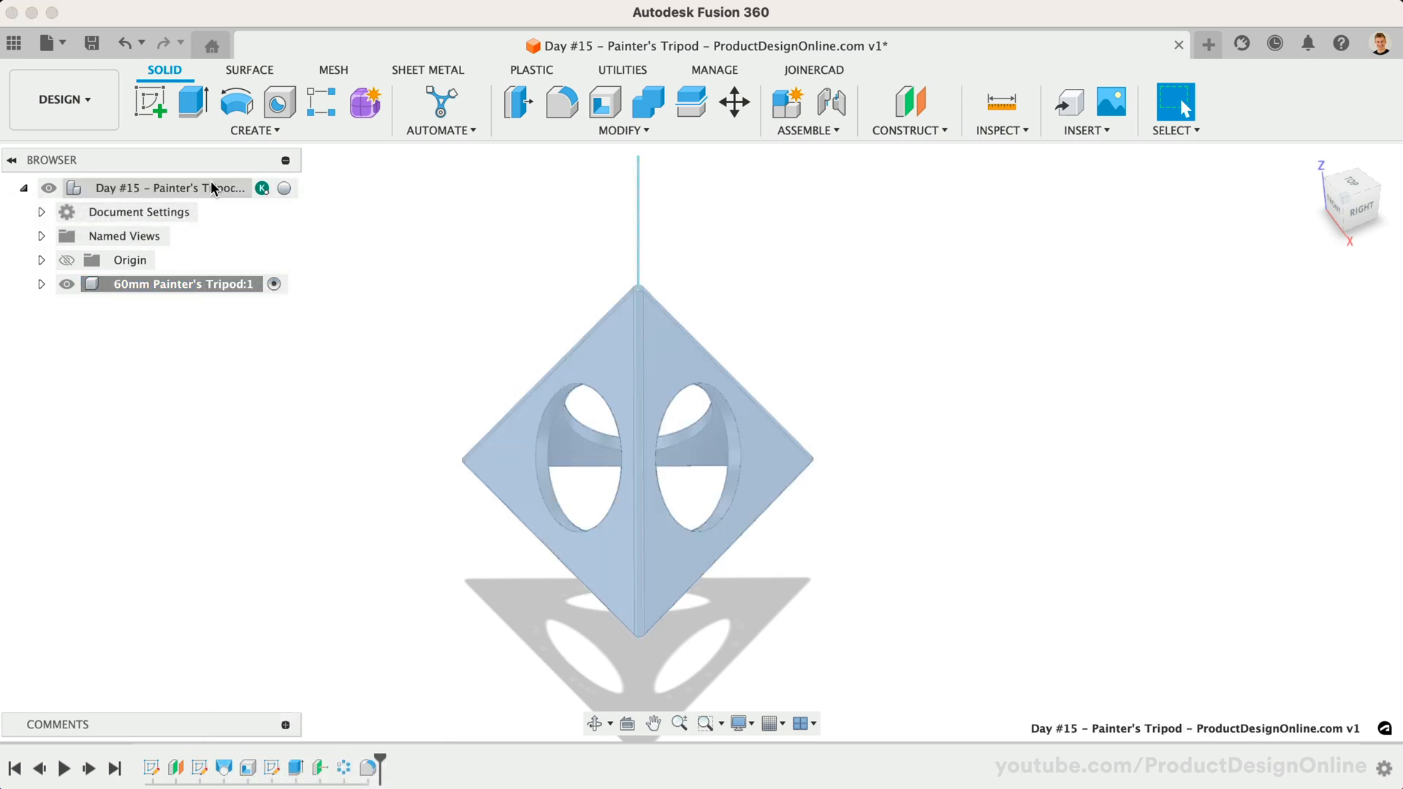
right_click(170, 188)
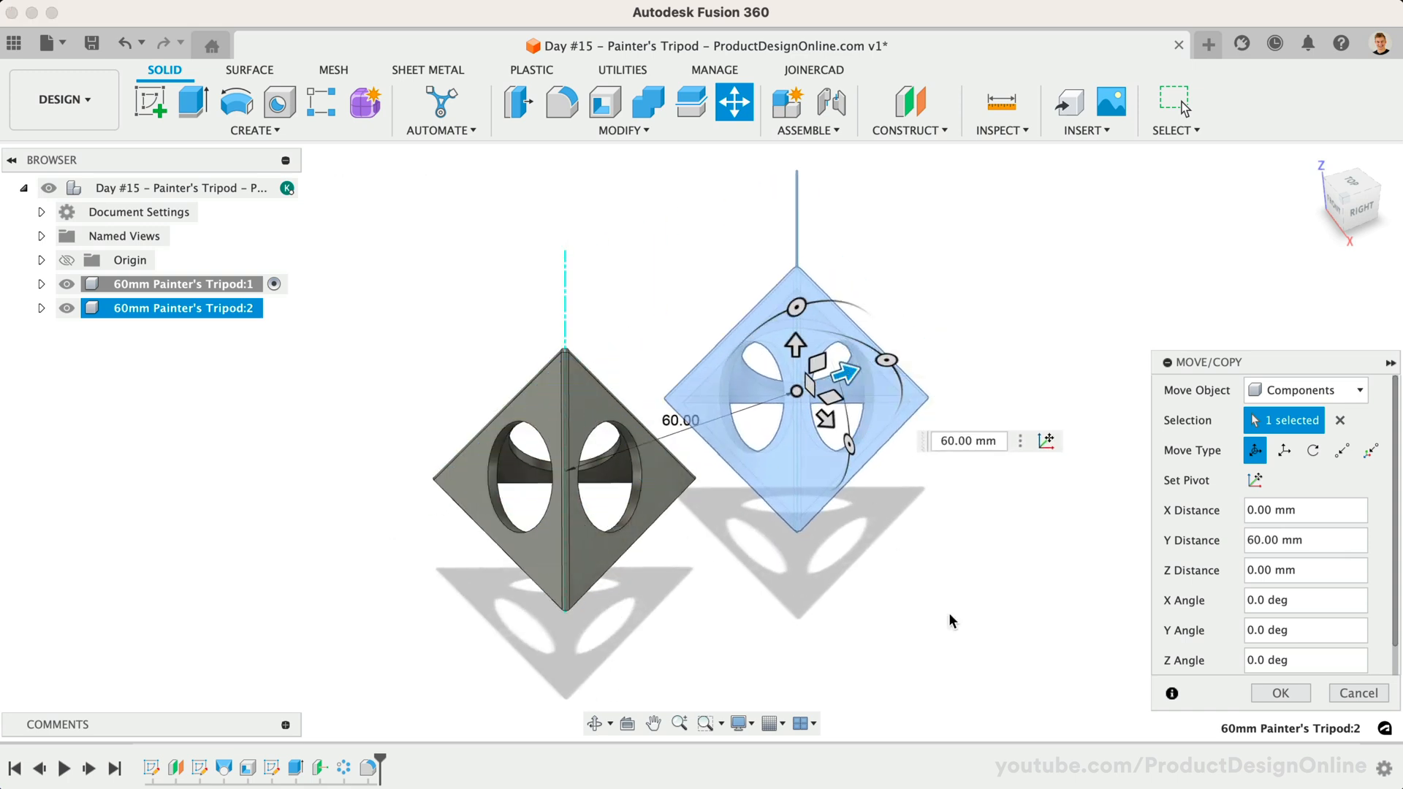
left_click(1278, 692)
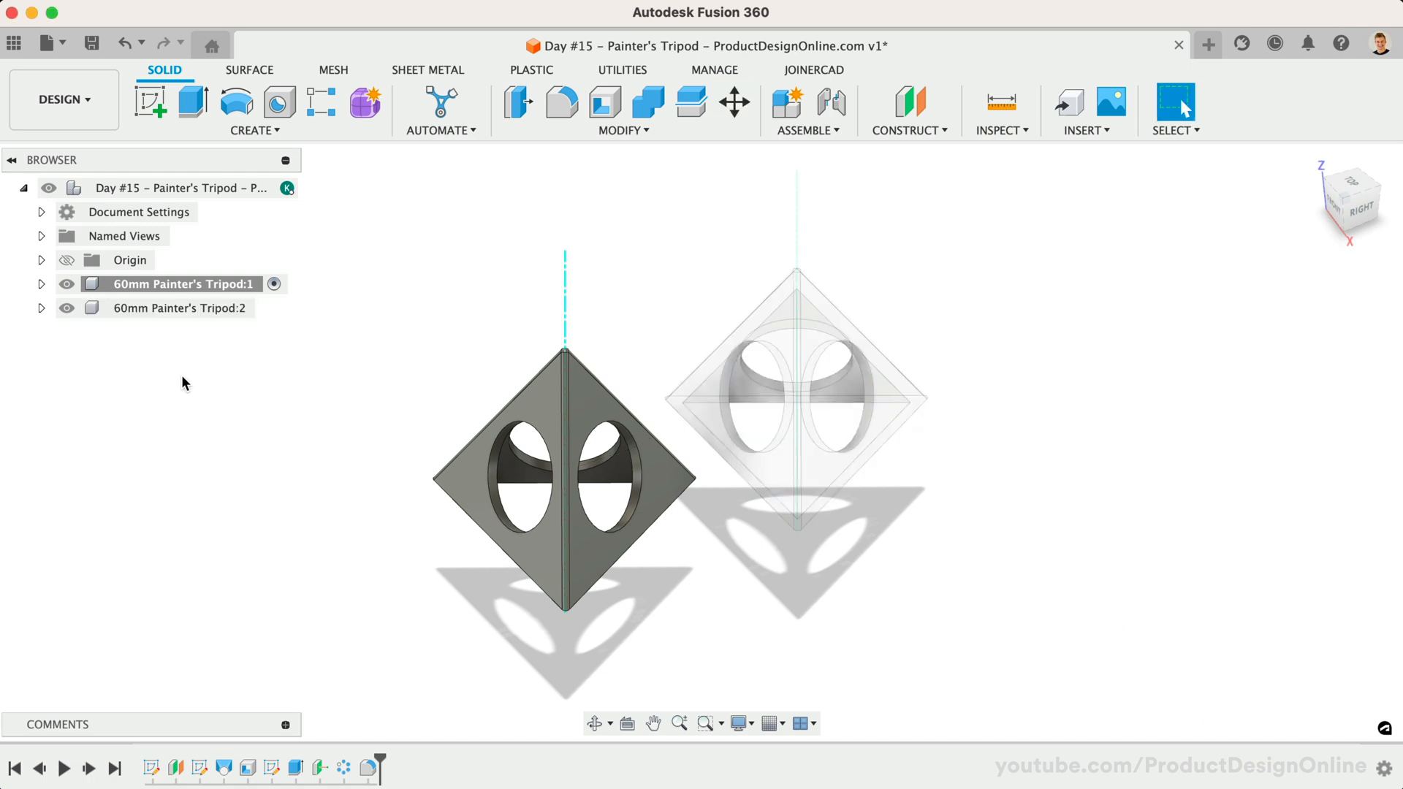
mouse_move(217, 206)
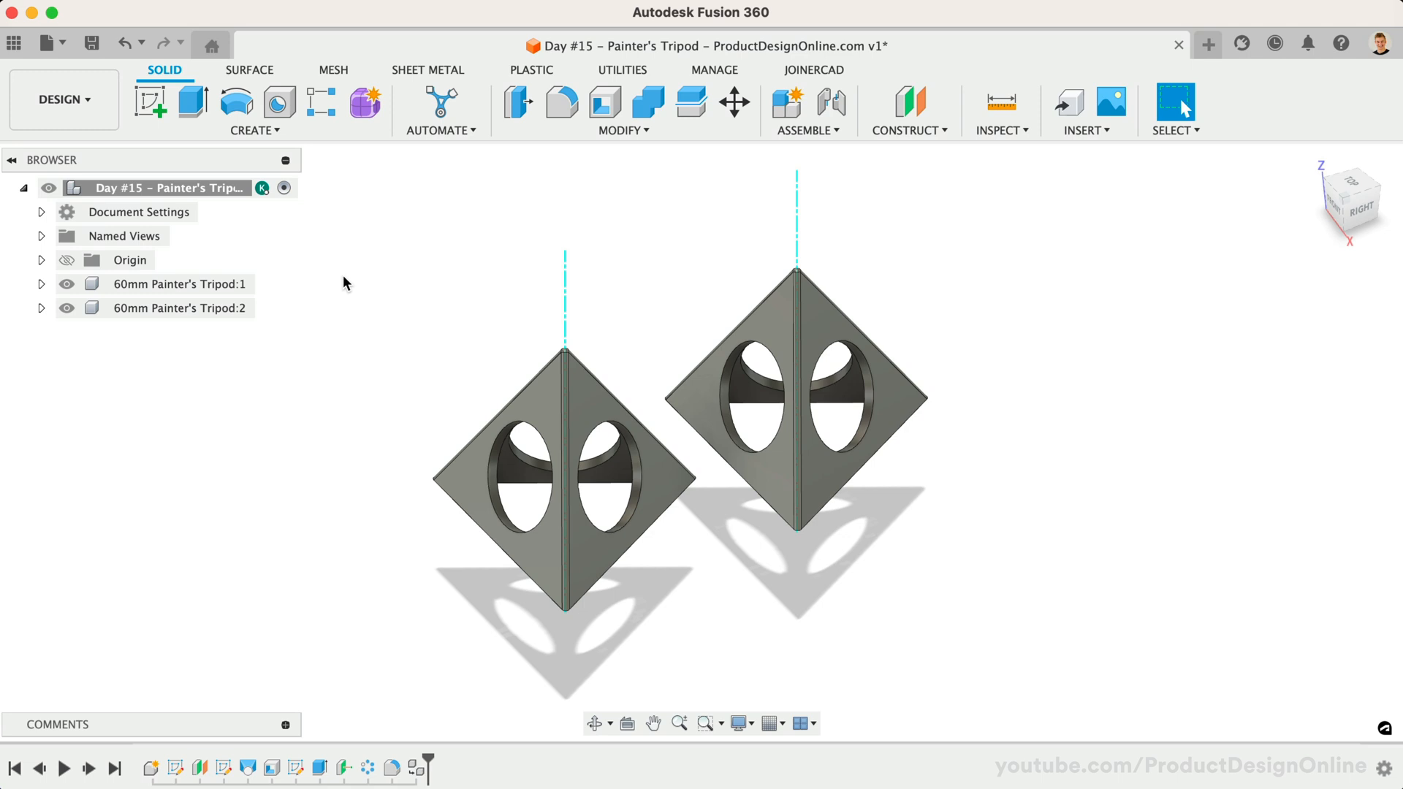
mouse_move(333, 279)
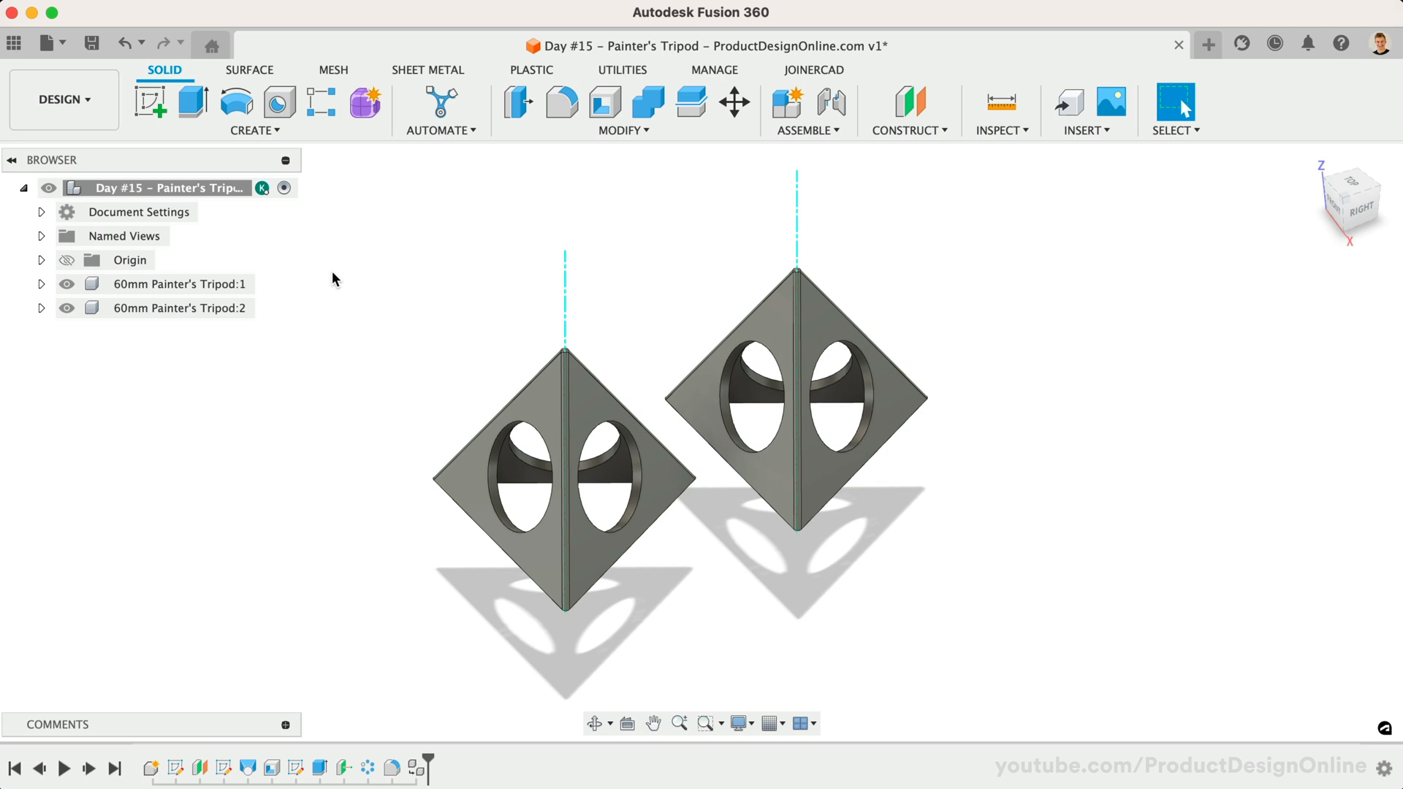
mouse_move(329, 276)
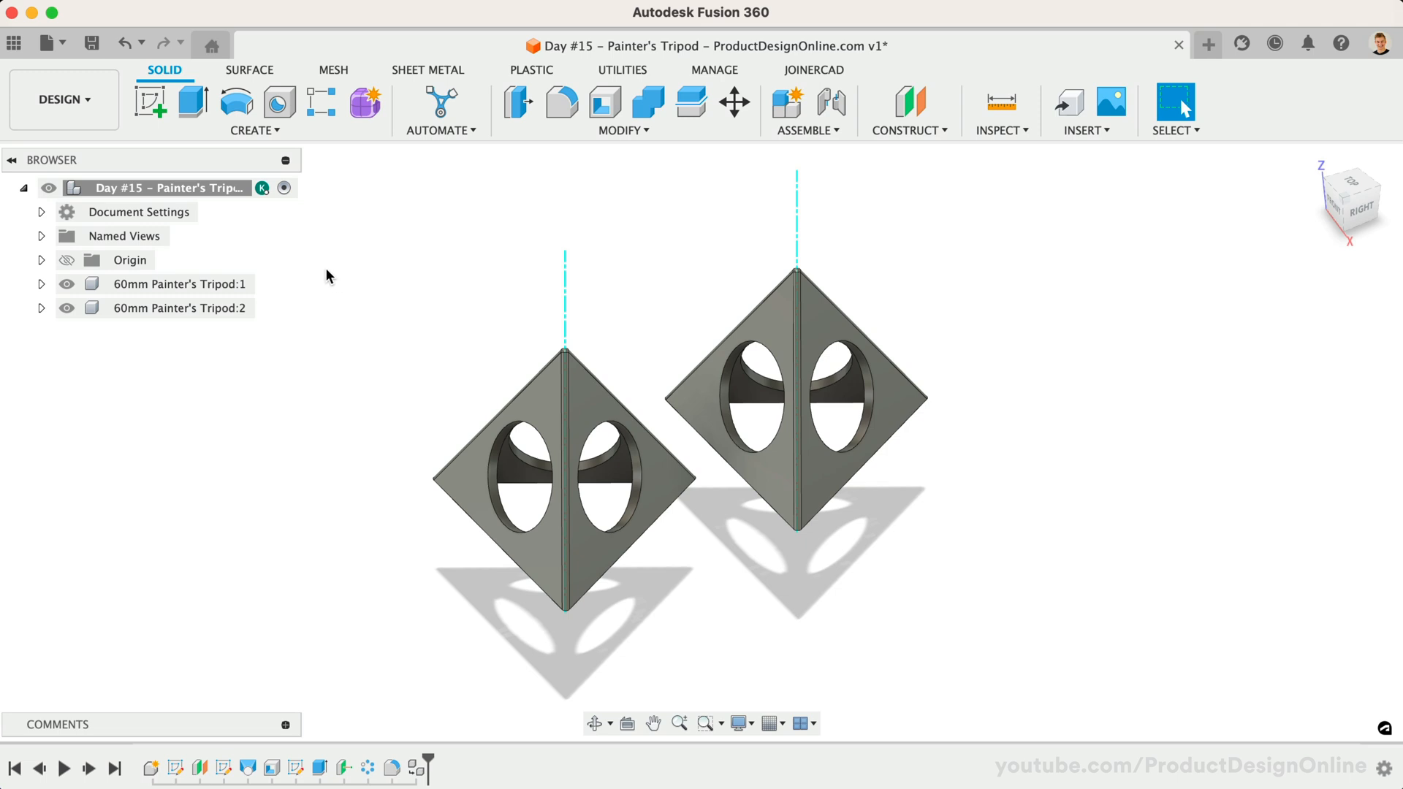
Step: Paste New an independent tripod copy and move it -140 mm away
right_click(167, 189)
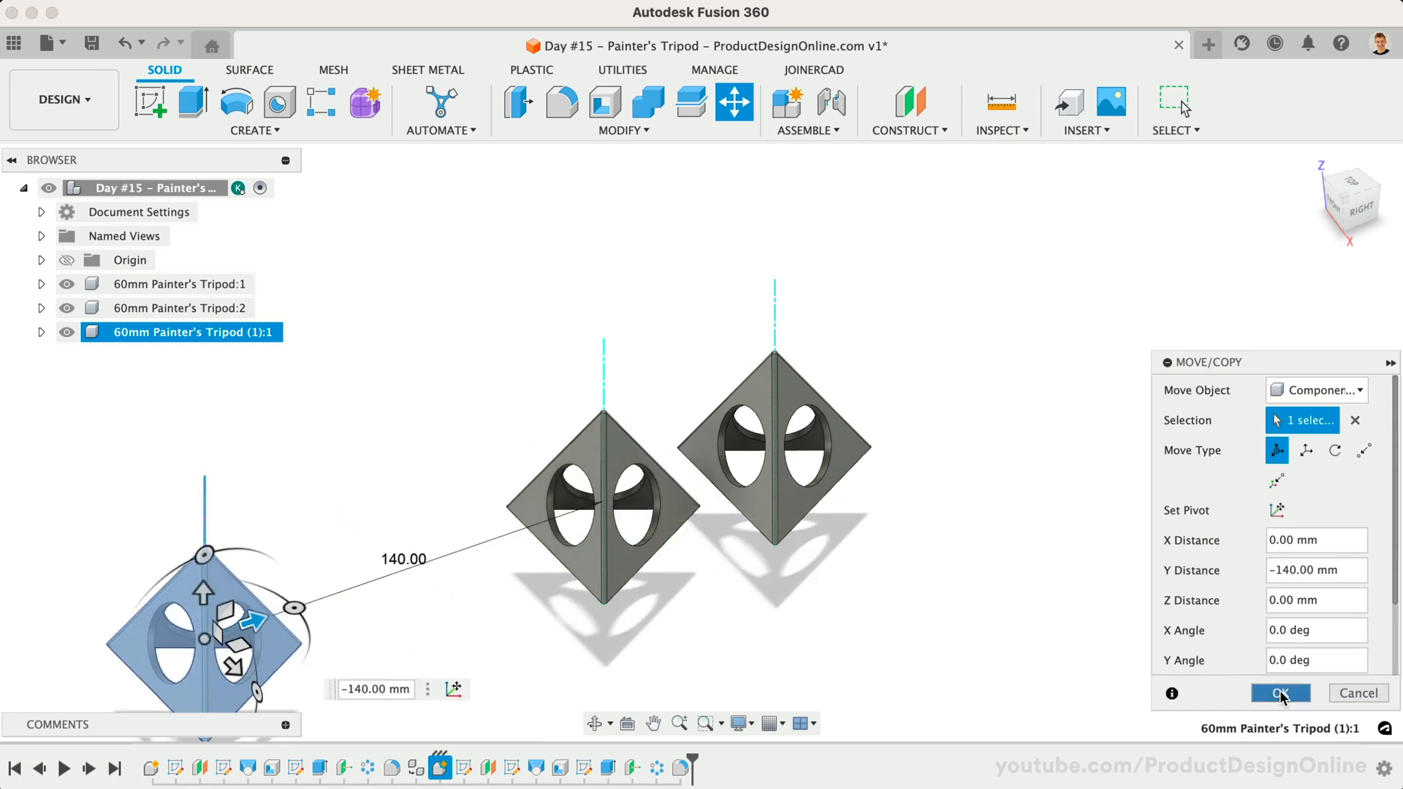
left_click(1279, 692)
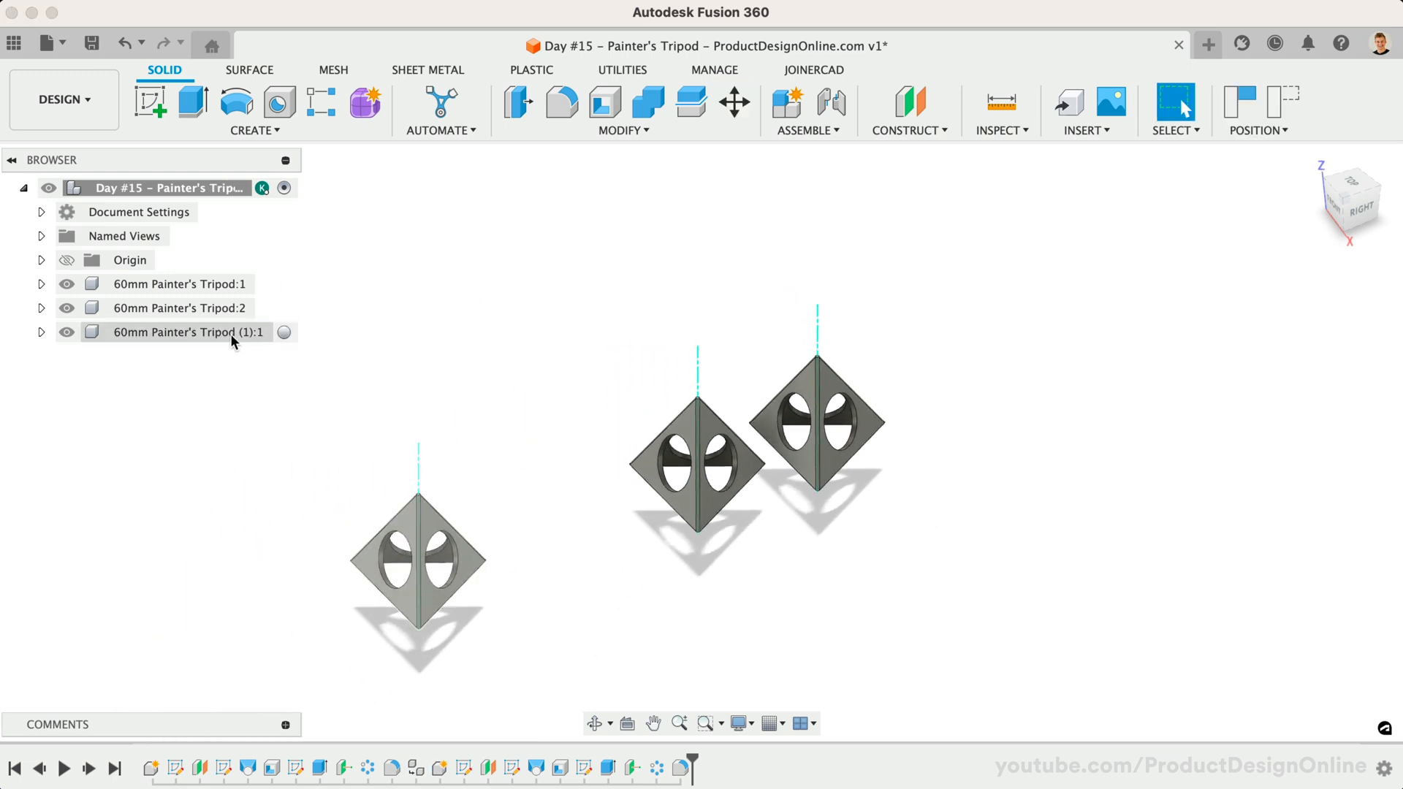
Step: Activate the new copy and edit its offset plane distance to make the 100mm Painter's Tripod
double_click(187, 331)
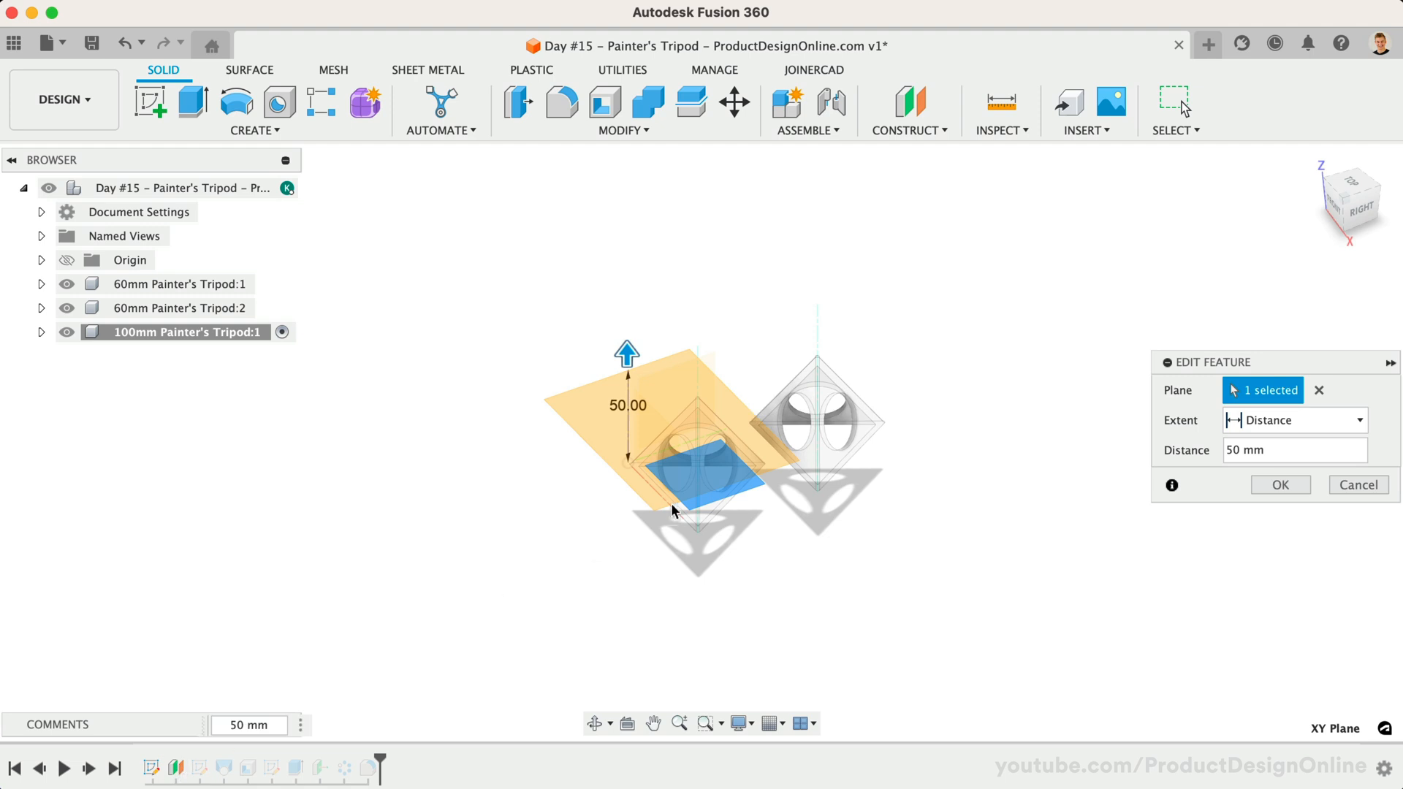
left_click(1293, 448)
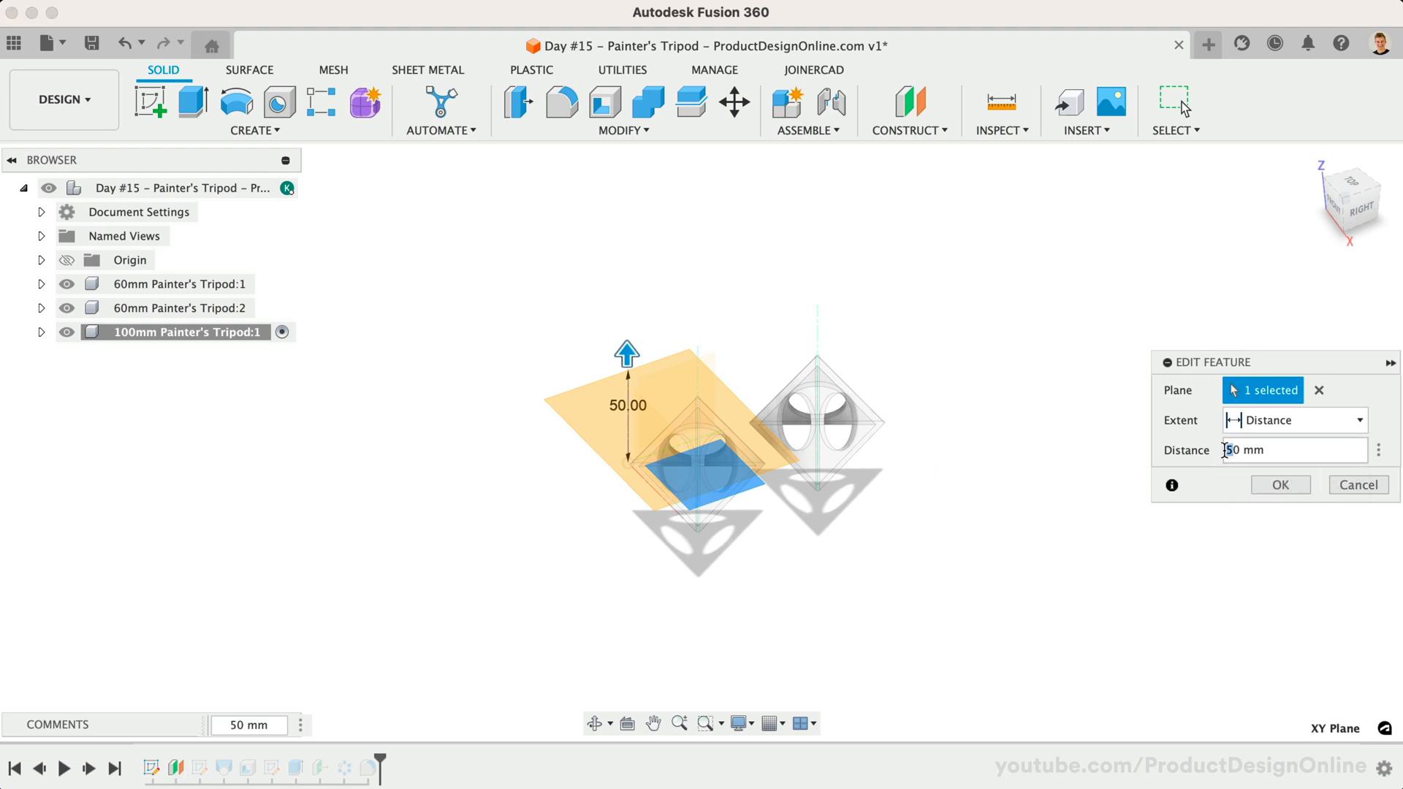
left_click(1279, 484)
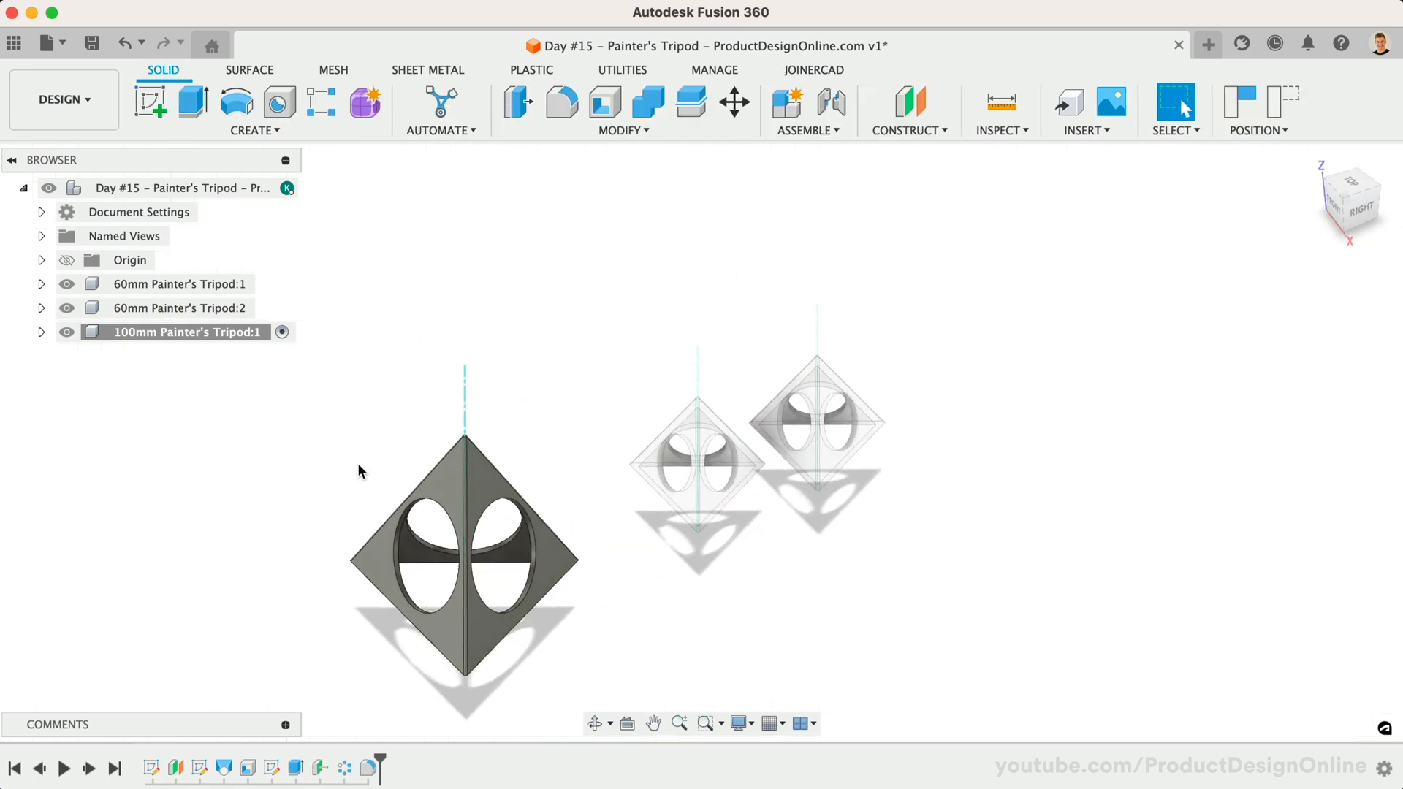
mouse_move(239, 204)
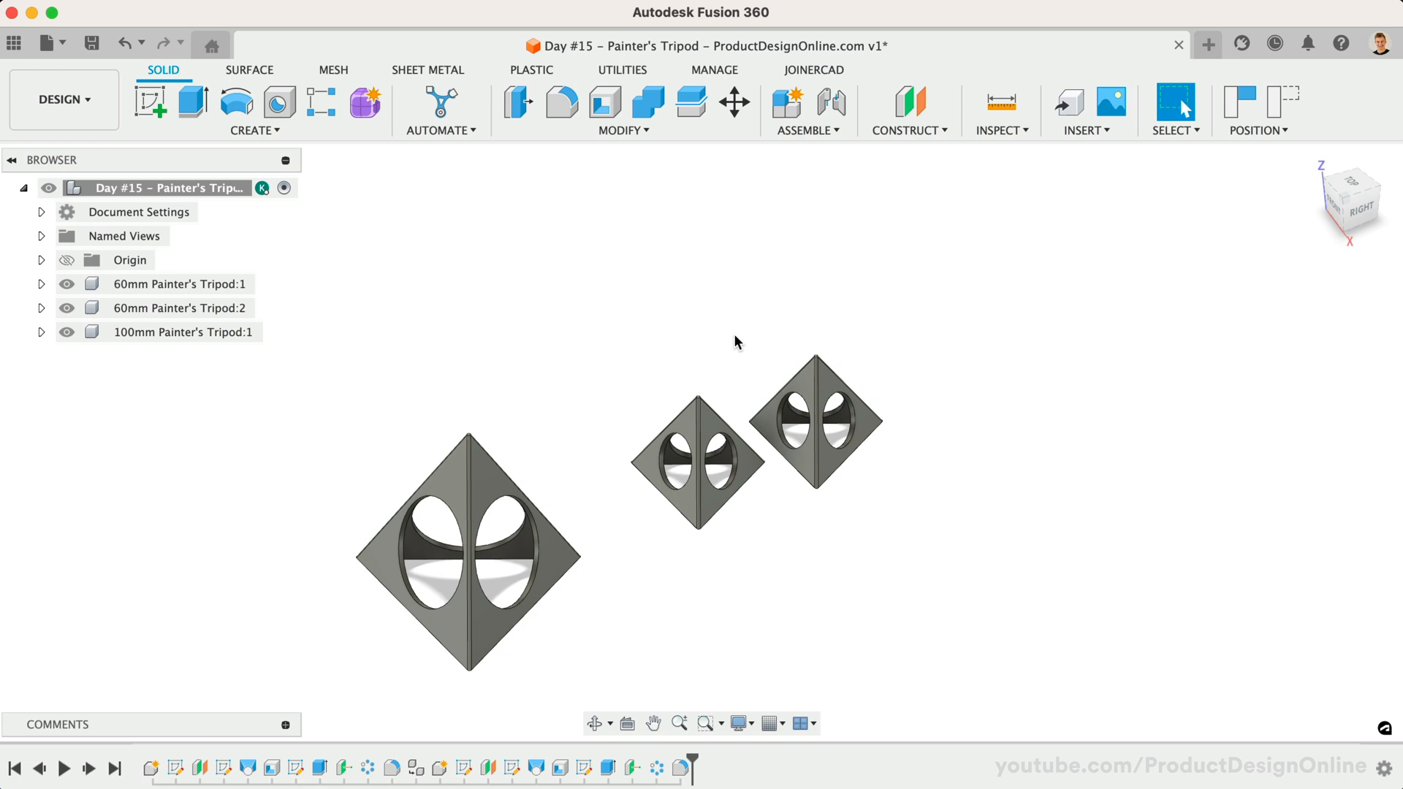
Step: Rectangular-pattern the 60mm tripod into a grid and joint the 100mm tripod at 60 degrees
left_click(321, 101)
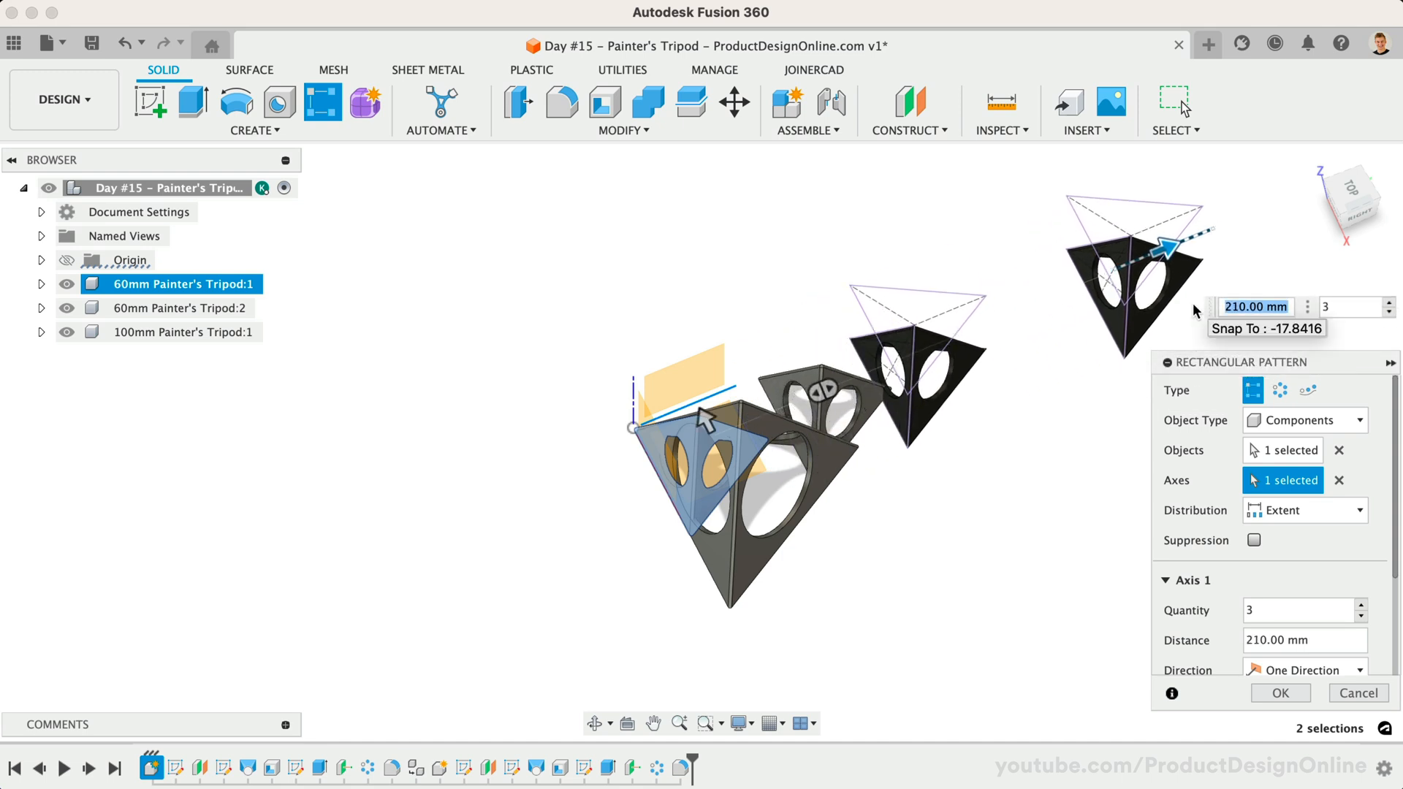
left_click(1359, 606)
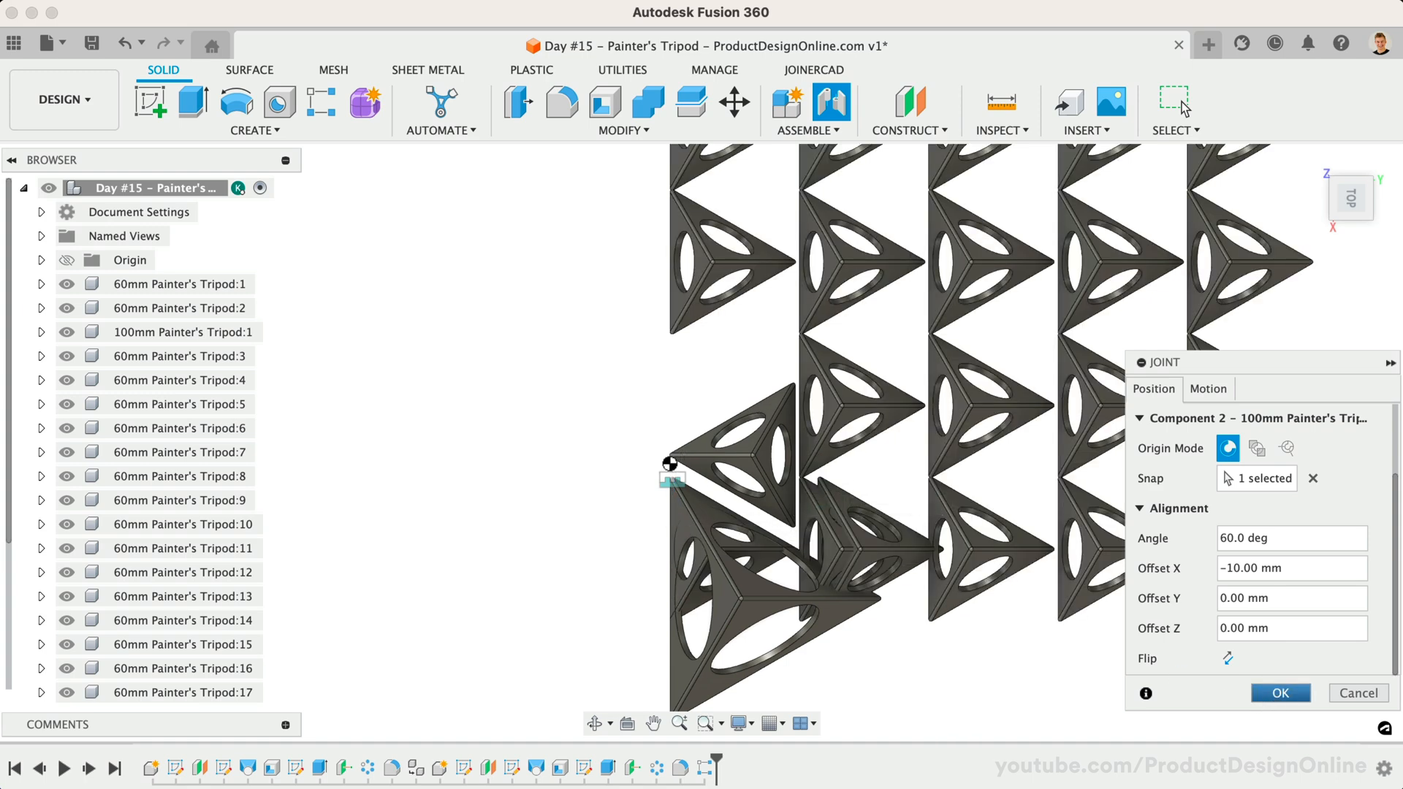
left_click(1278, 692)
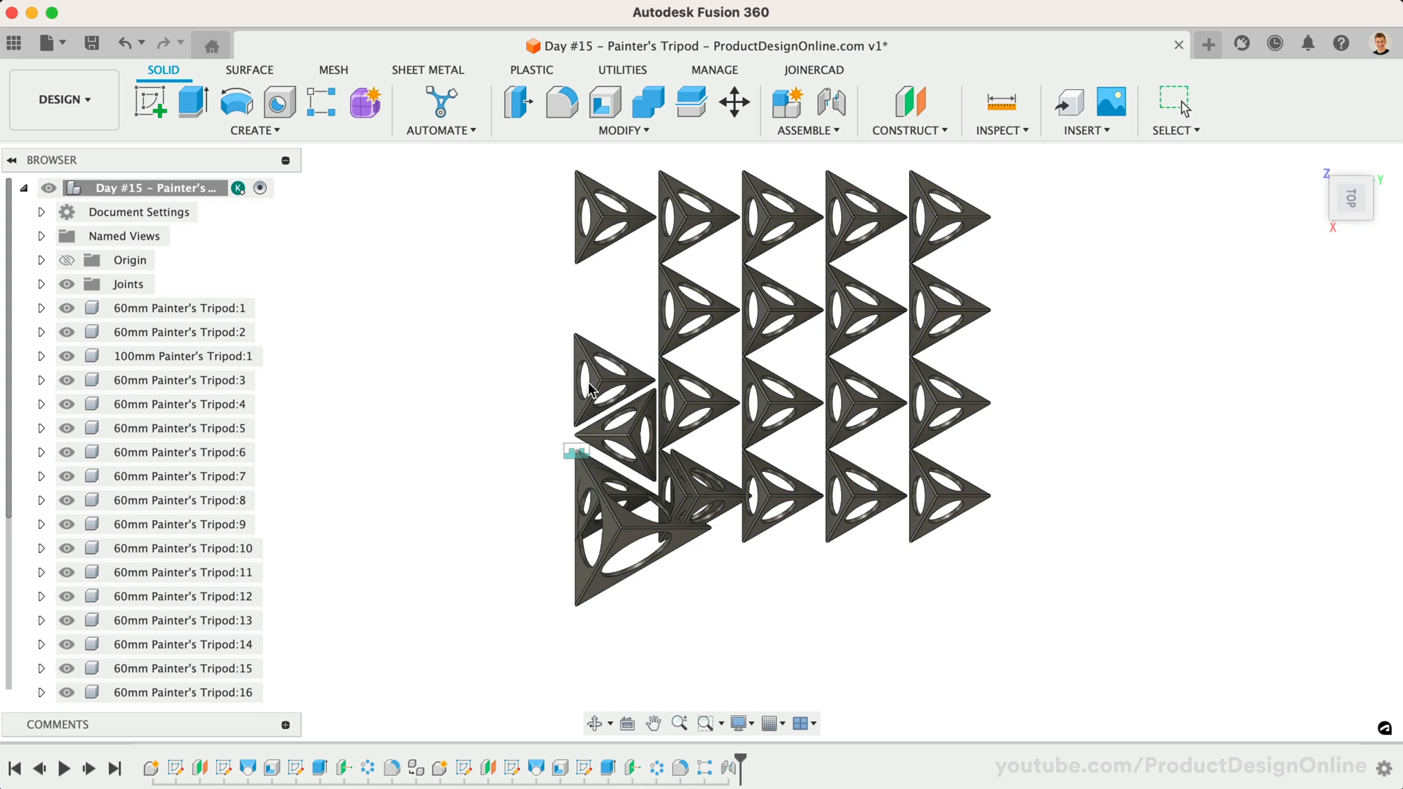
Step: Isolate Tripod:1 so only it is shown and orbit around it
left_click(613, 232)
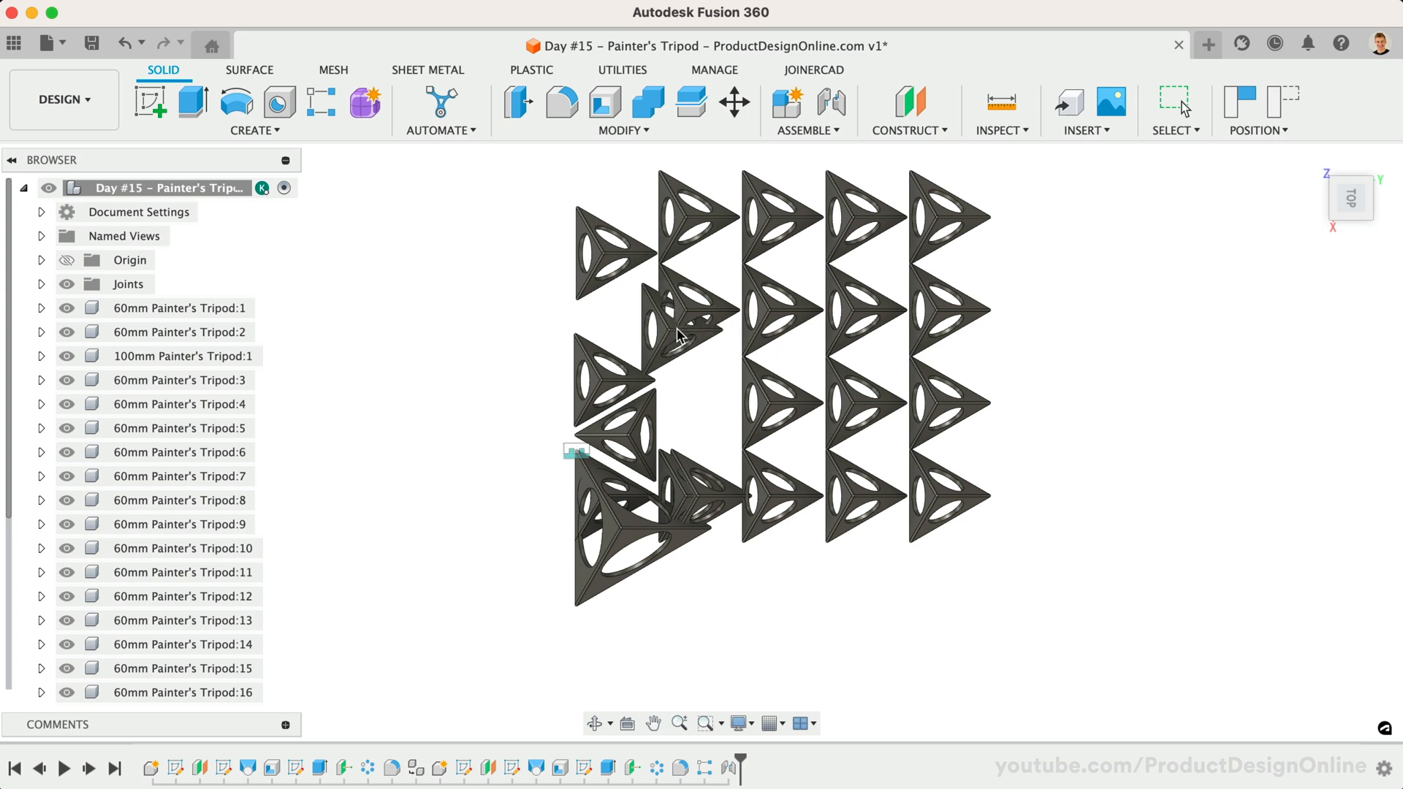
left_click(1175, 102)
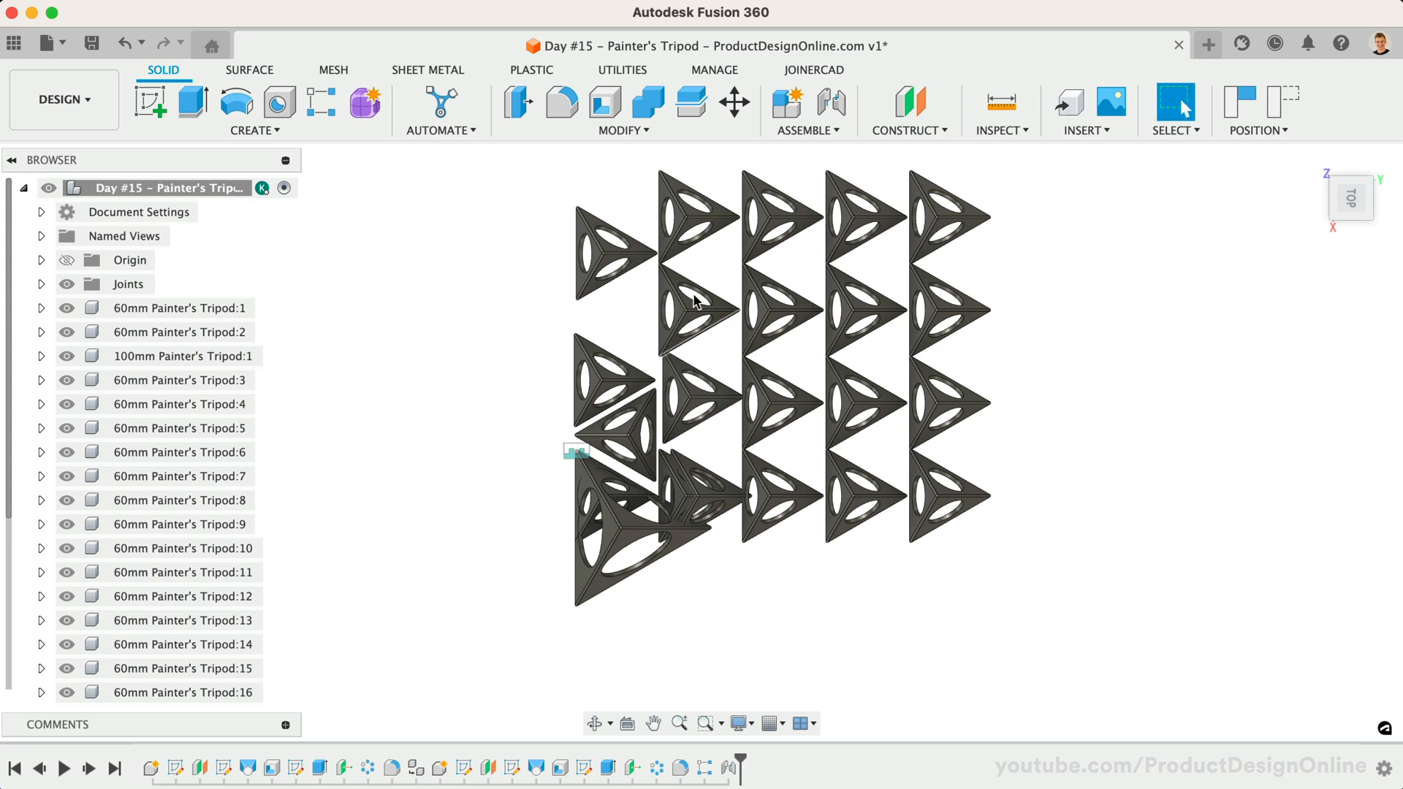
mouse_move(879, 485)
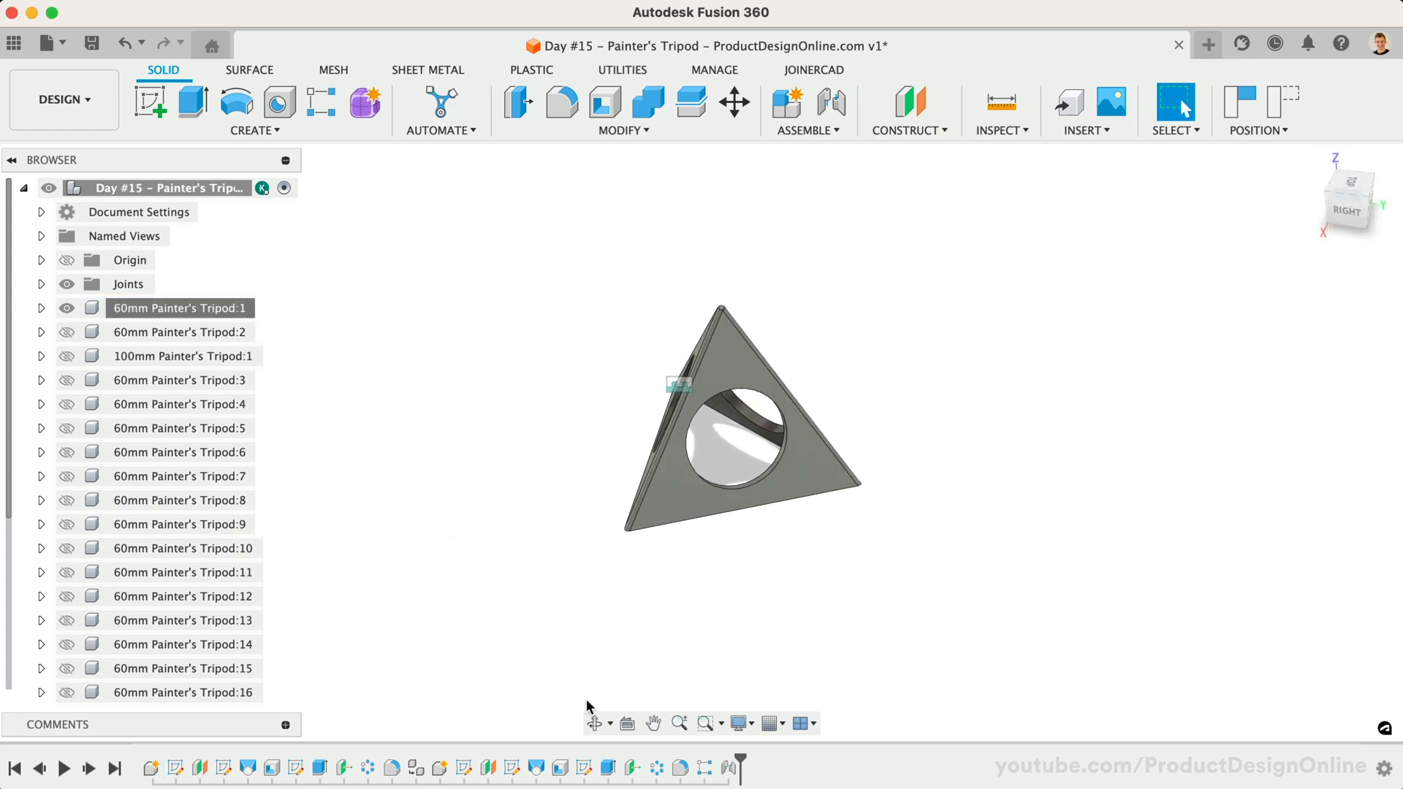
left_click_drag(738, 421, 661, 501)
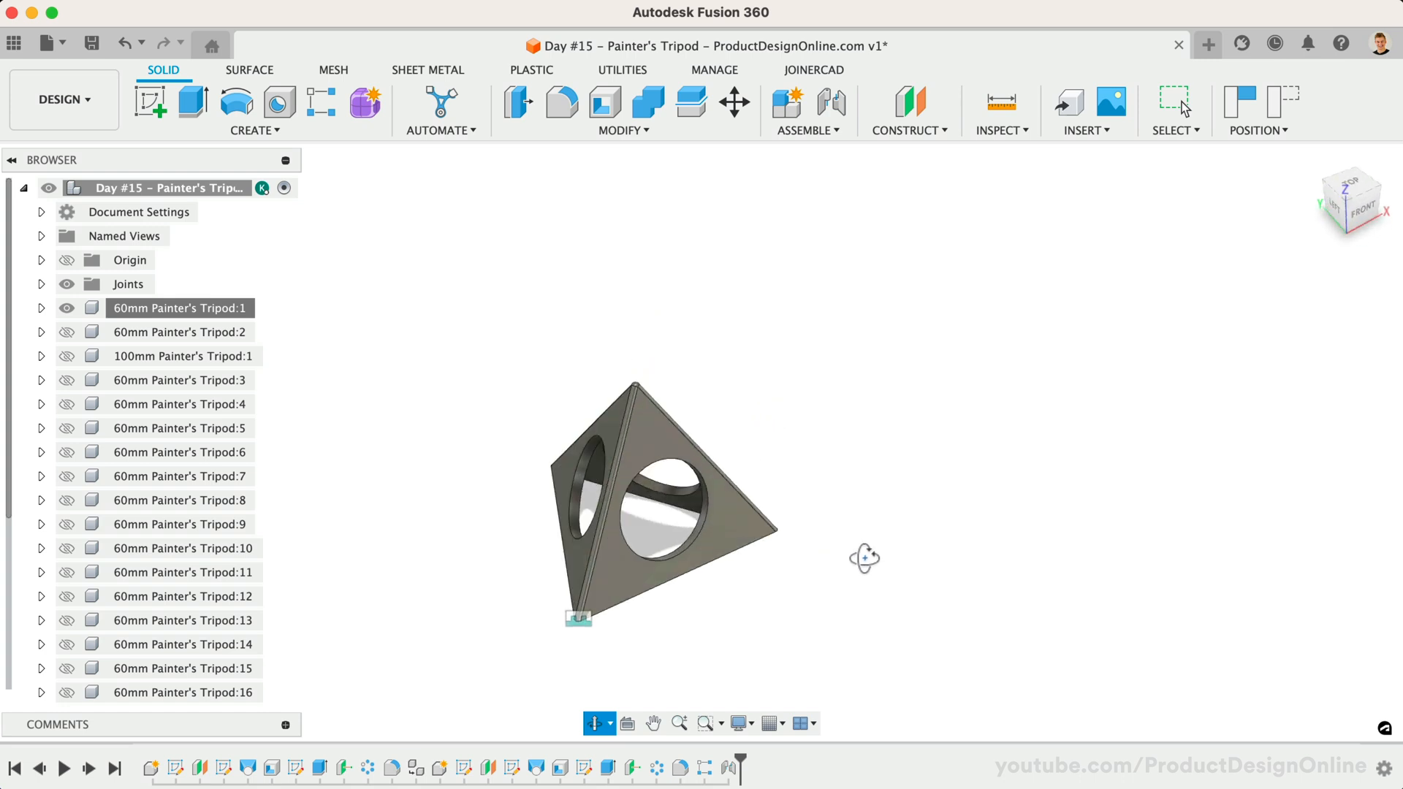